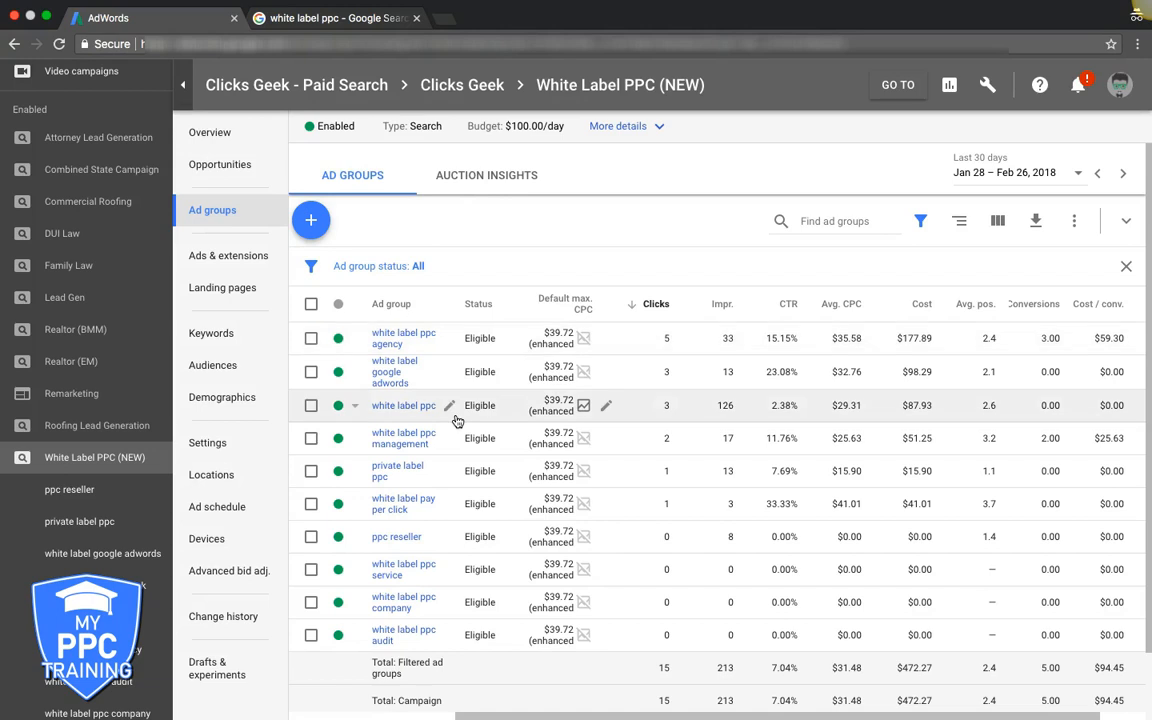
mouse_move(460, 296)
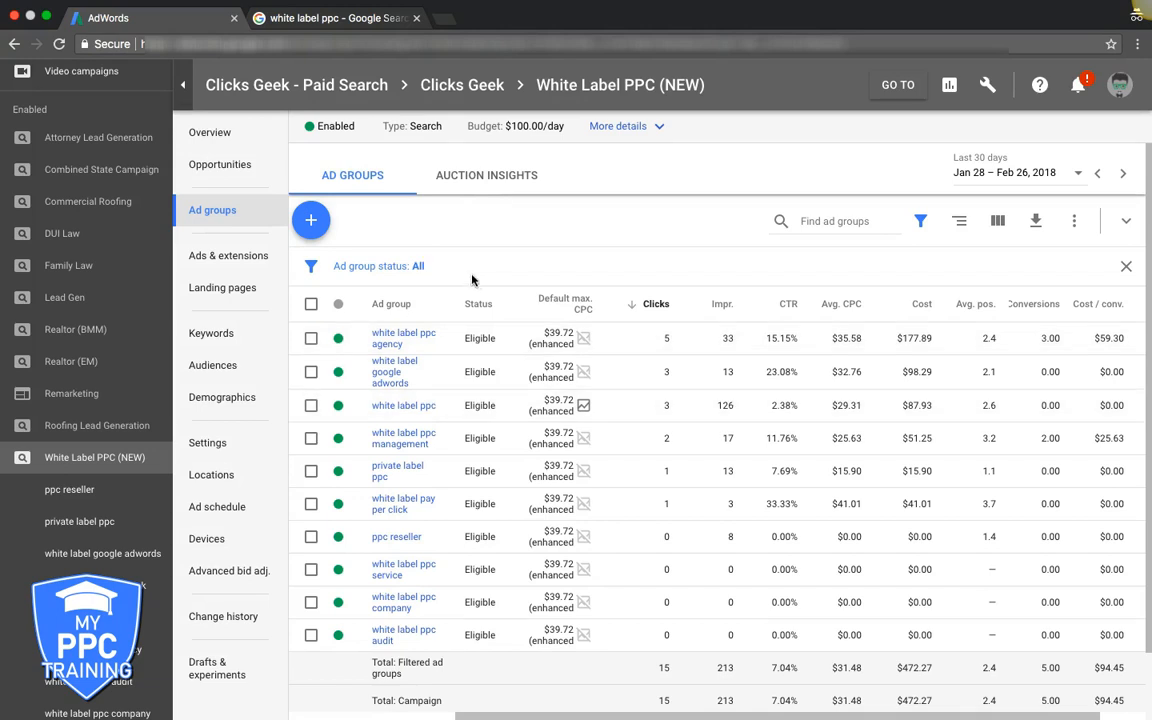
Step: Show the ads of the 'white label ppc agency' ad group in the White Label PPC (NEW) campaign
click(404, 336)
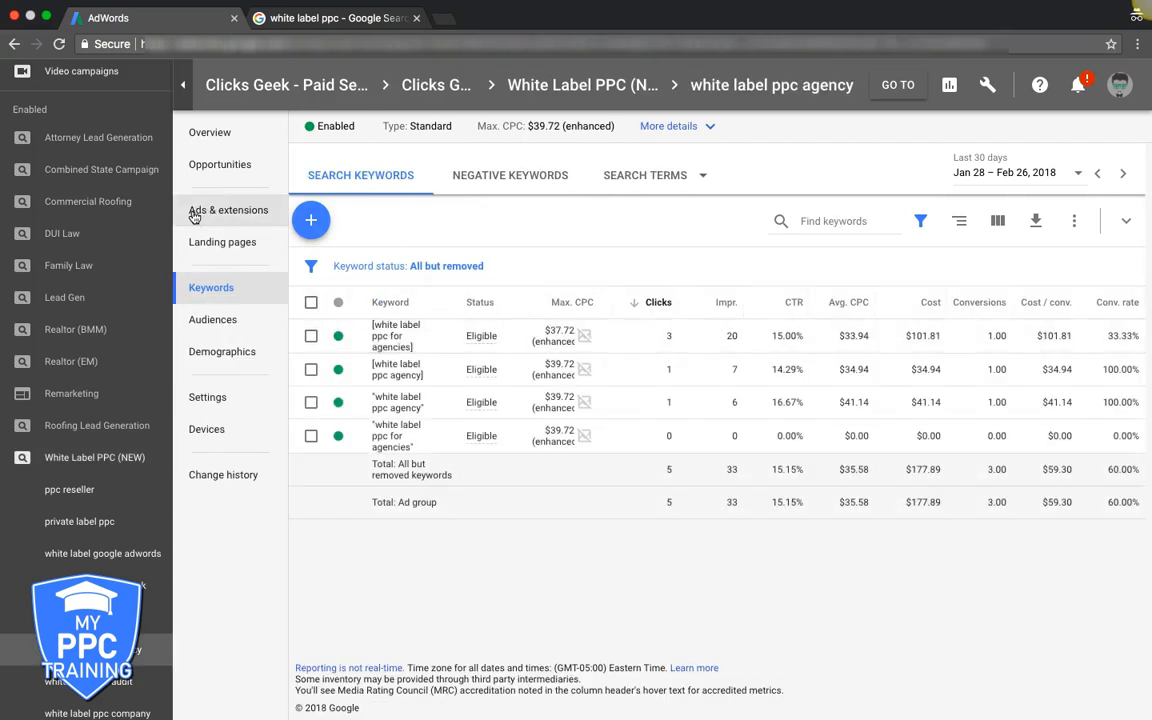
click(228, 210)
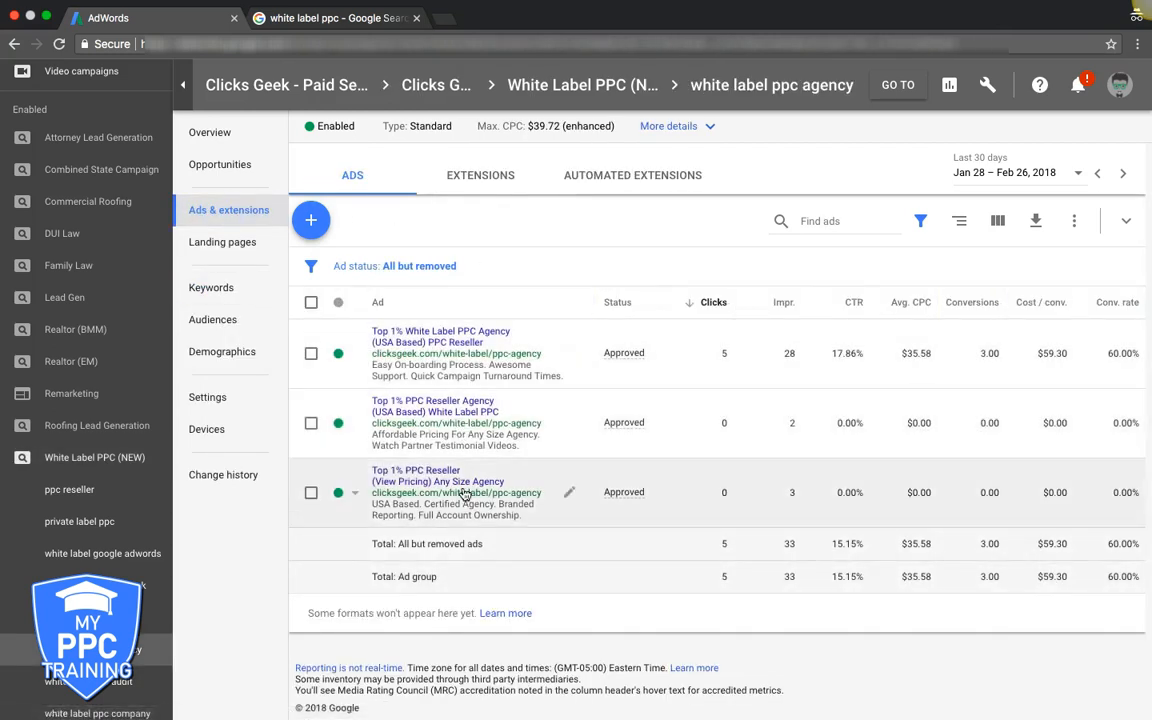
mouse_move(552, 570)
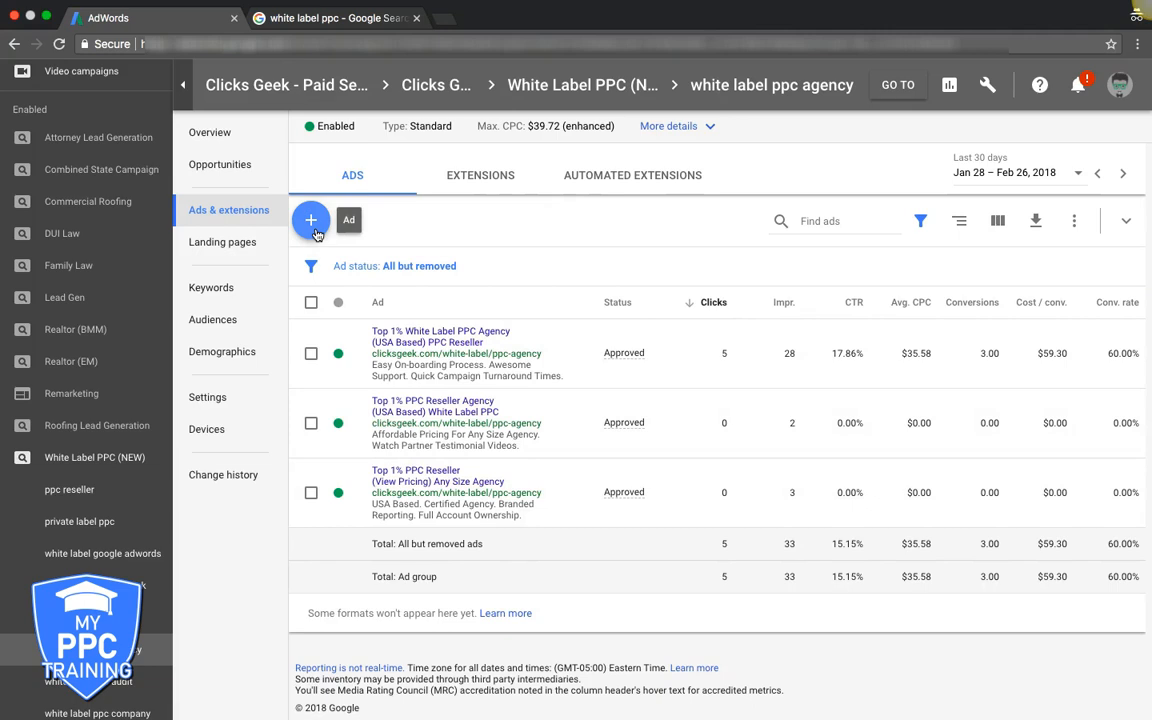
Step: Start a new text ad prefilled from the existing agency ad
click(312, 220)
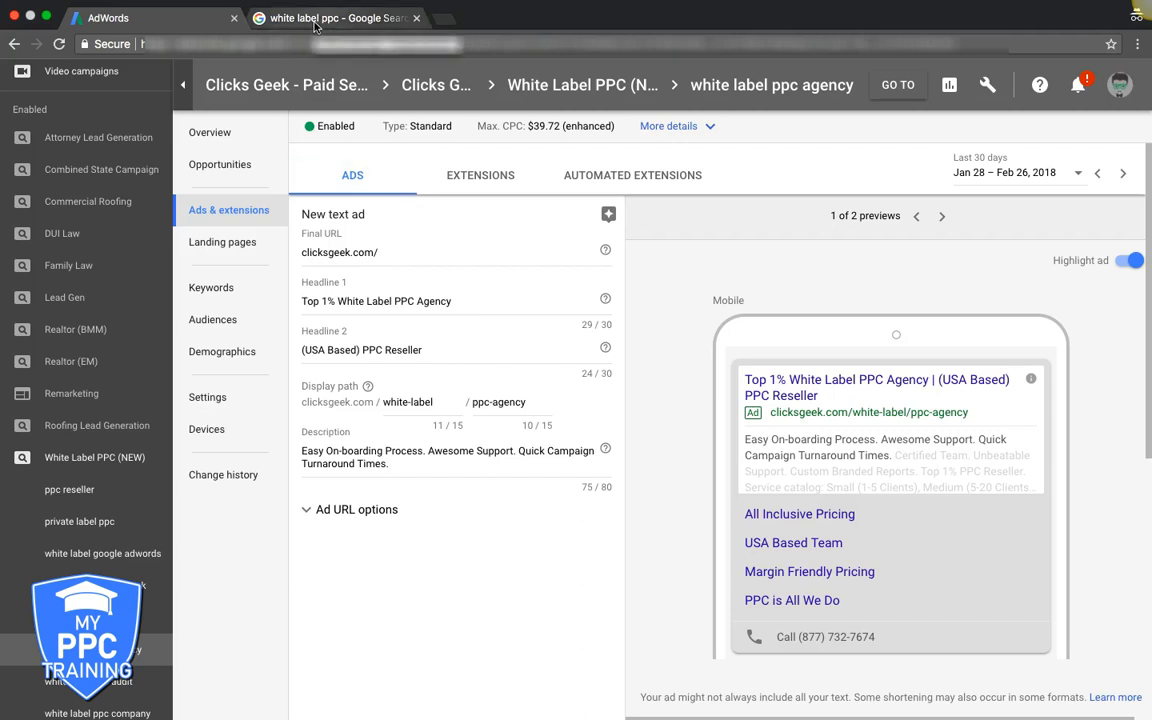
Step: Review the paid listings in the 'white label ppc' Google results, including the clicksgeek Top 1% ad
click(336, 18)
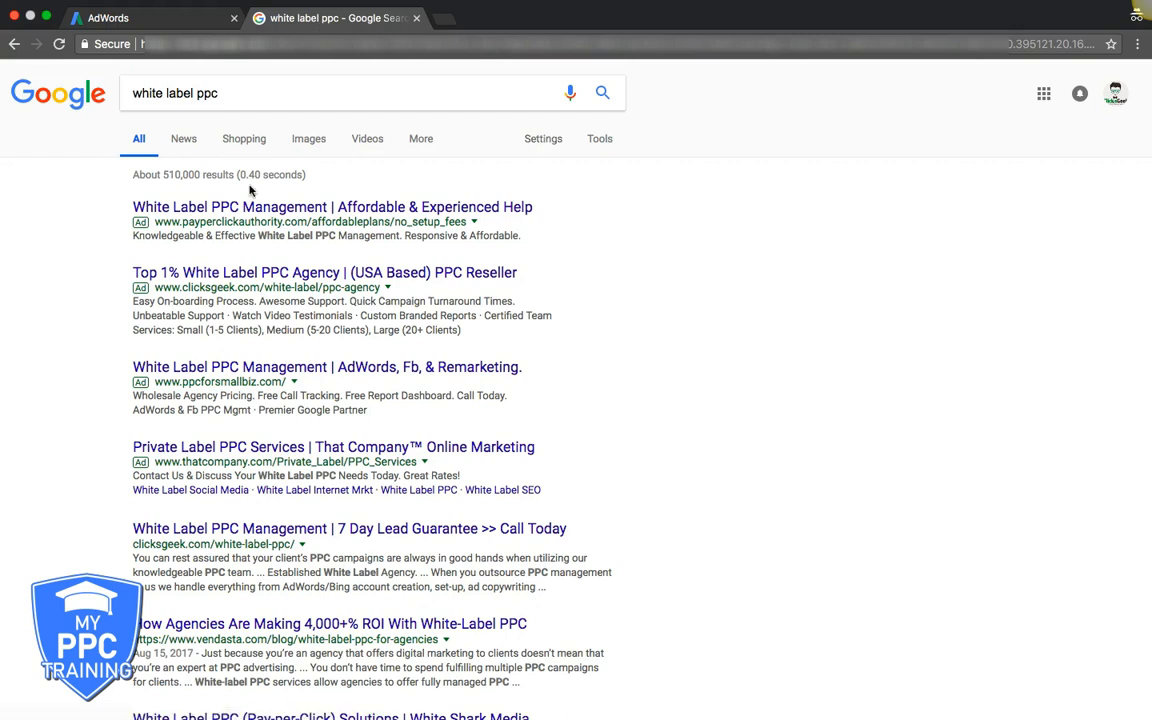
mouse_move(656, 230)
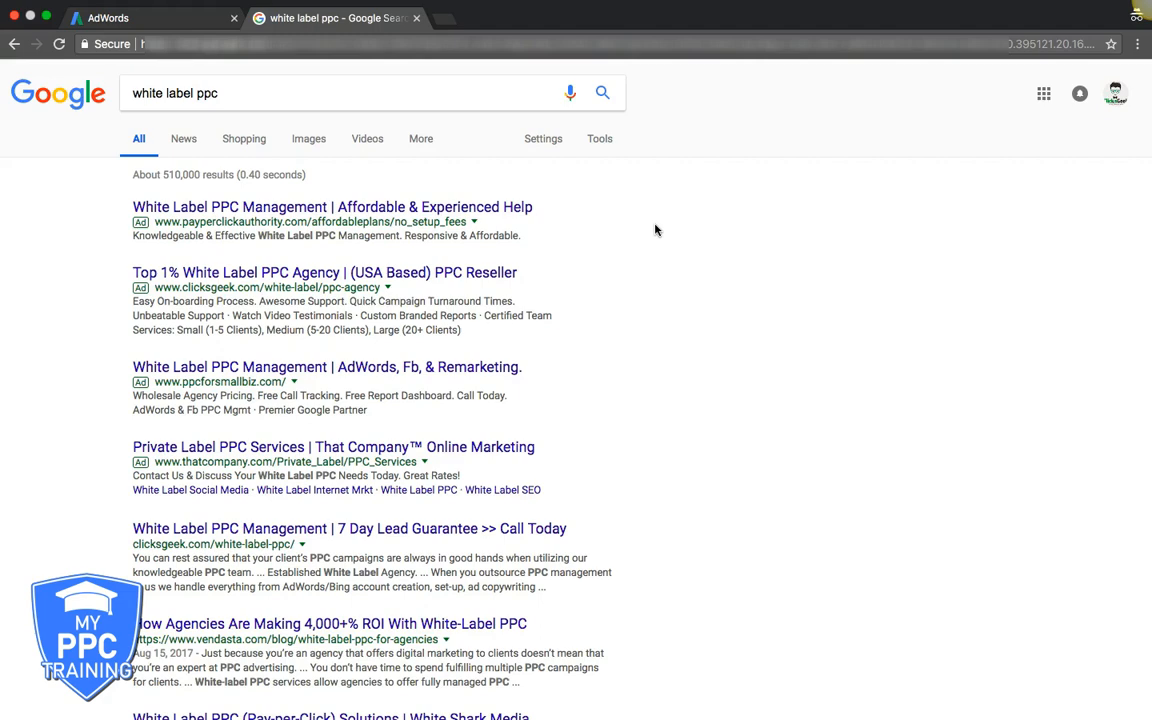
mouse_move(760, 328)
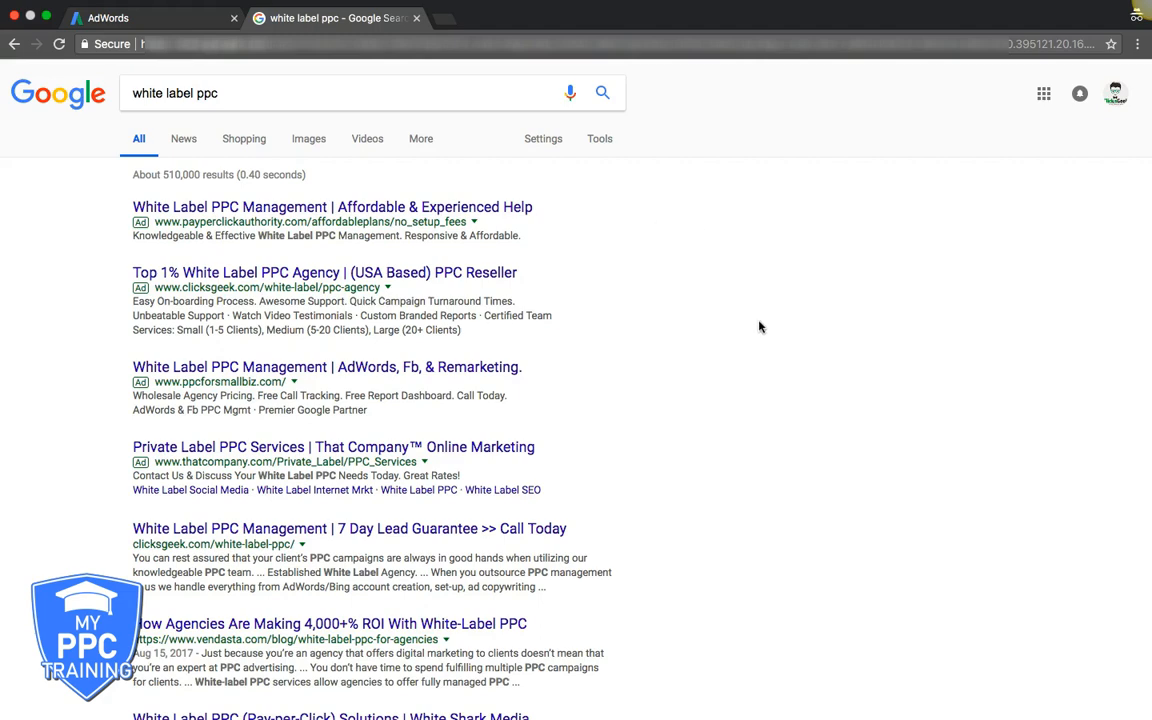
scroll(down, 3)
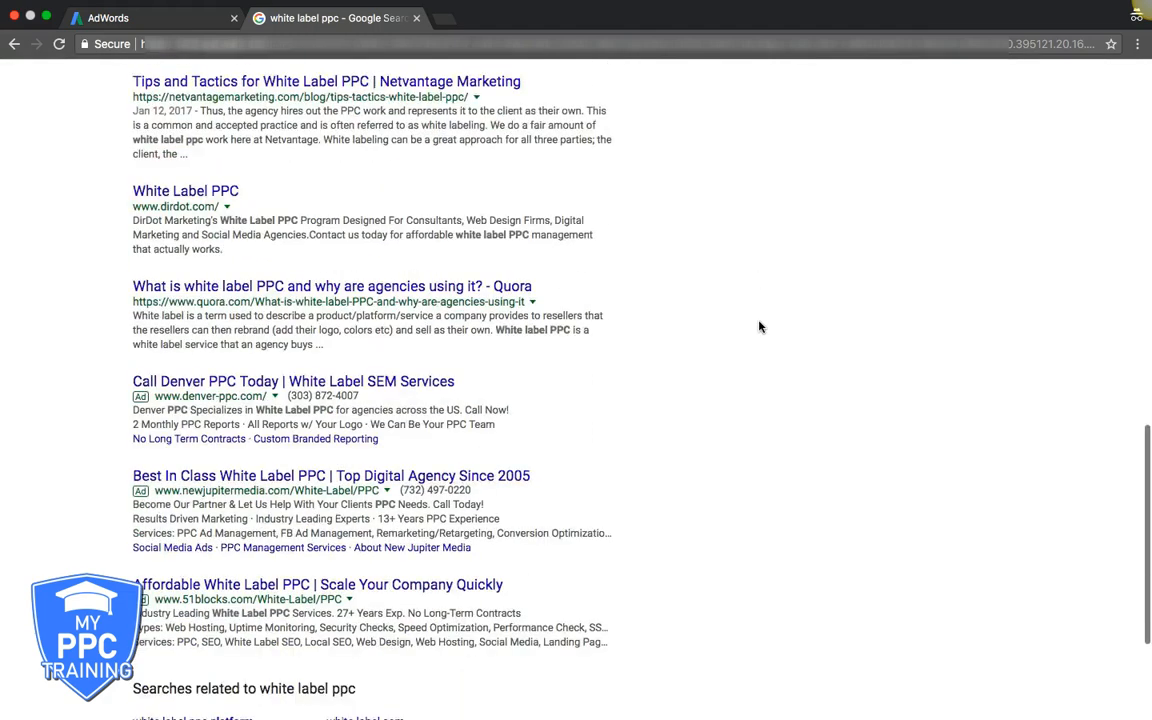
scroll(down, 3)
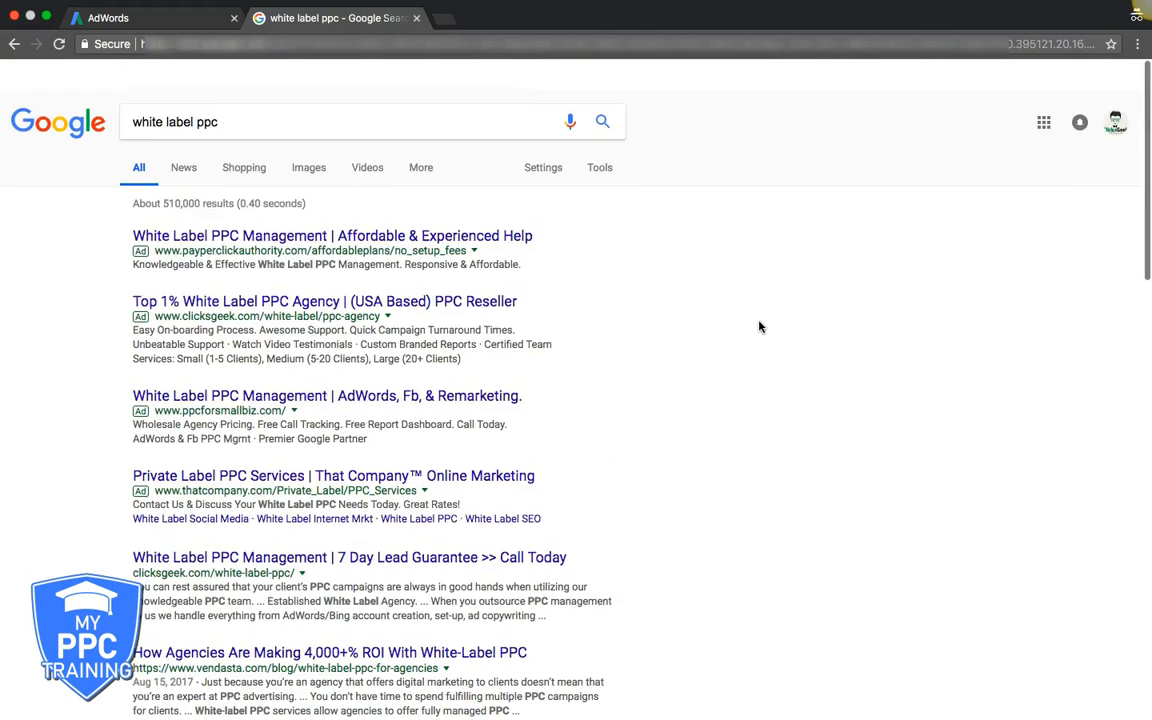
scroll(down, 3)
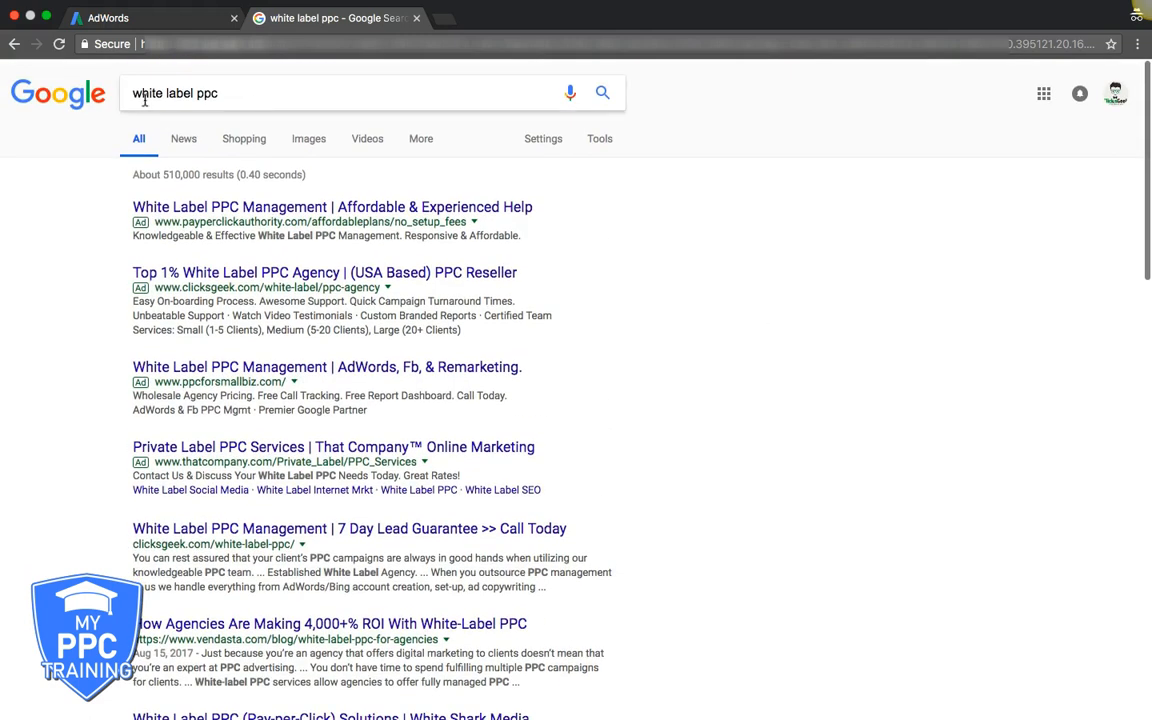
mouse_move(20, 232)
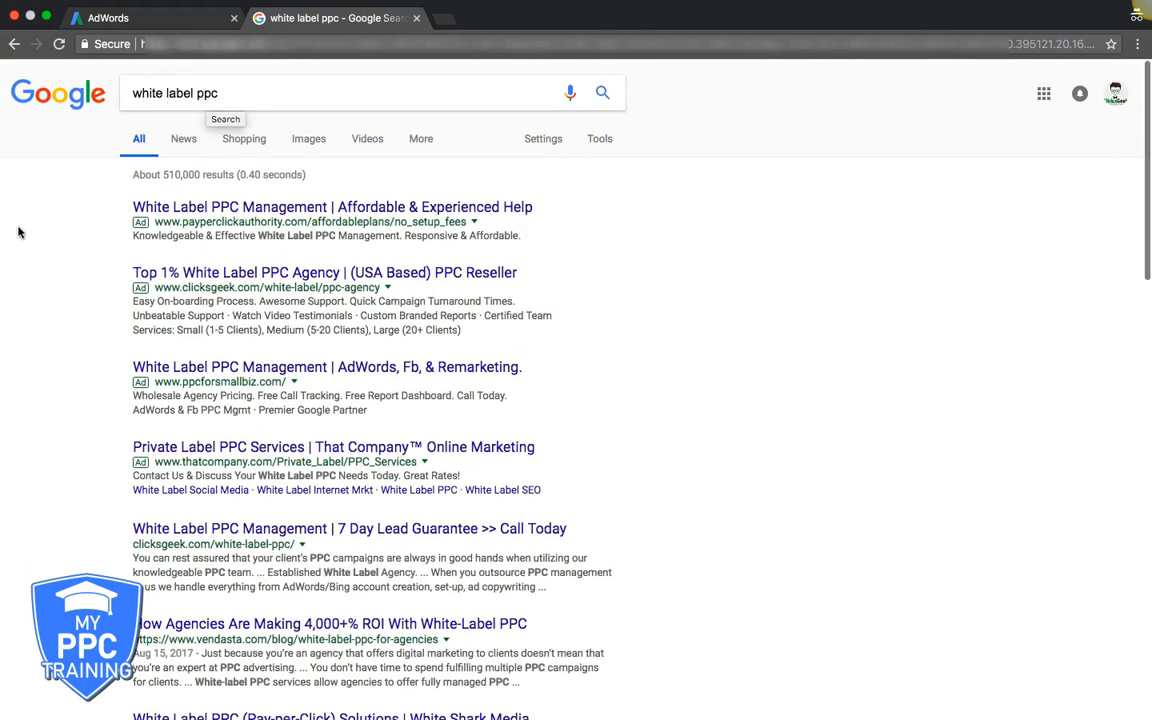
mouse_move(158, 314)
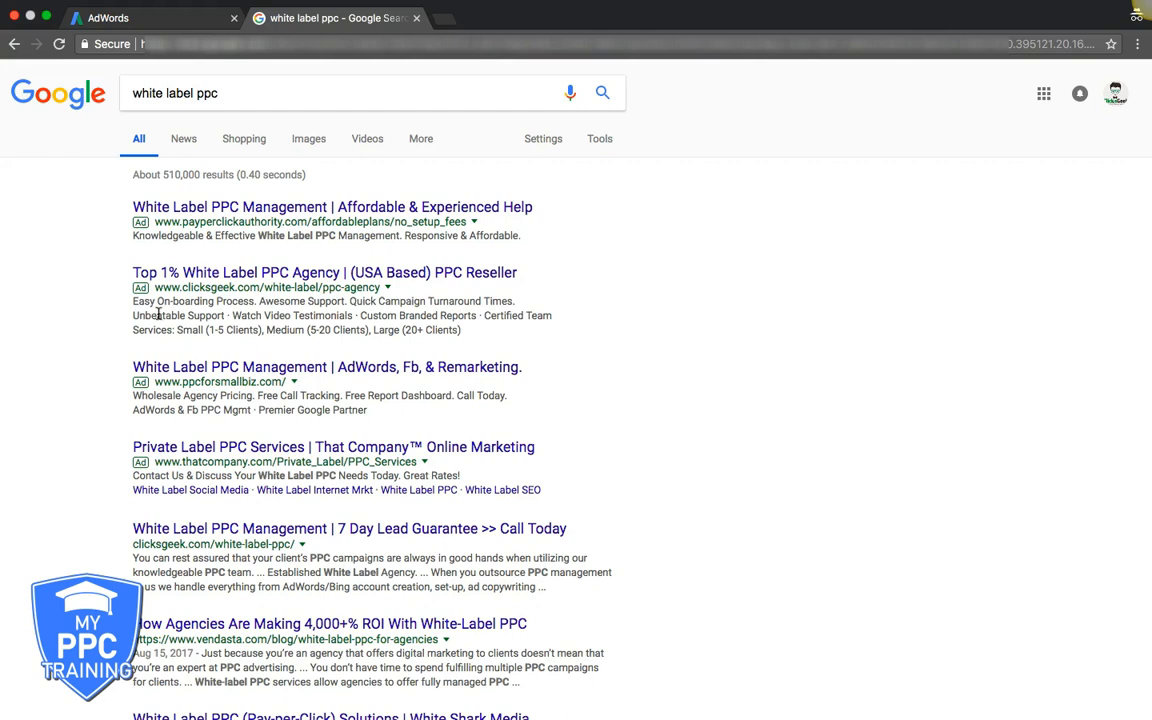
scroll(down, 3)
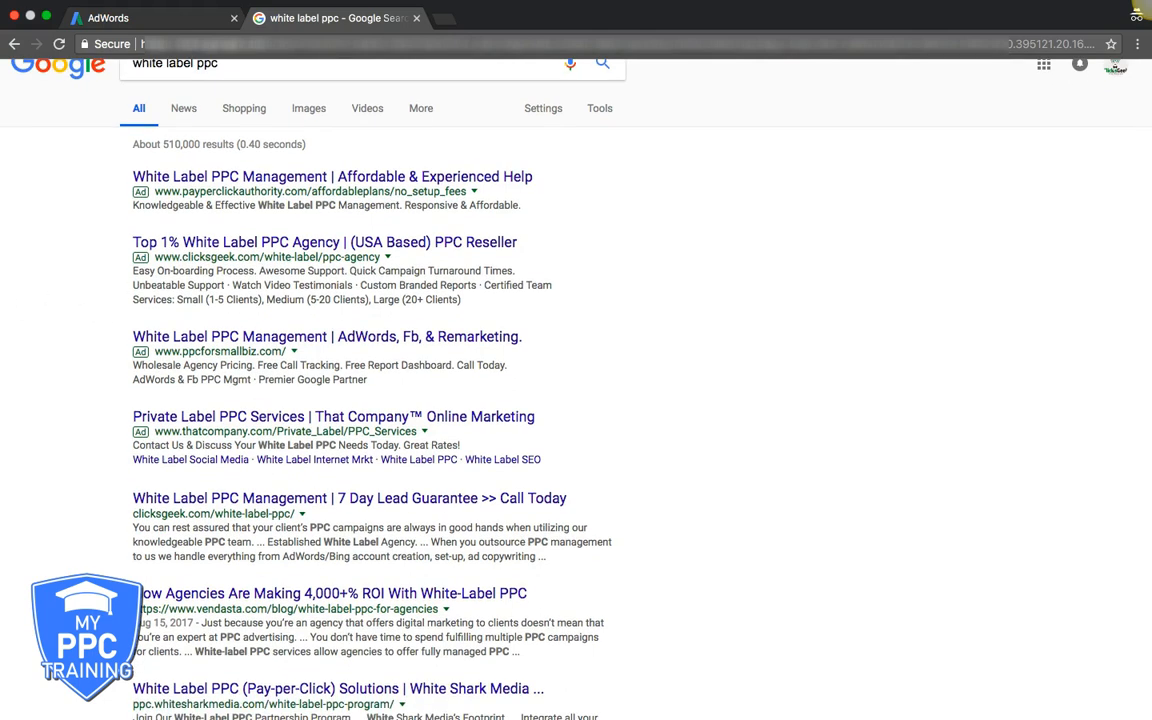
mouse_move(74, 198)
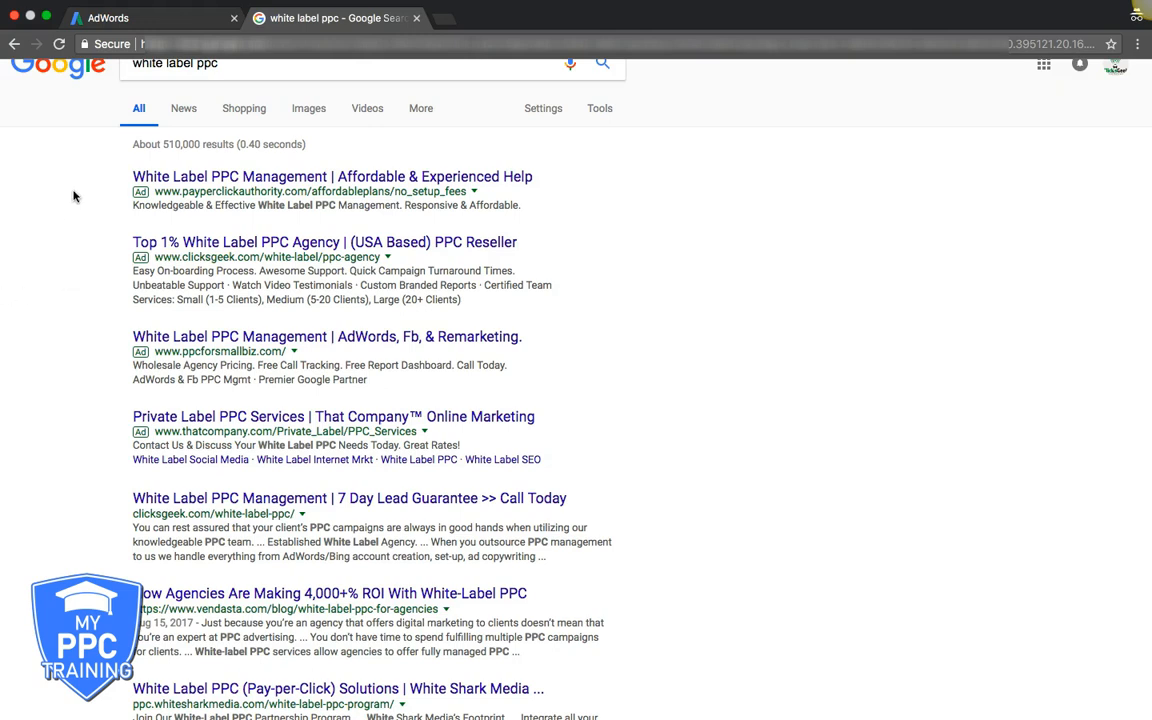
mouse_move(98, 358)
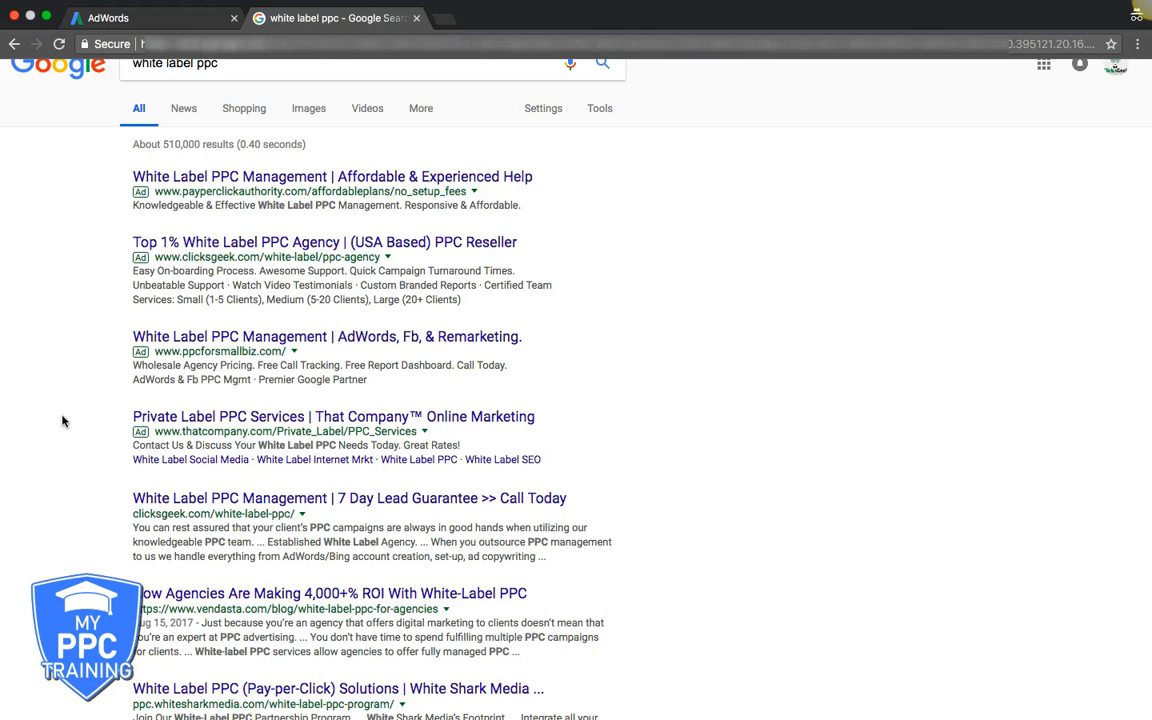
scroll(down, 3)
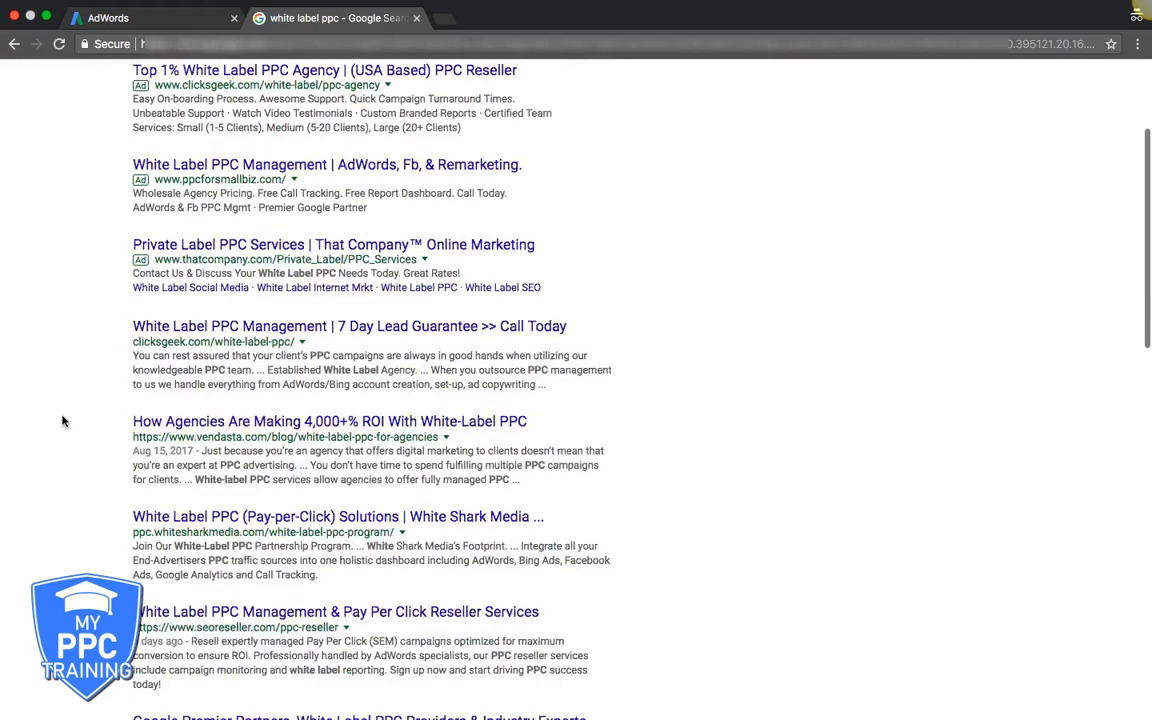
scroll(down, 3)
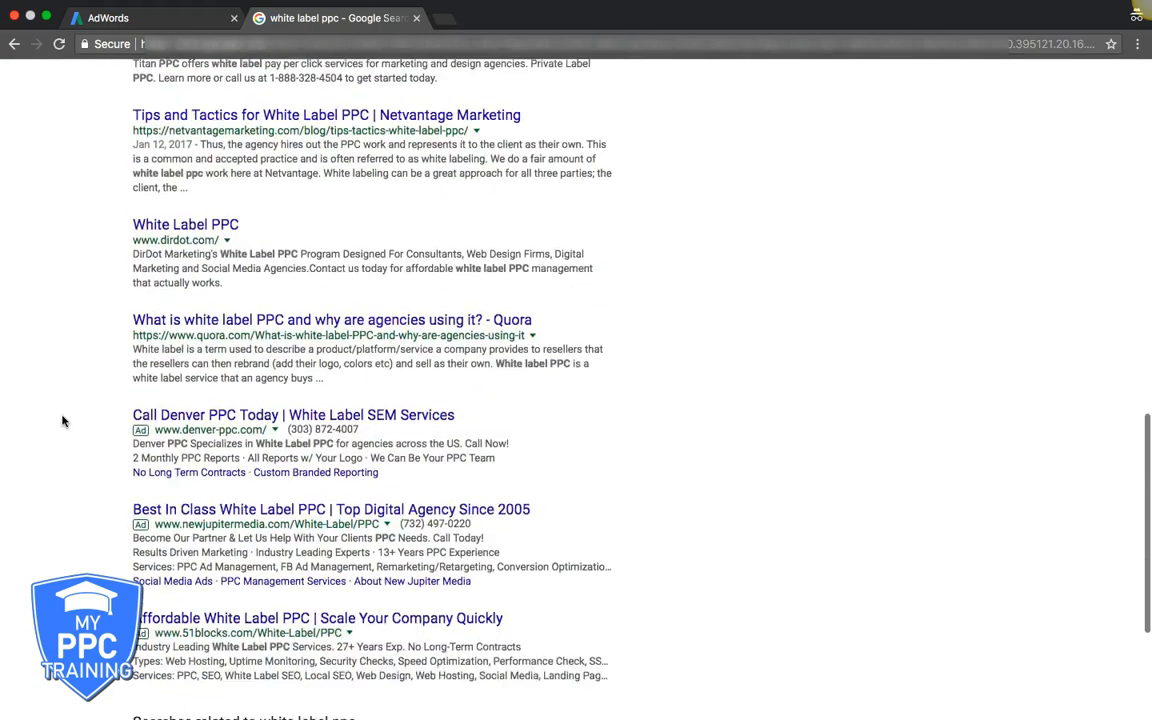
scroll(down, 3)
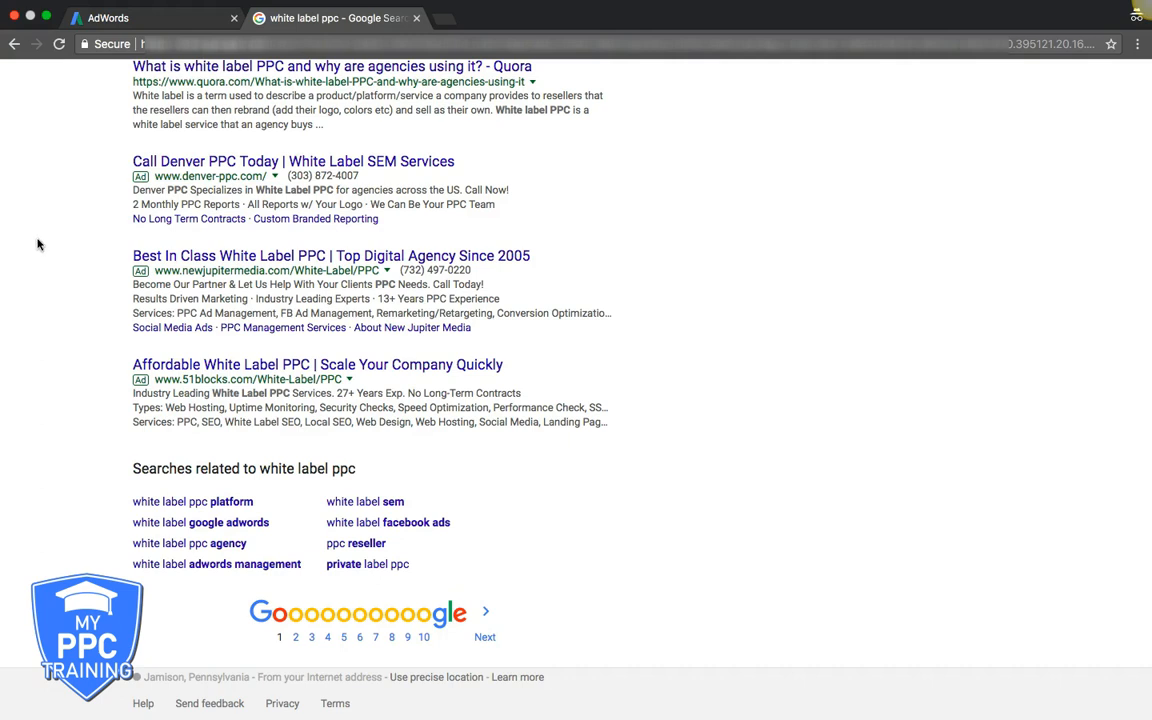
mouse_move(56, 162)
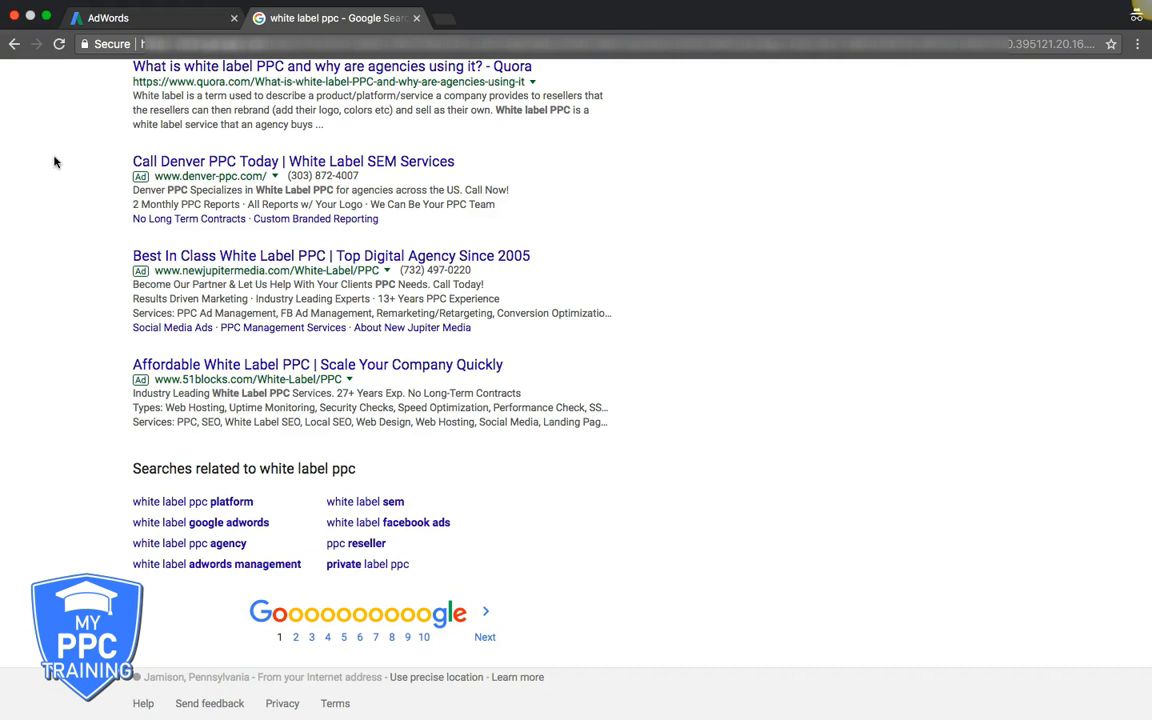
mouse_move(22, 206)
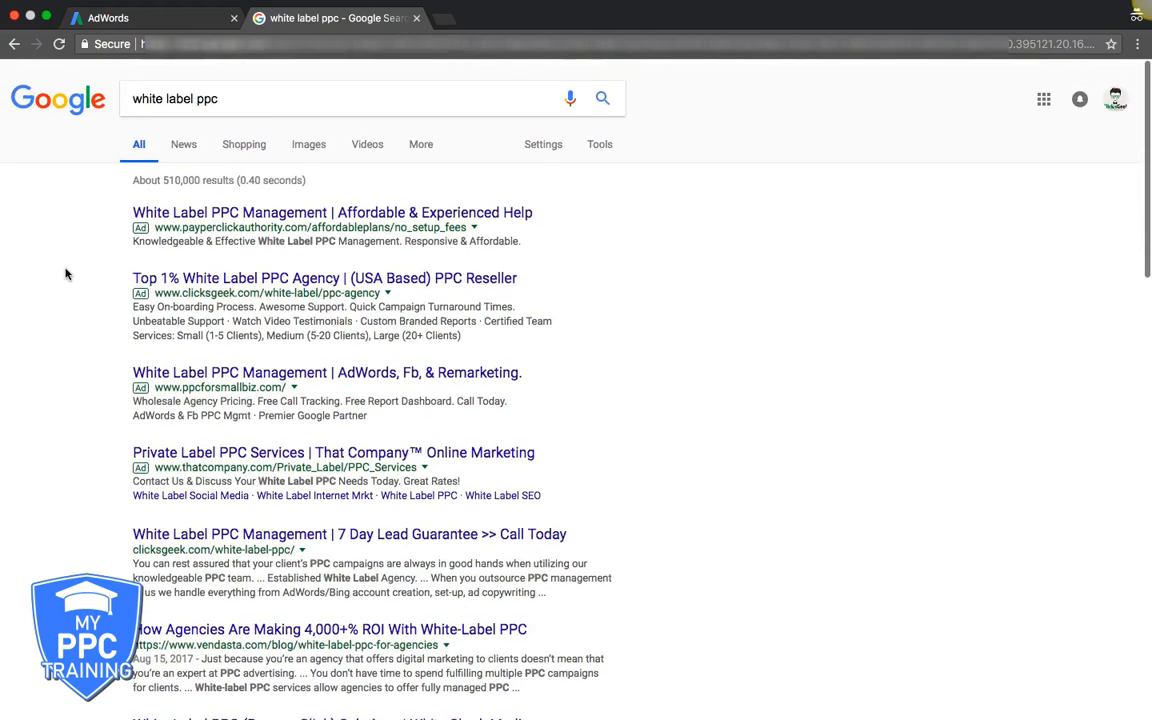
scroll(down, 3)
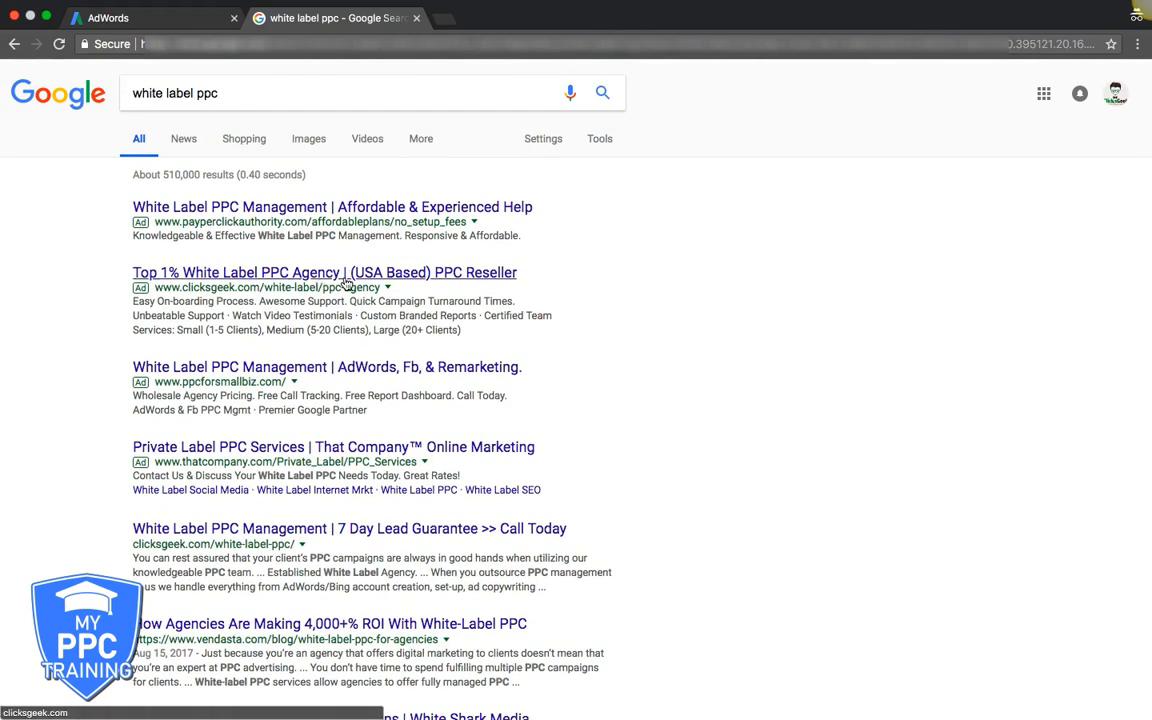
mouse_move(604, 312)
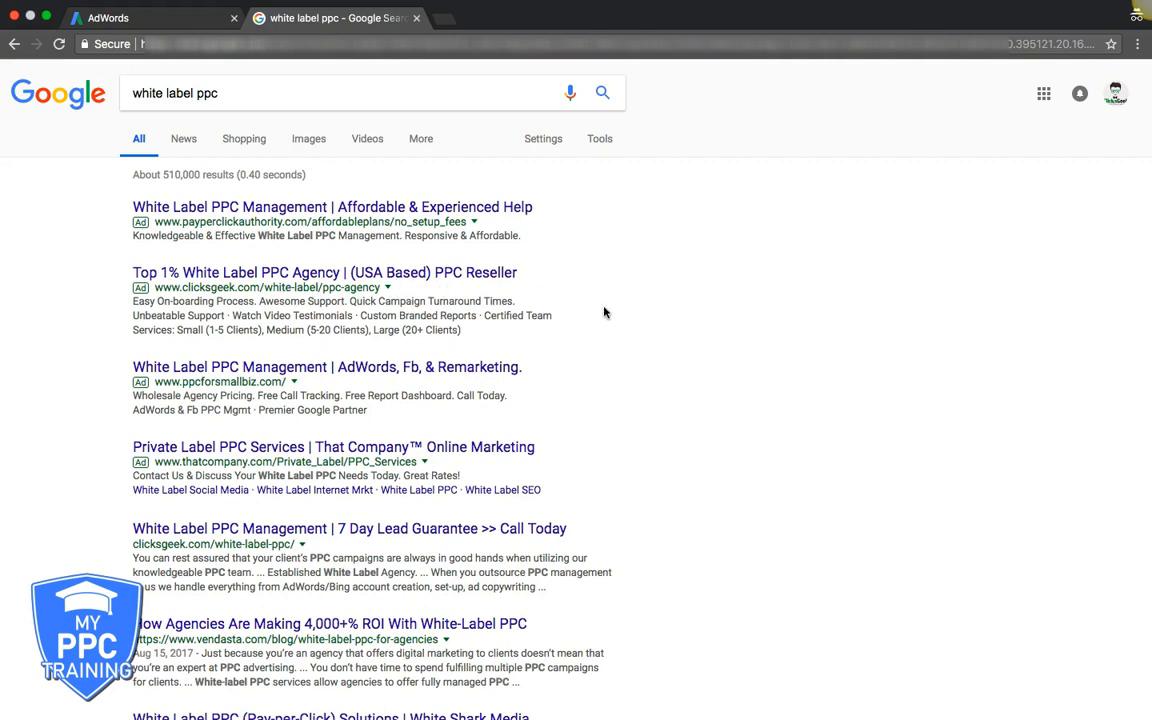
mouse_move(644, 320)
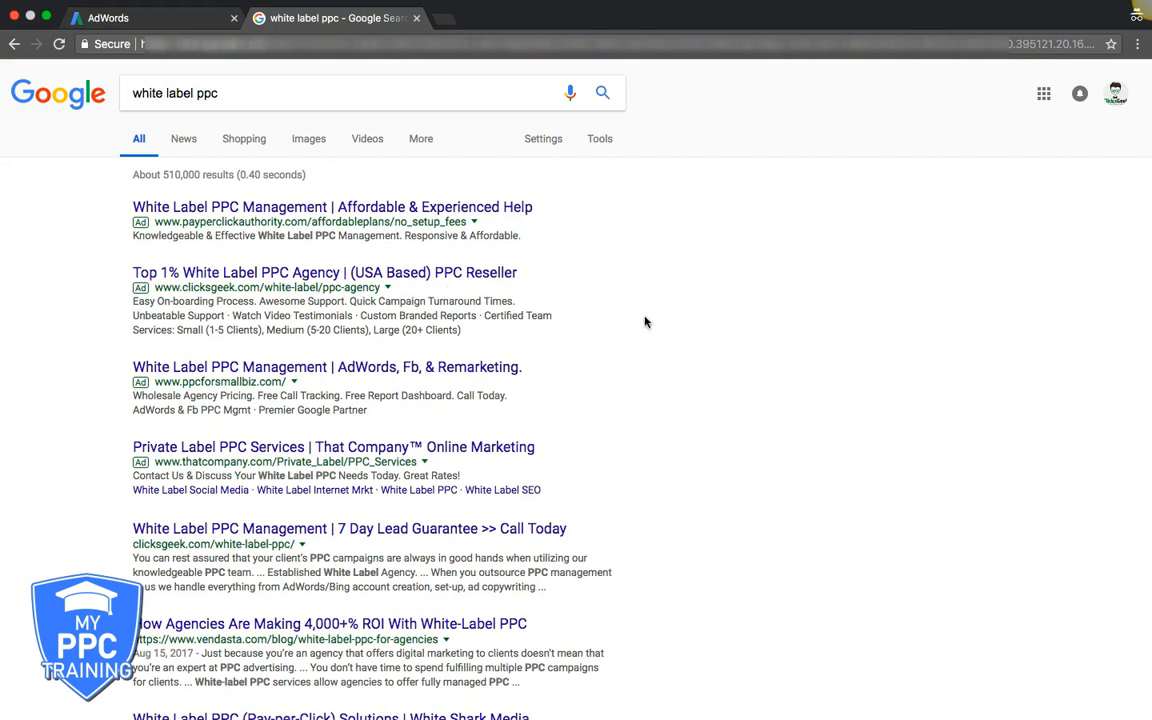
mouse_move(712, 324)
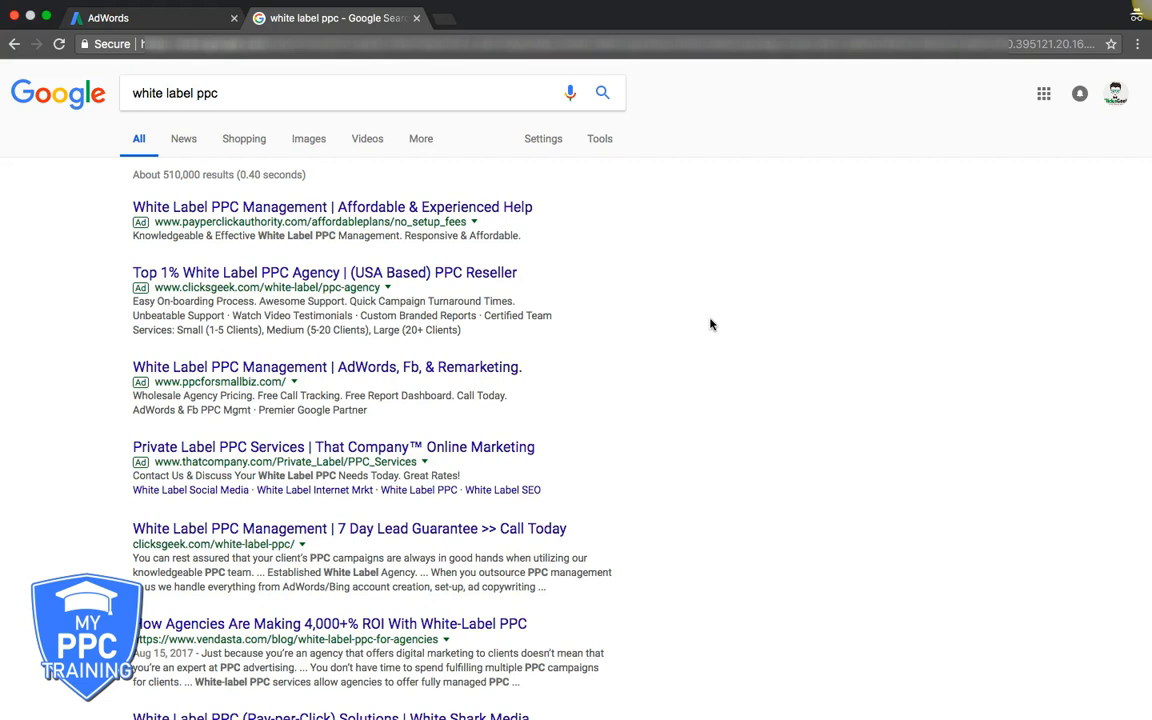
mouse_move(724, 318)
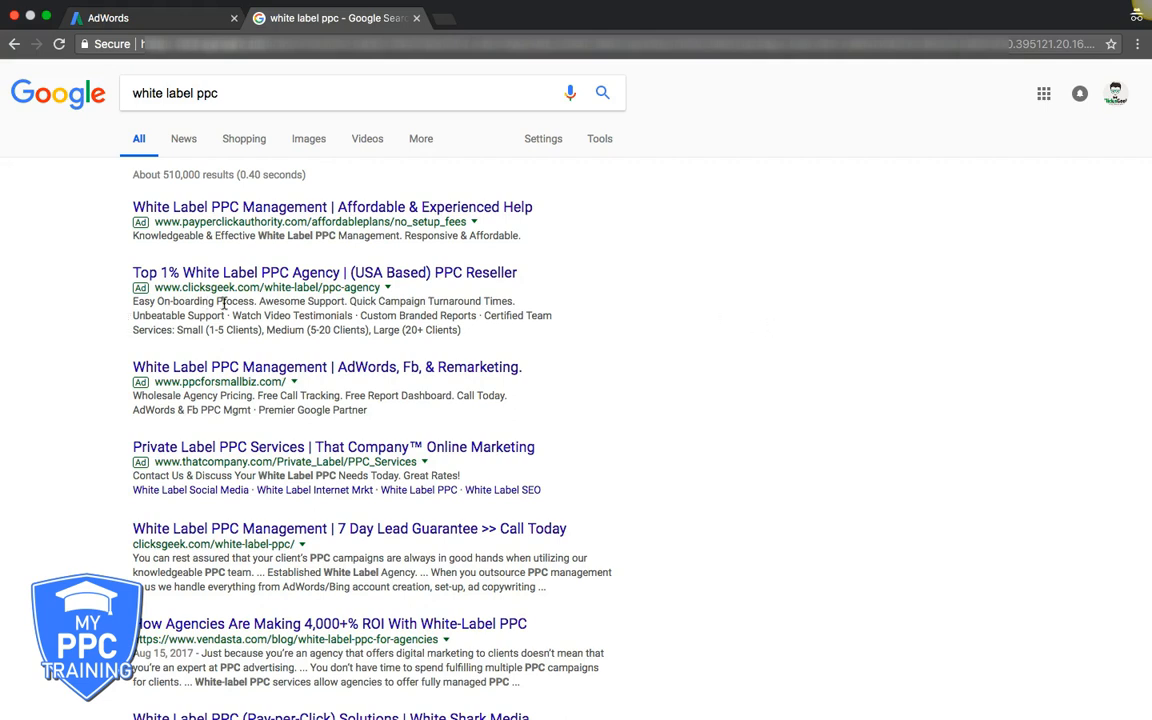
mouse_move(416, 312)
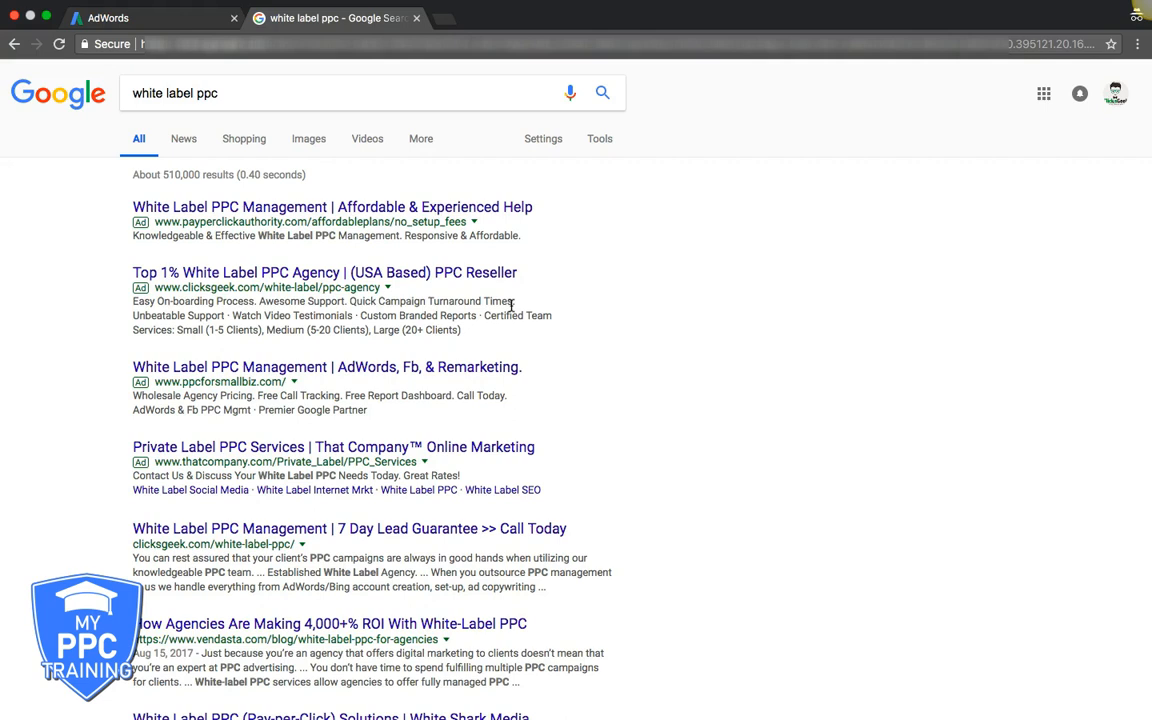
mouse_move(212, 318)
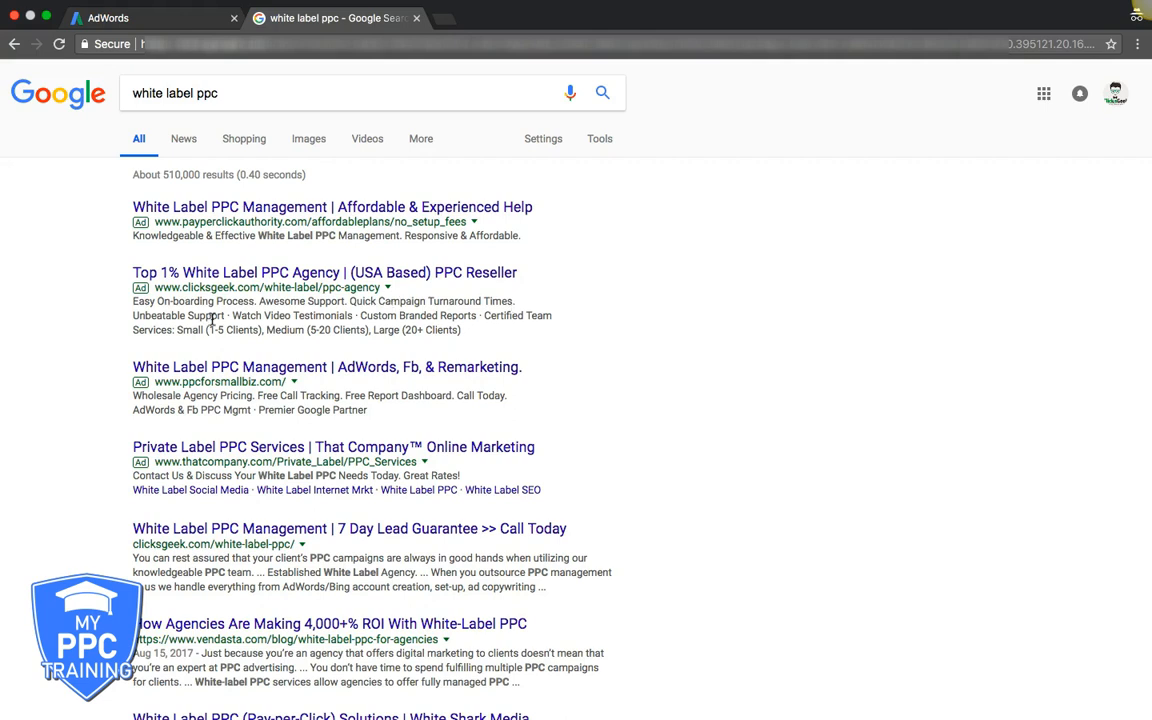
mouse_move(360, 316)
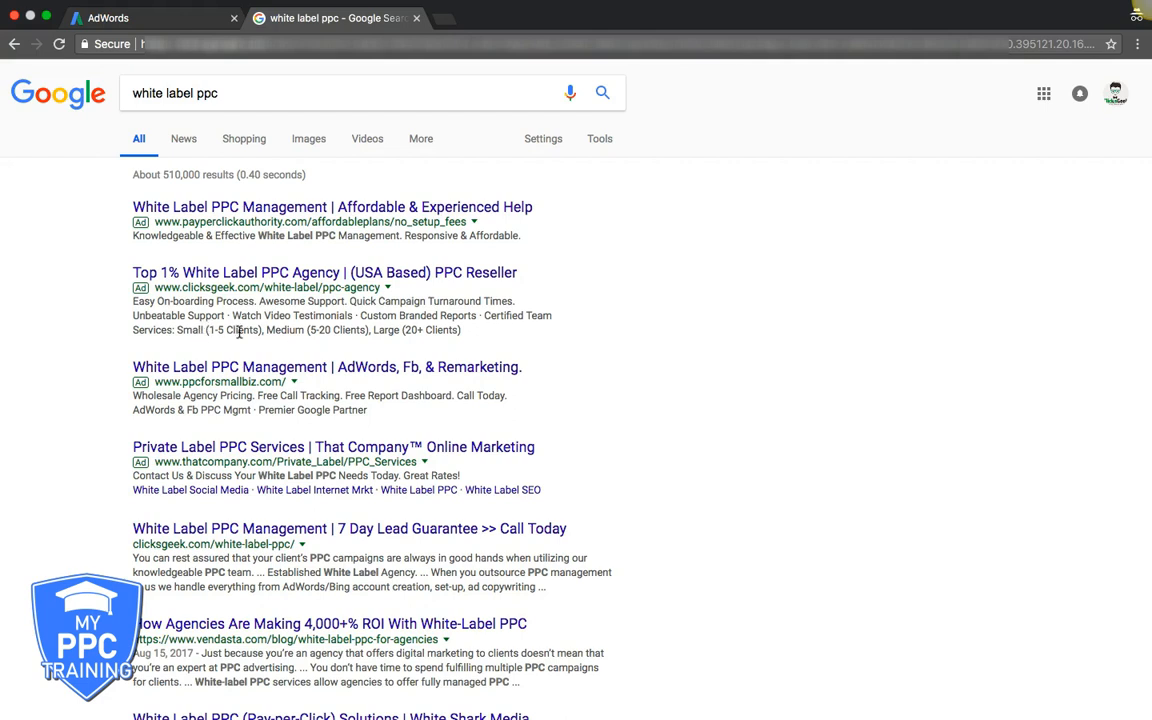
mouse_move(456, 340)
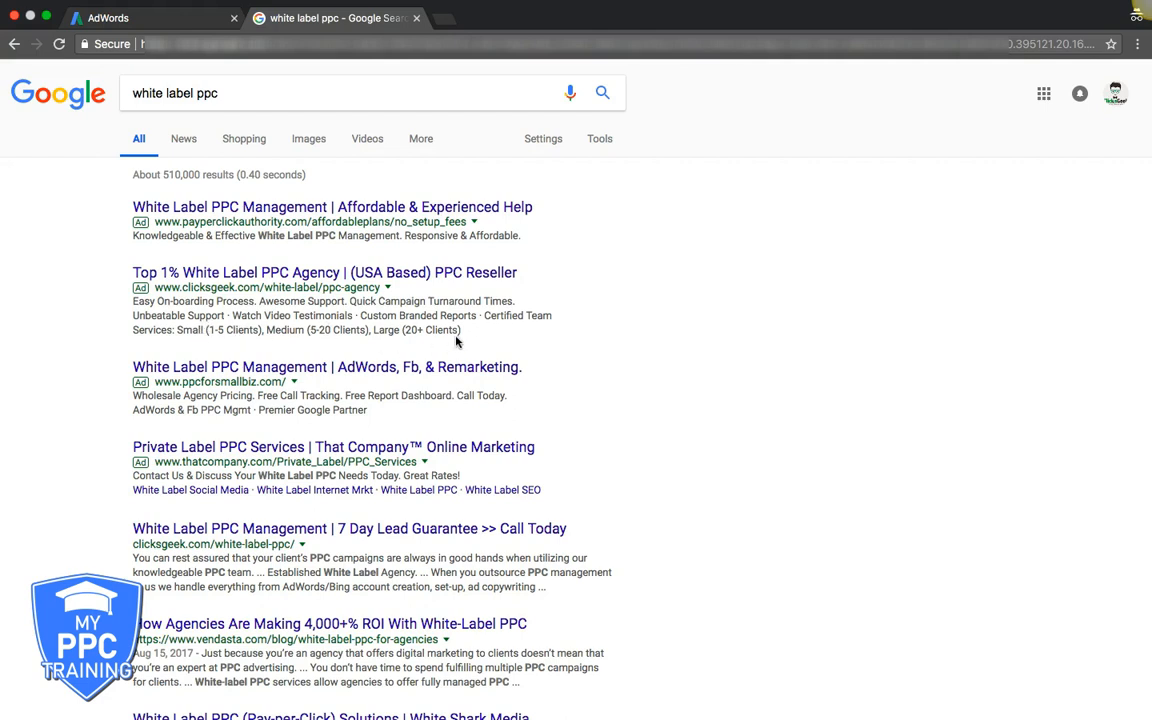
mouse_move(388, 324)
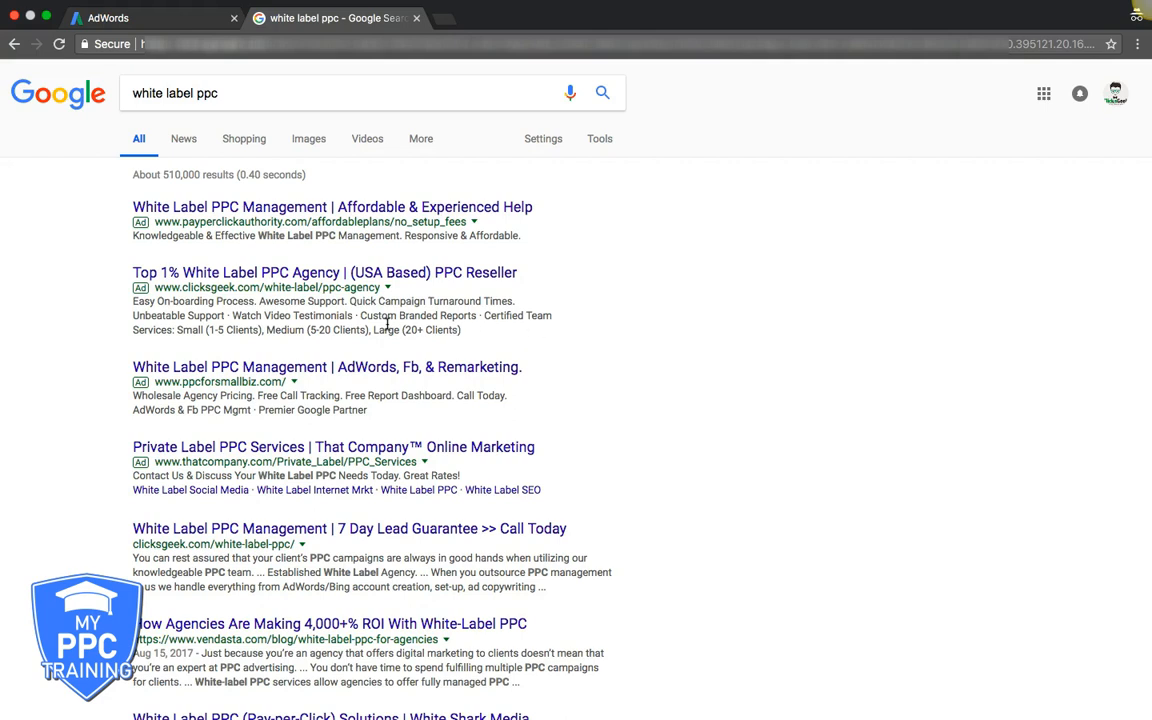
mouse_move(28, 302)
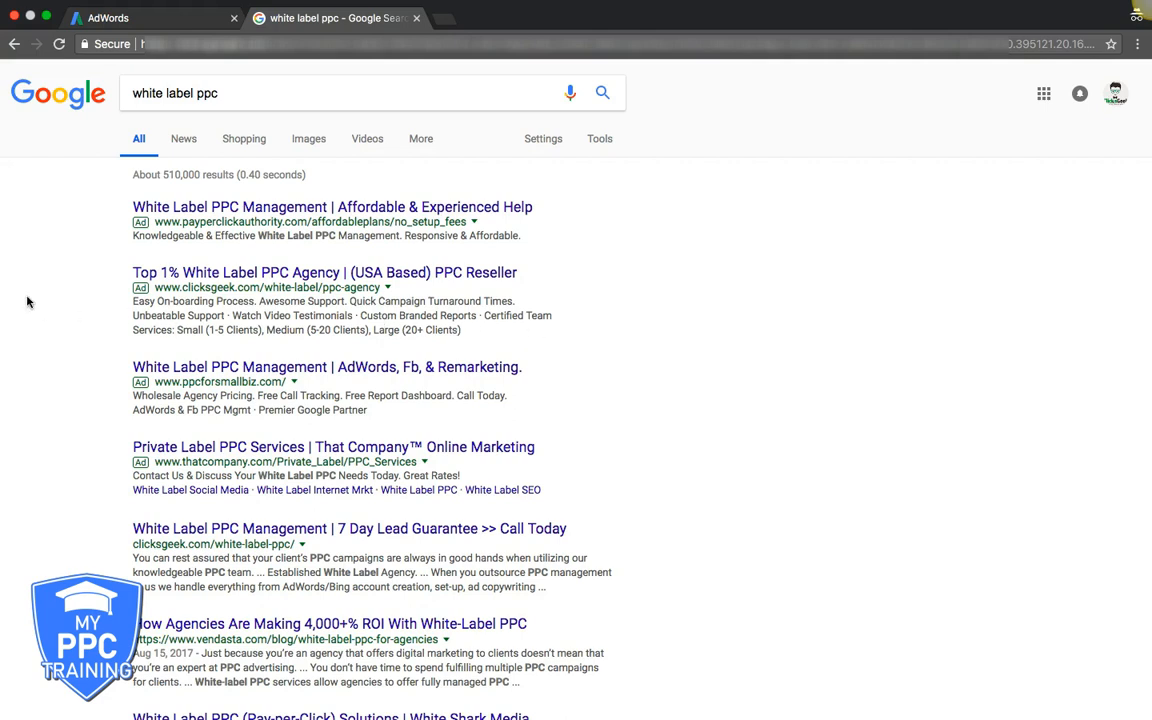
scroll(down, 3)
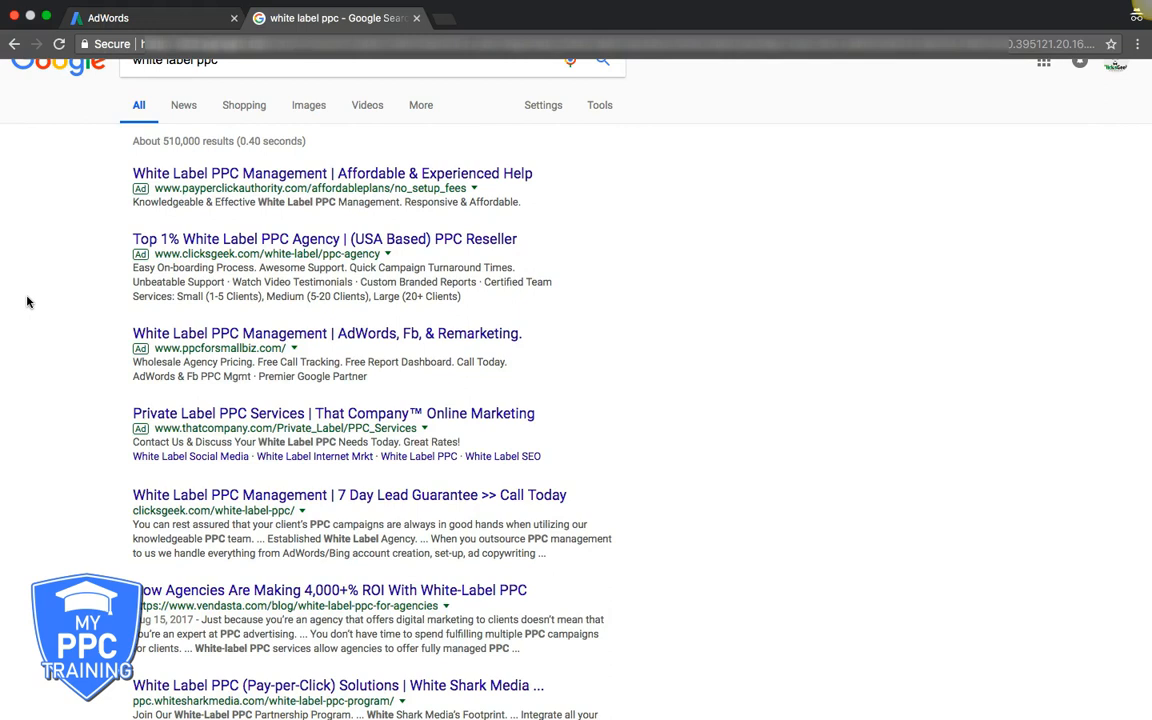
scroll(down, 3)
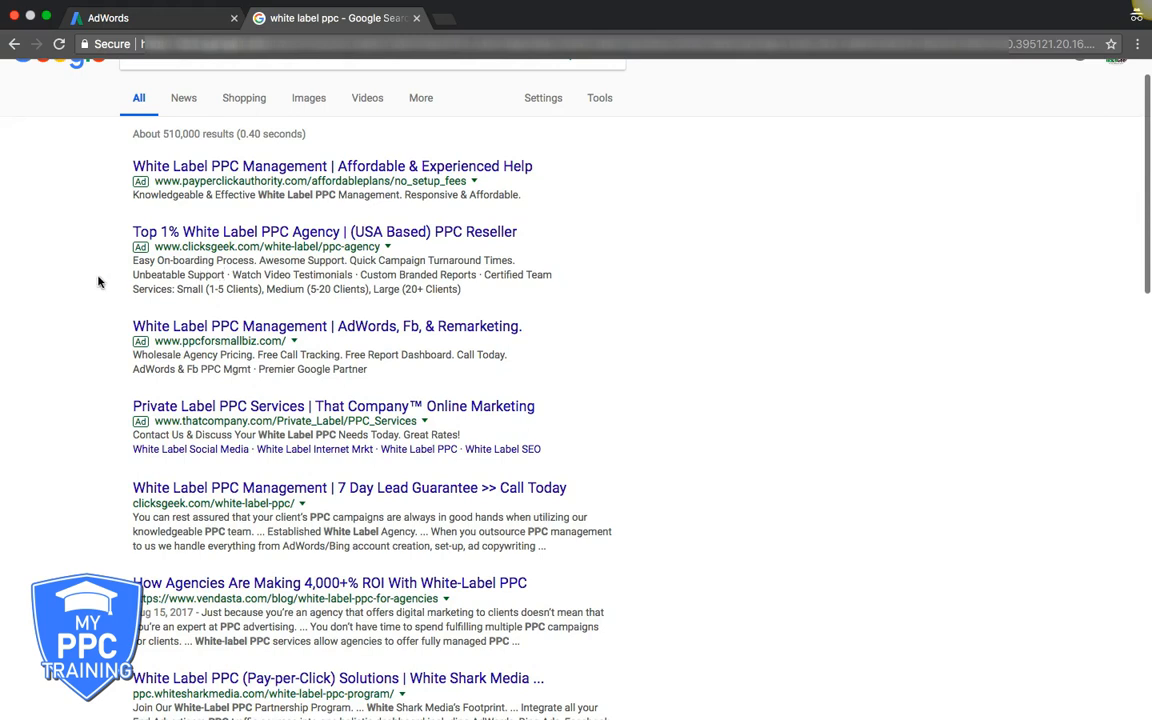
scroll(down, 3)
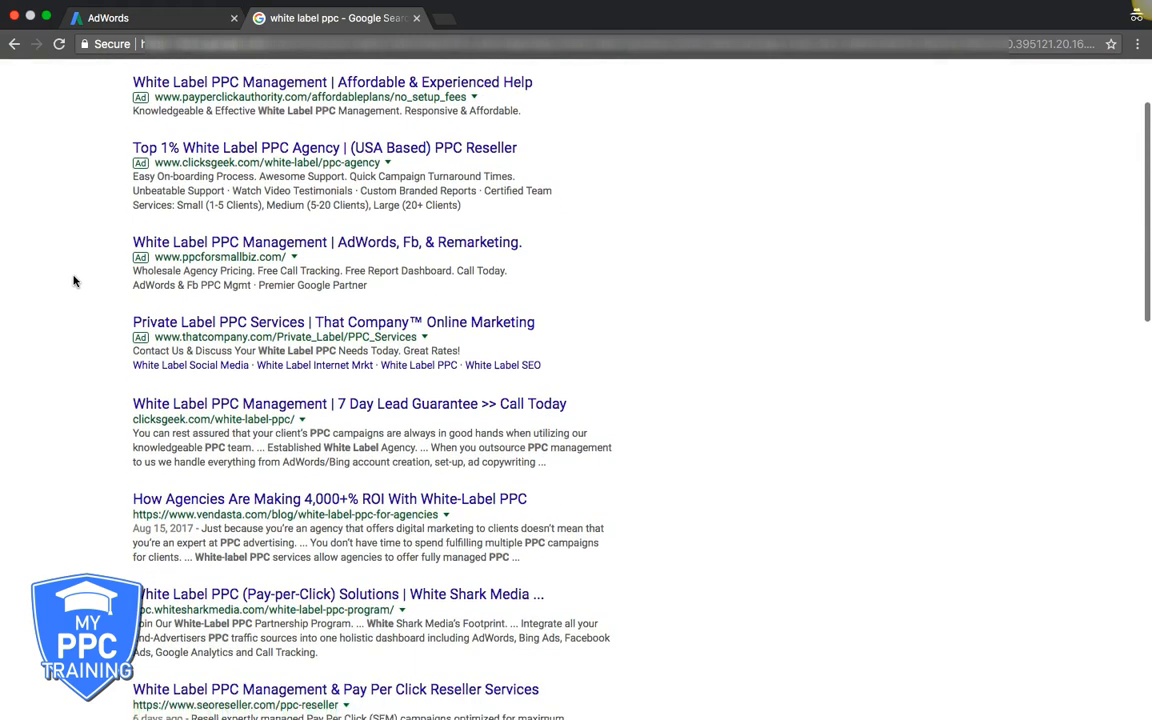
scroll(down, 3)
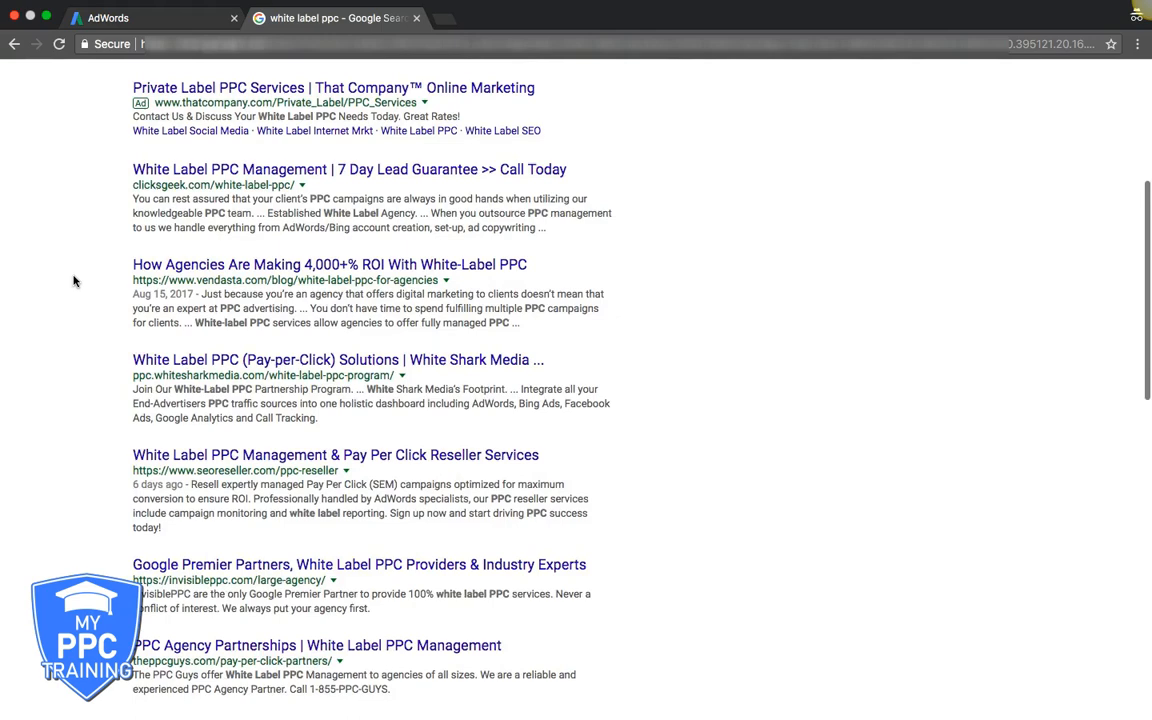
scroll(down, 3)
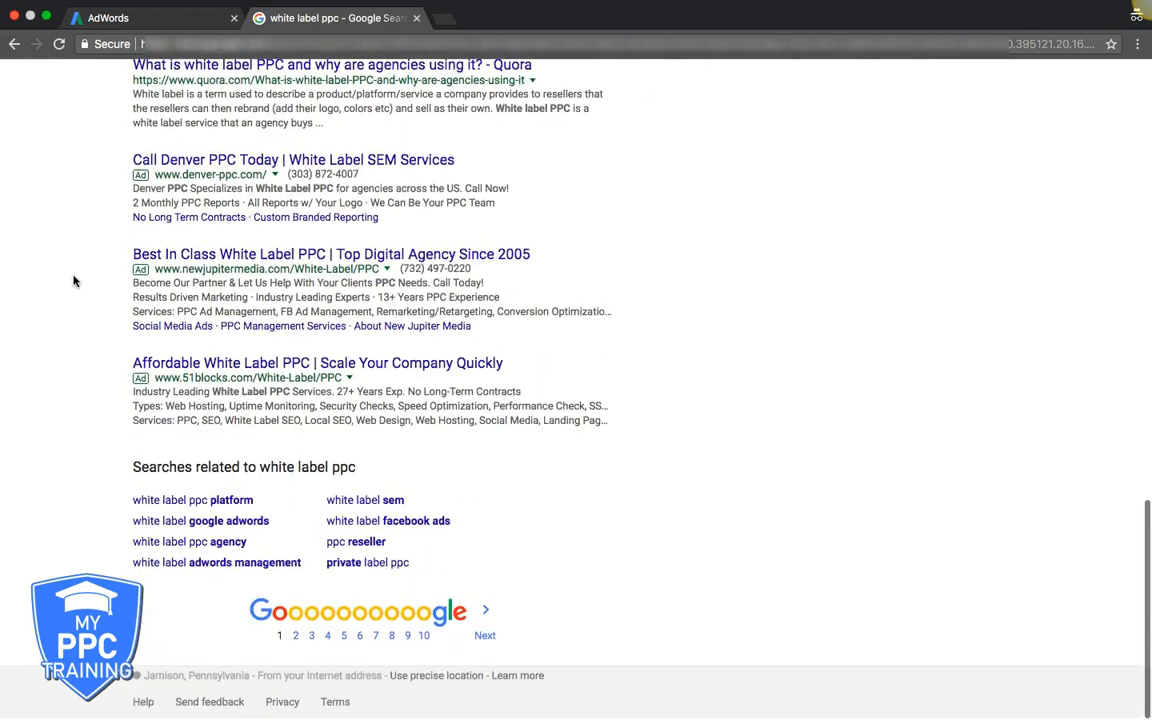
scroll(up, 3)
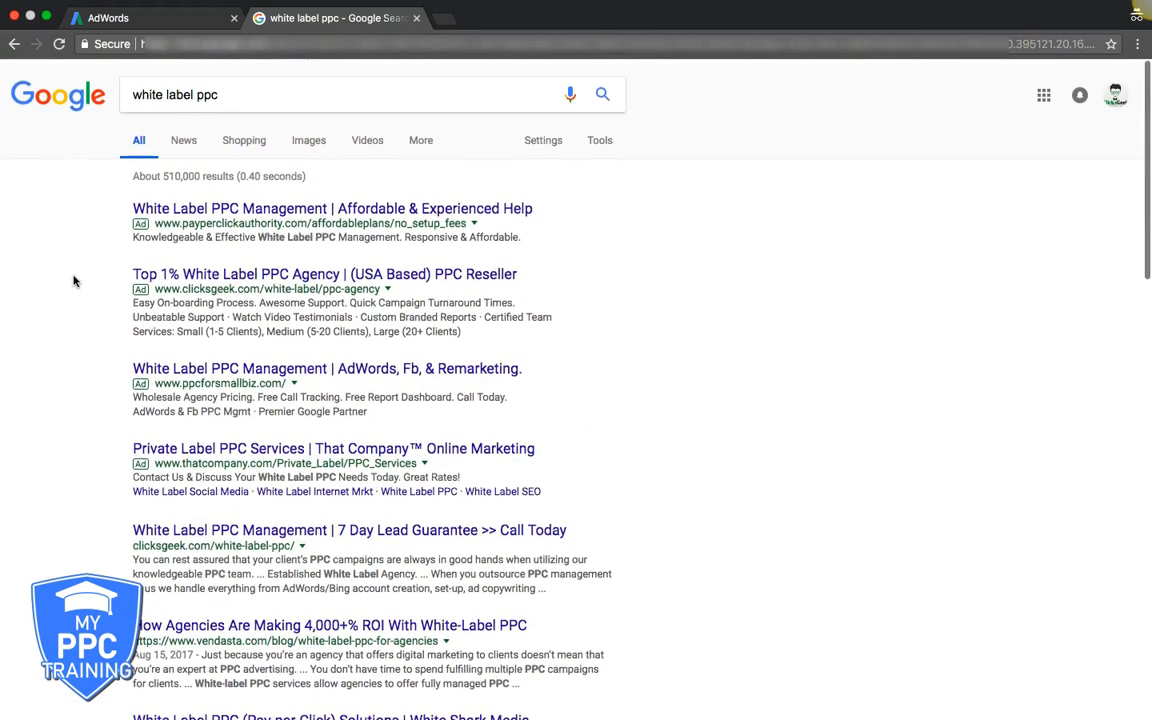
scroll(down, 3)
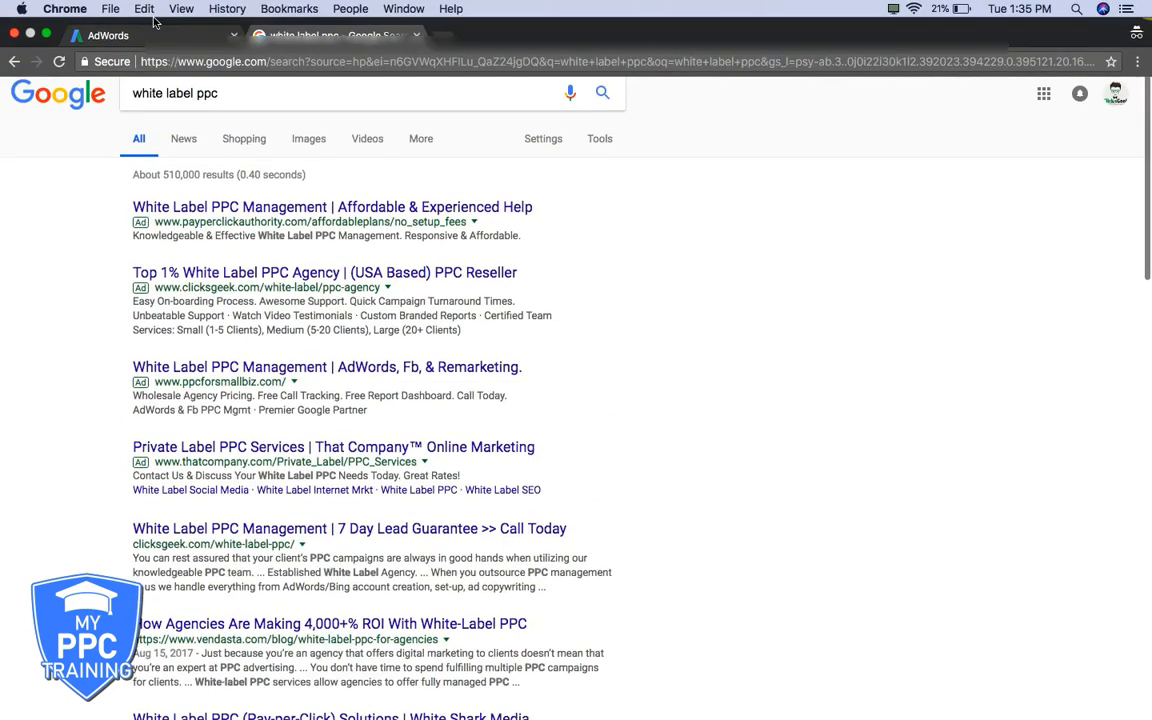
Step: Return to the new text ad and remove 'Top 1%' from its first headline
click(108, 36)
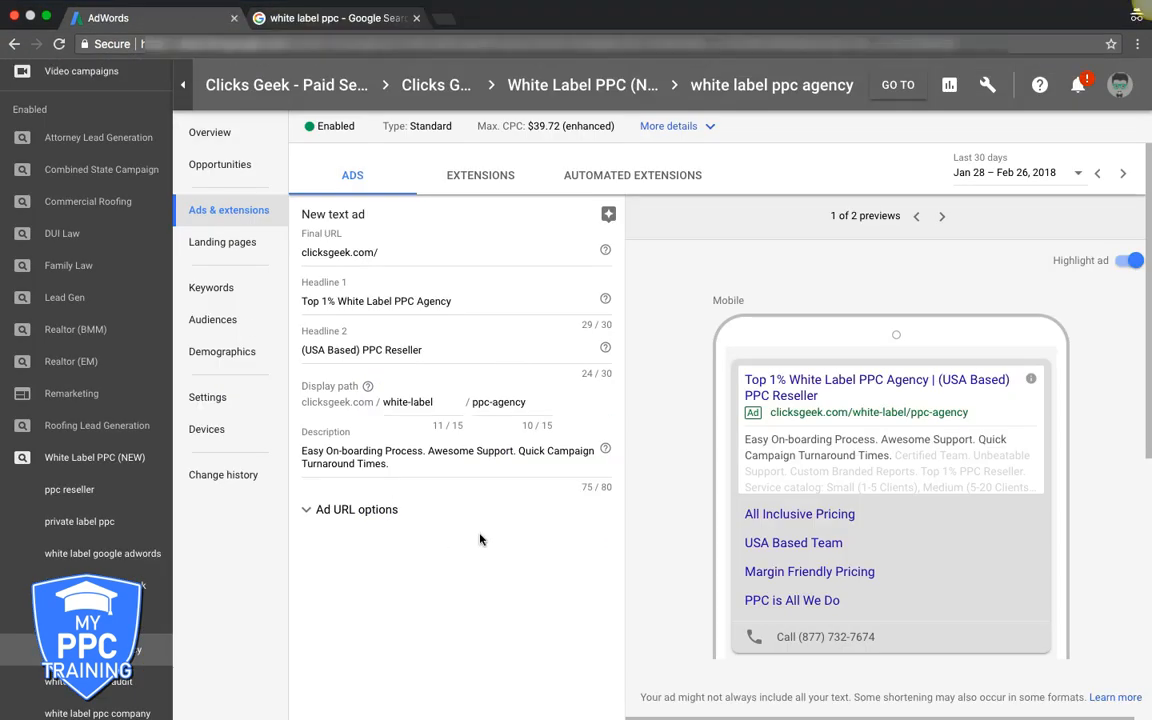
click(376, 300)
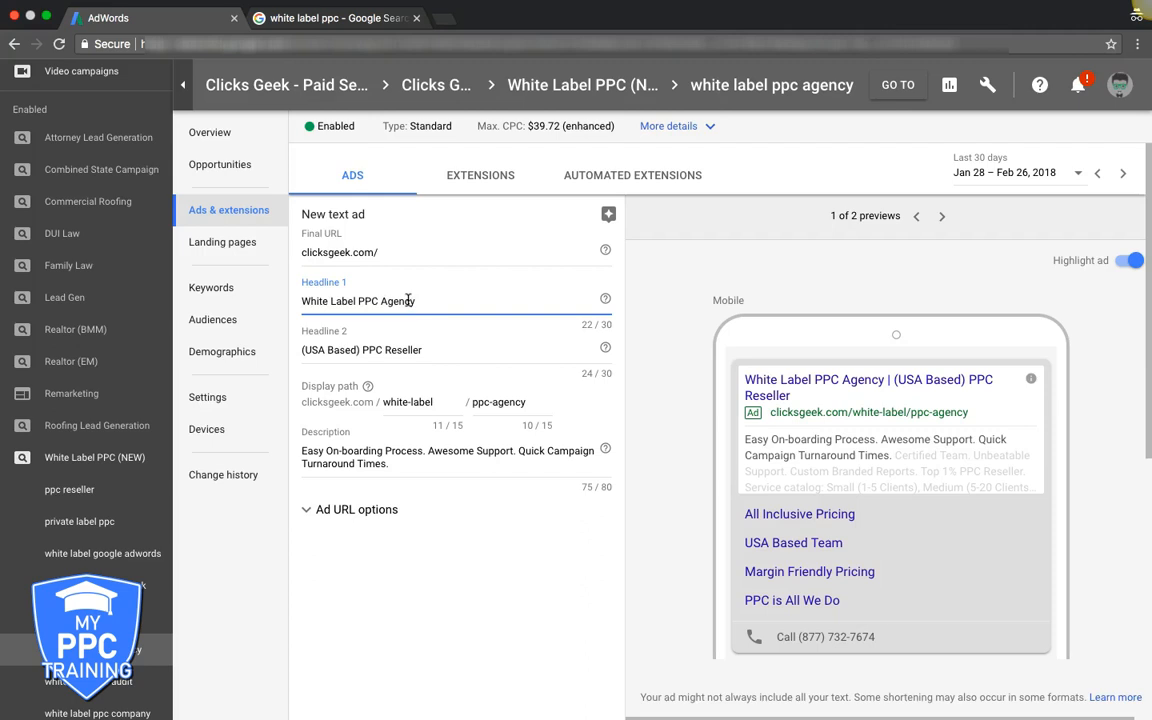
mouse_move(434, 318)
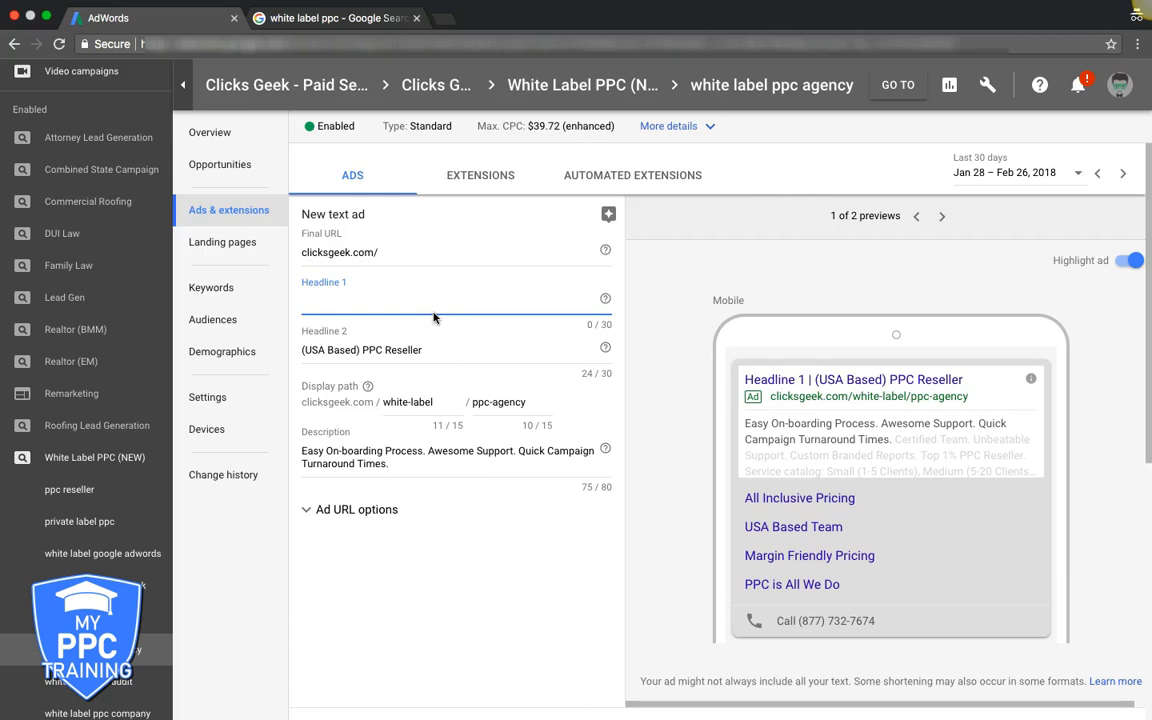
Step: Replace the draft 'Crush You With PP' headline with 'Need White Label PPC Services?' as Headline 1
text(Crush Your Competitors)
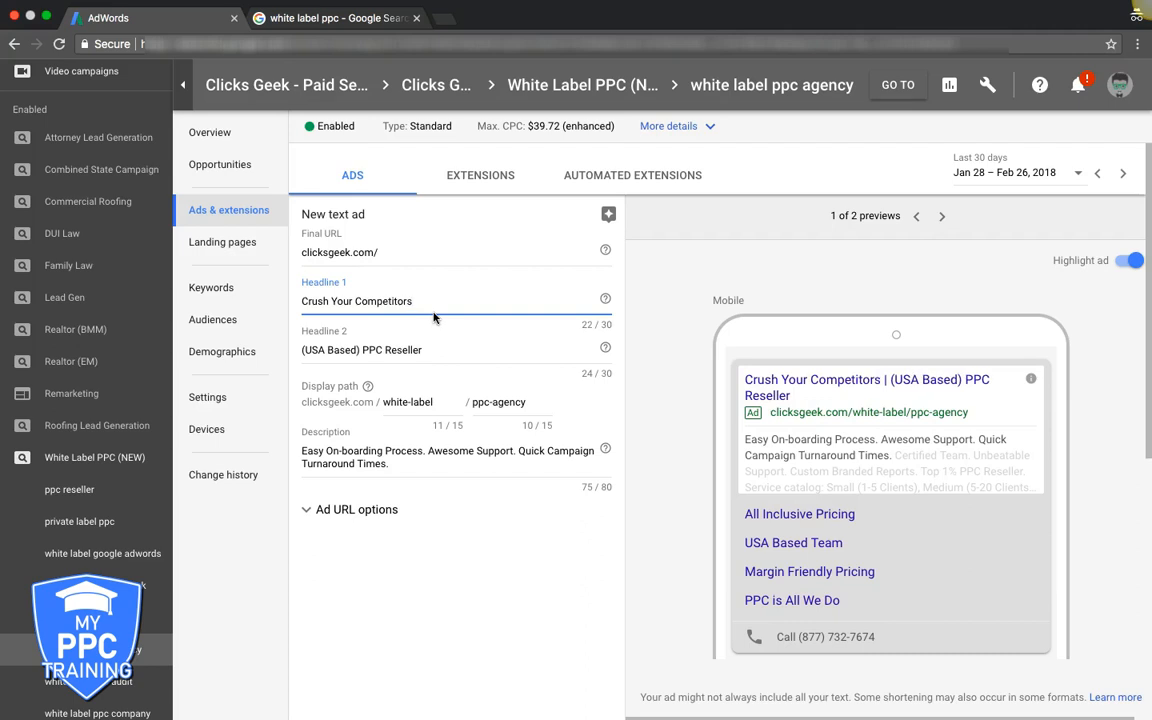
text(With)
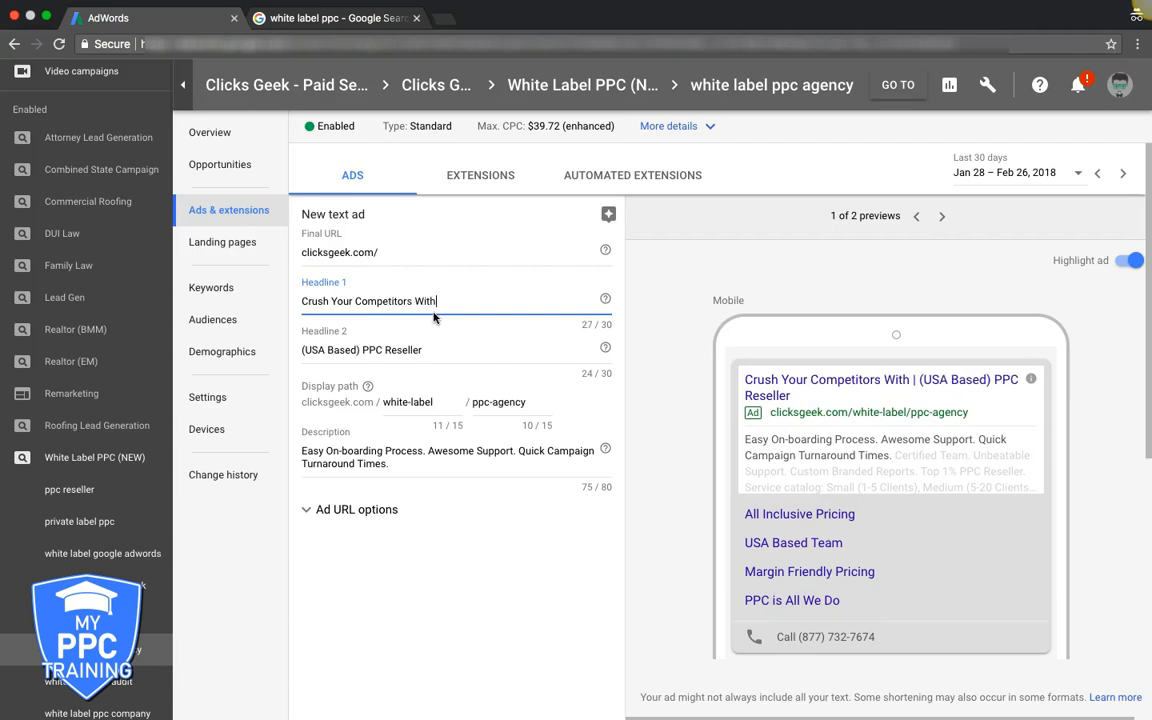
text(PP)
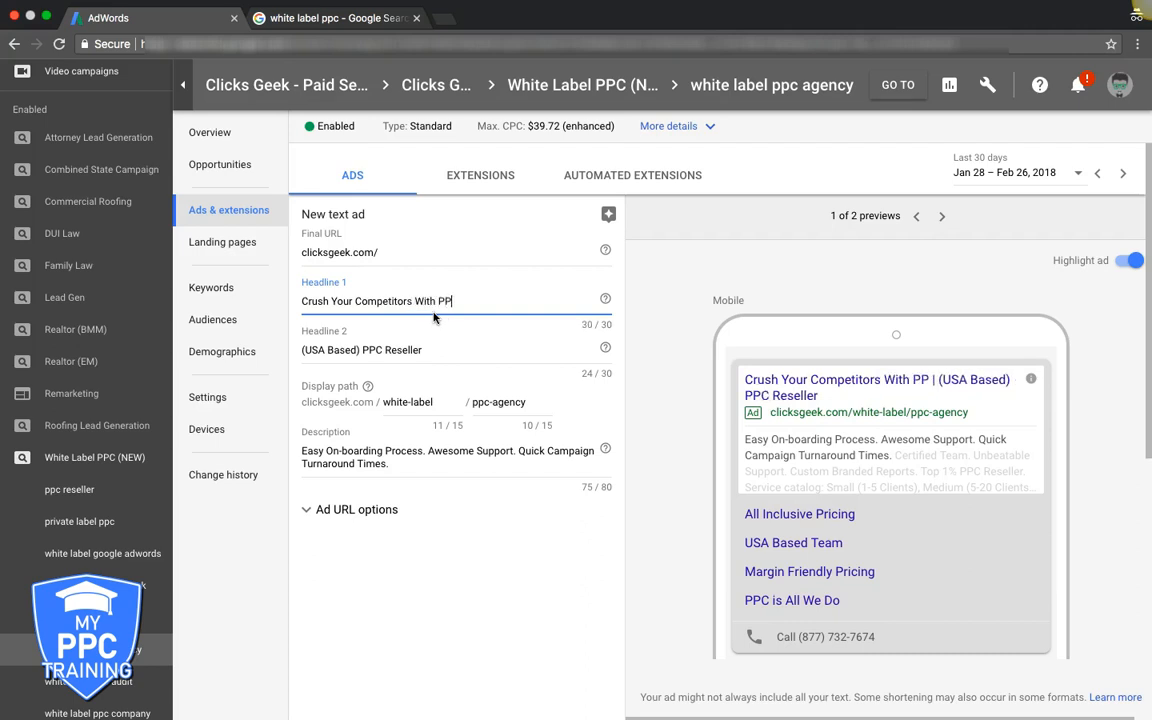
key(Backspace)
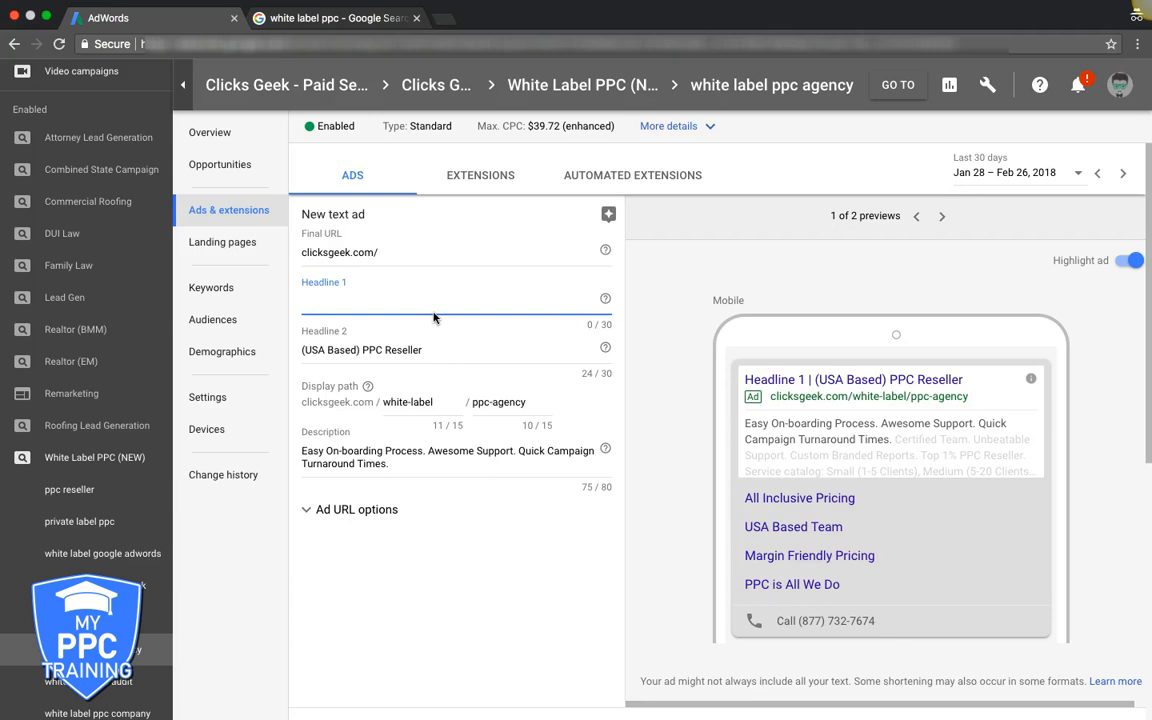
text(Need)
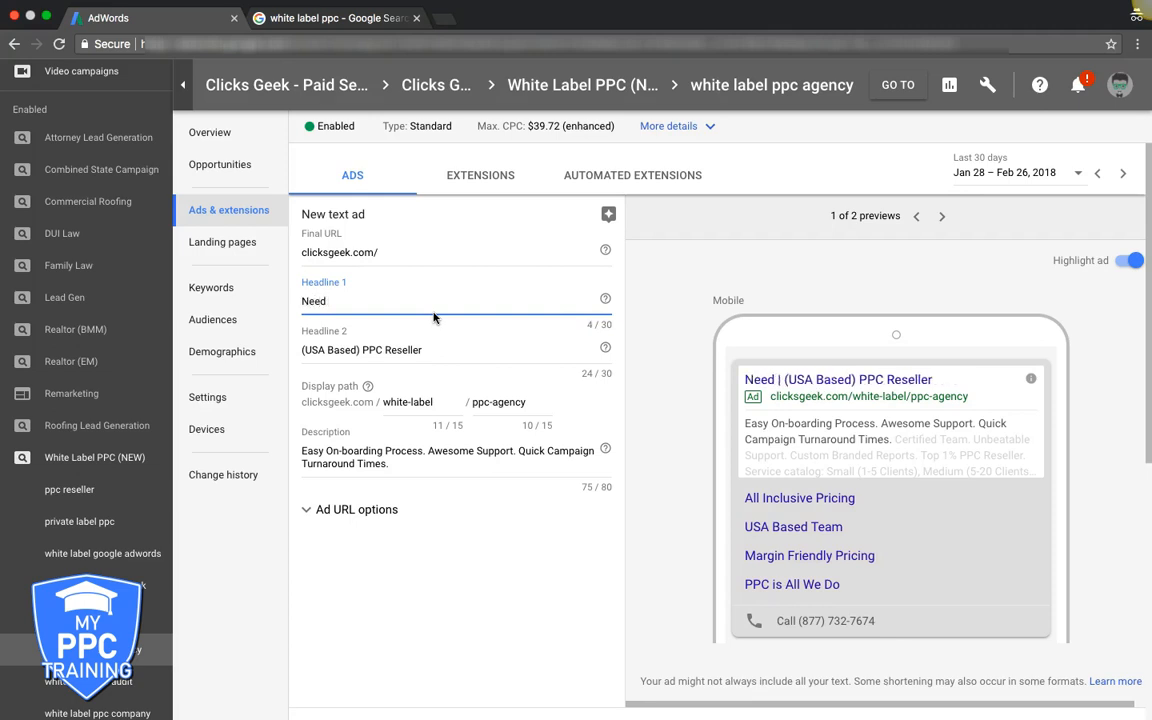
text(White Label)
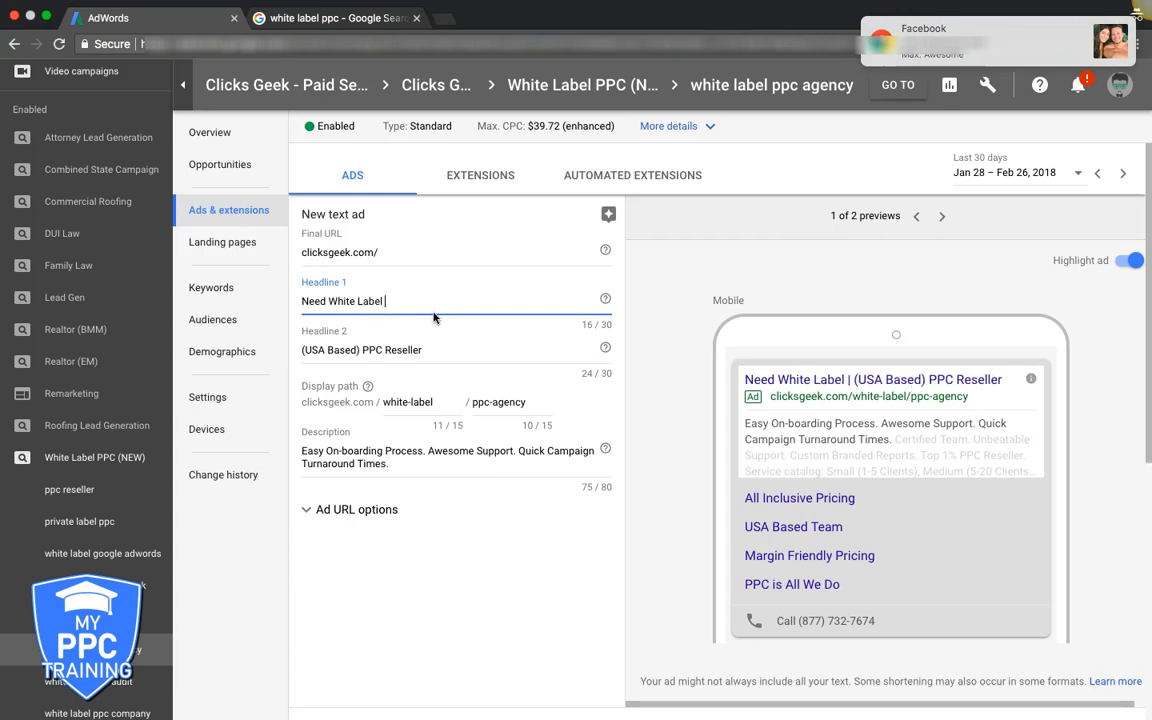
text(PPC Services?)
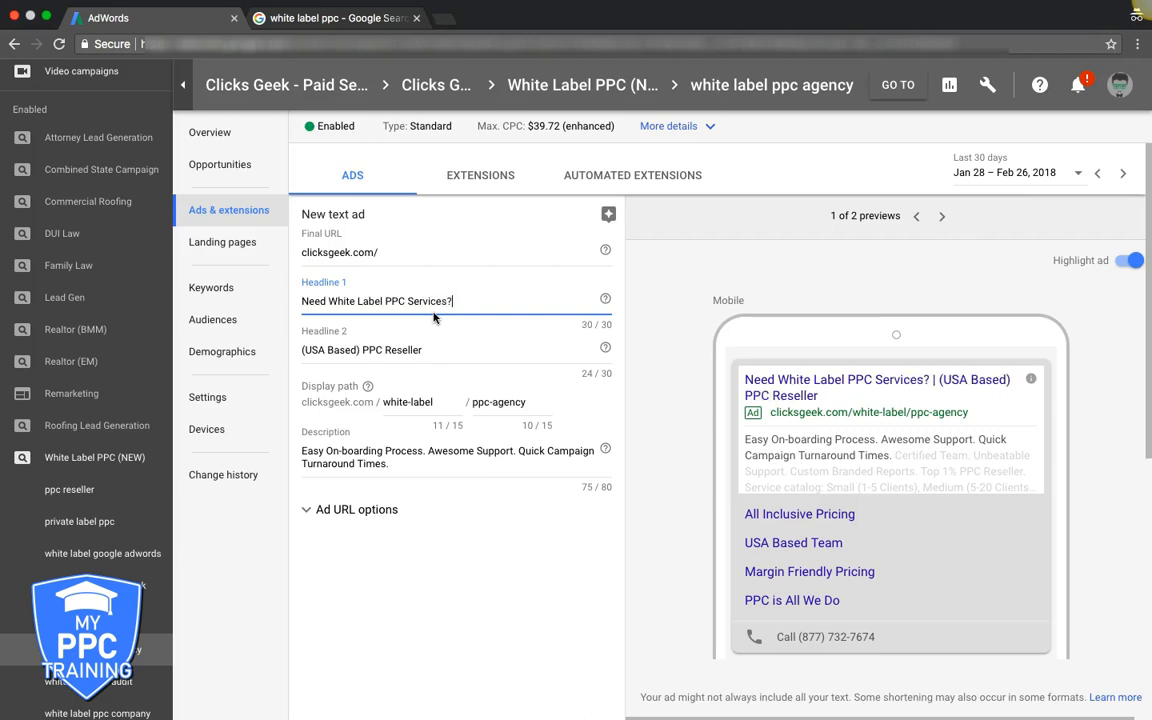
mouse_move(324, 318)
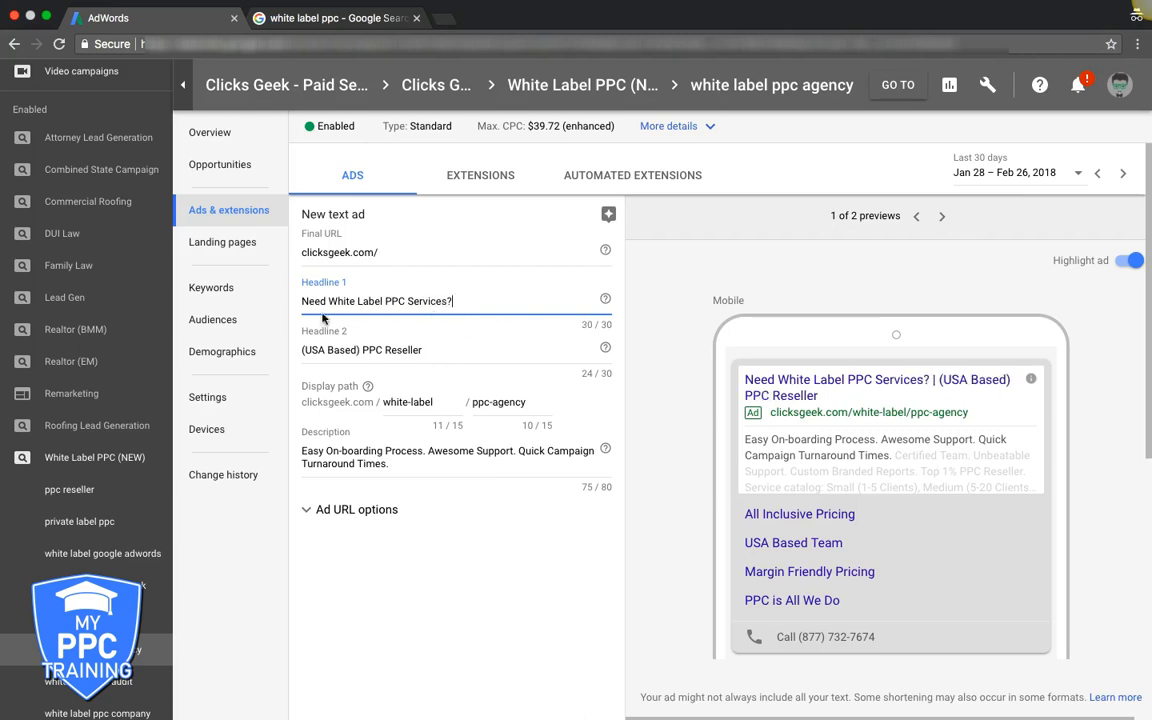
mouse_move(434, 312)
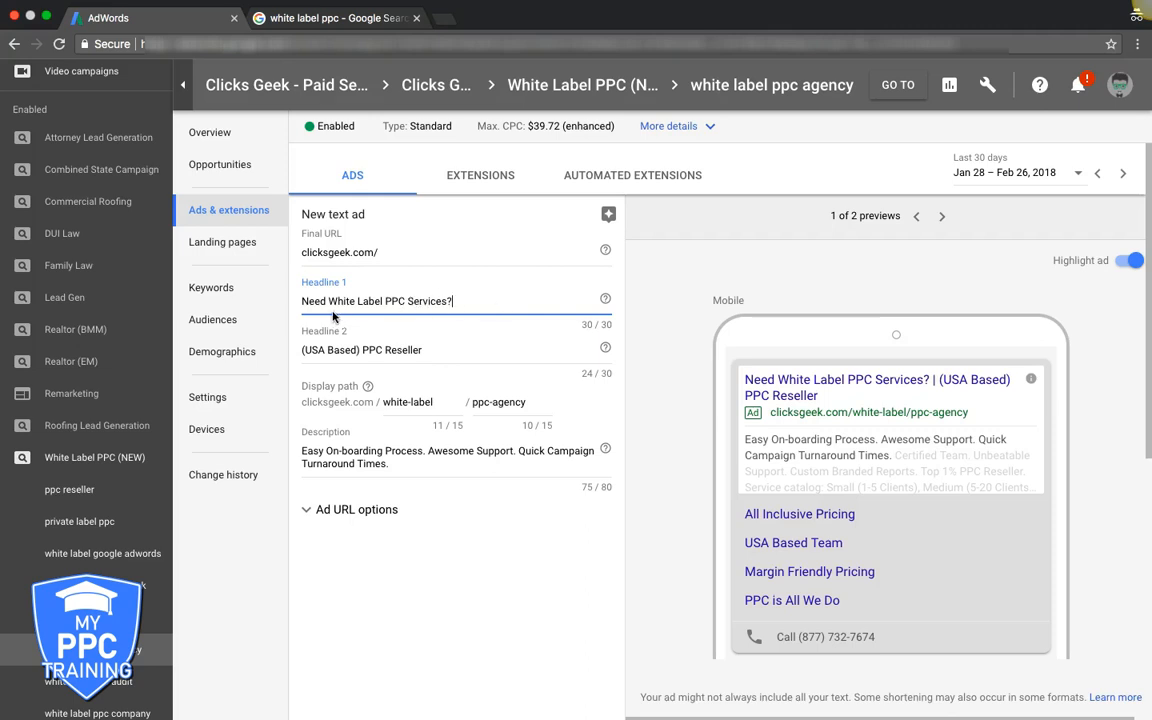
mouse_move(332, 318)
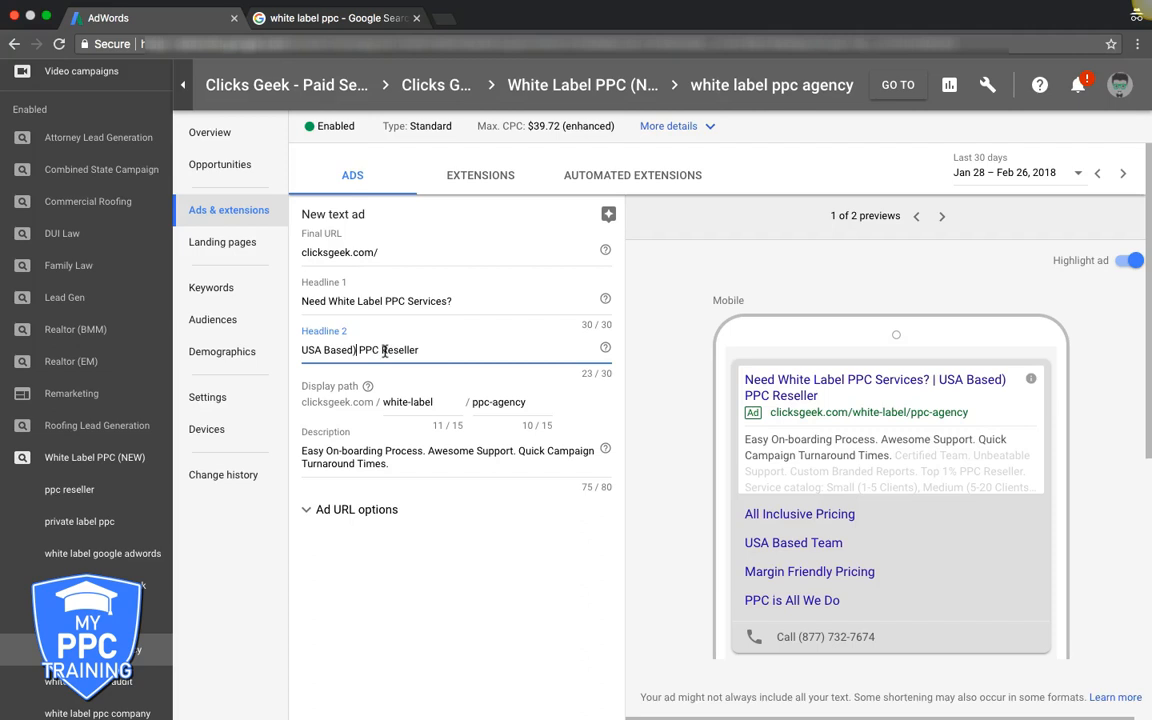
Step: Set Headline 2 to 'Easy On-boarding Process'
text(-)
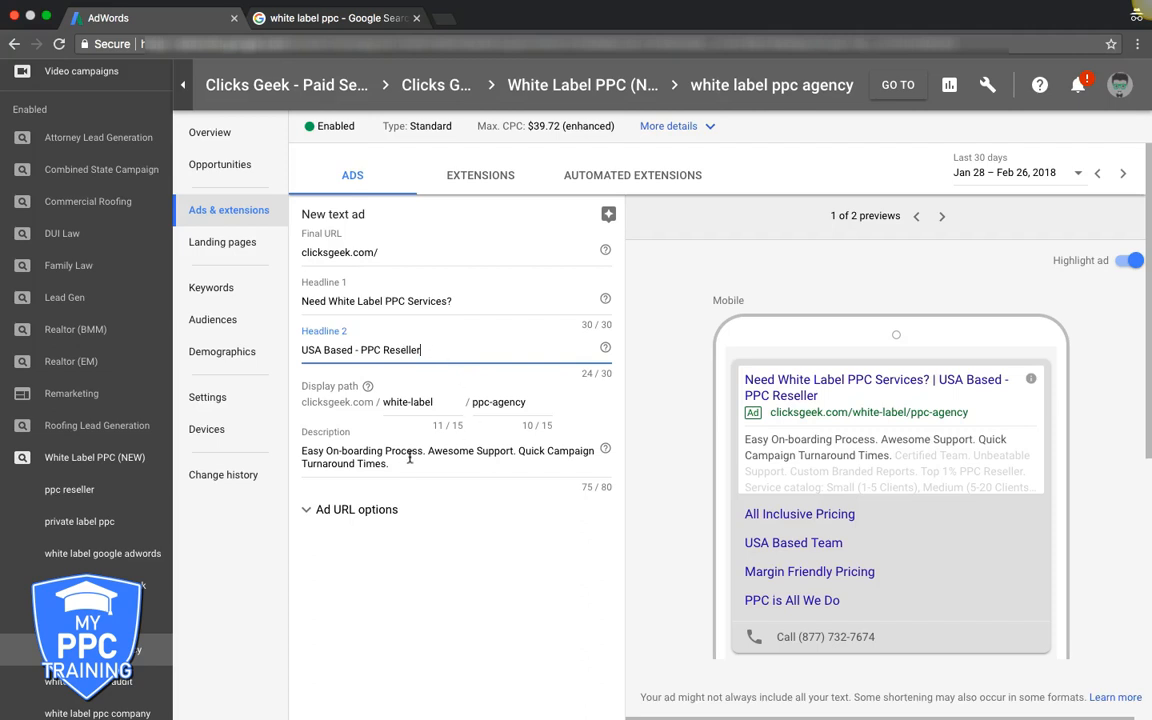
double_click(360, 450)
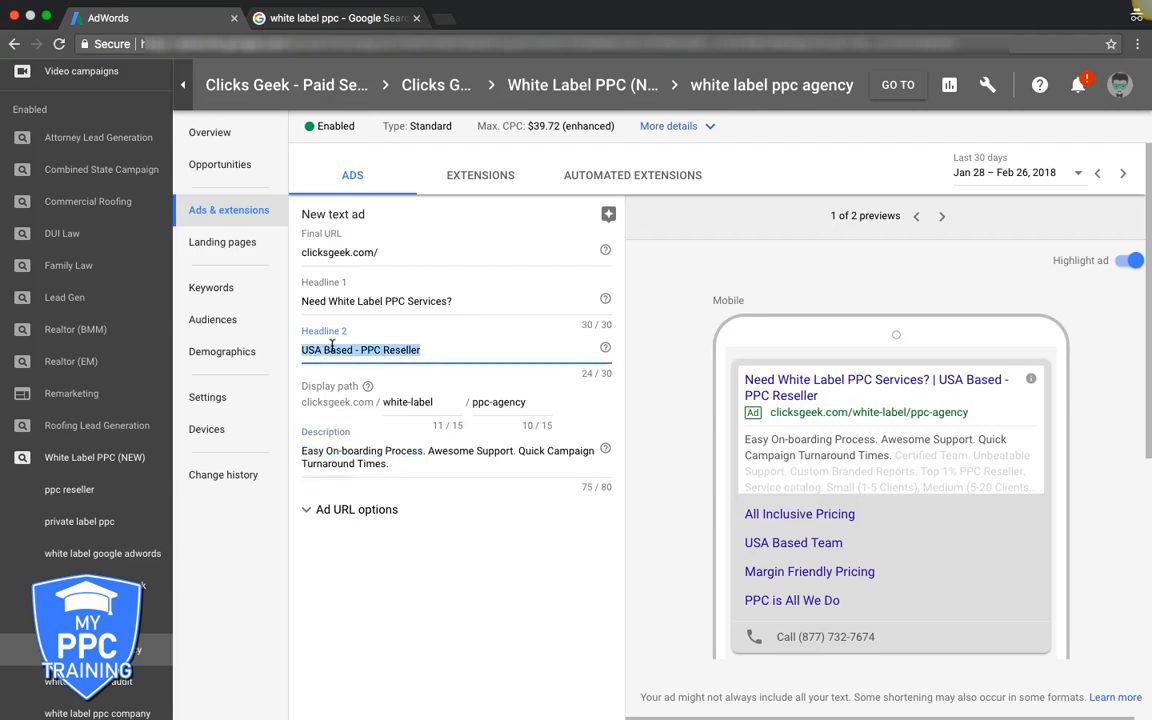
text(Easy On-boarding Process)
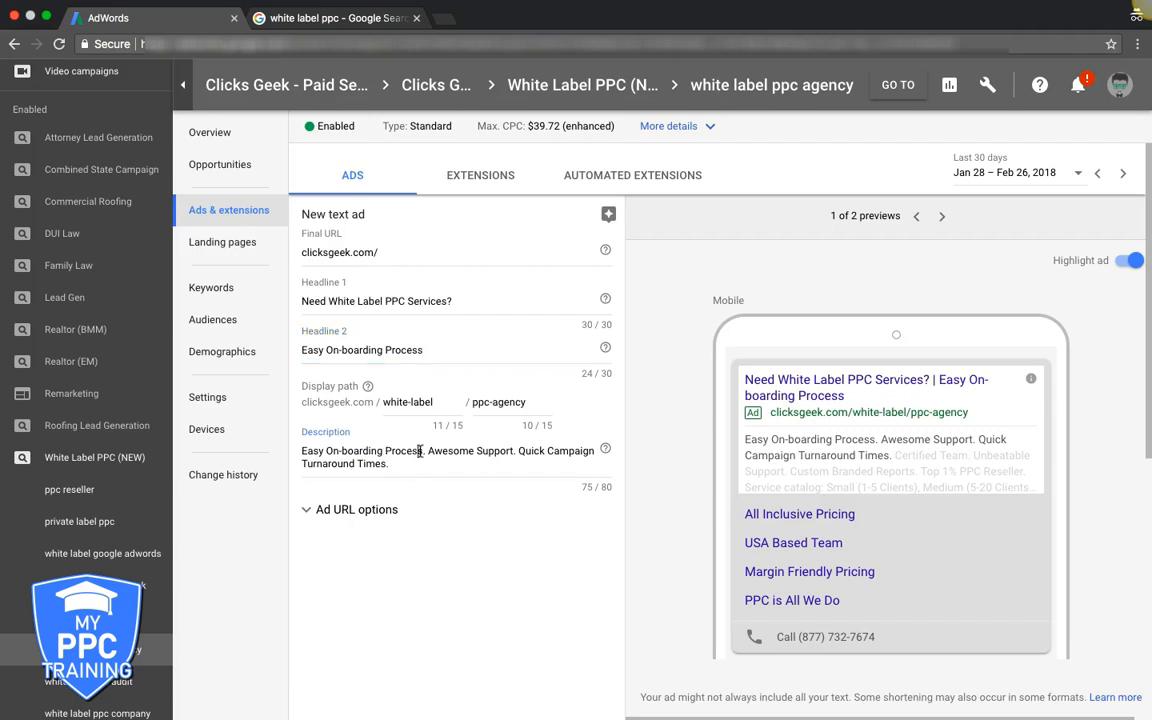
Step: Make the description begin 'USA Based White Label PPC.' in place of the on-boarding sentence
click(426, 450)
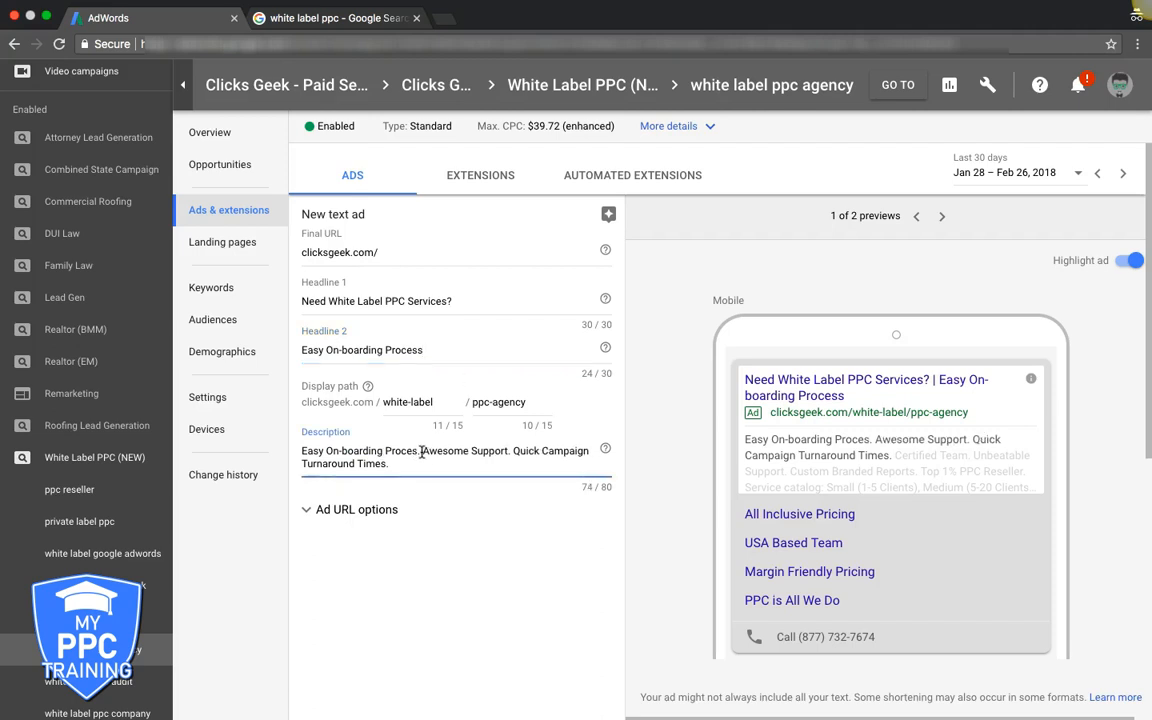
click(450, 450)
text(USA Base)
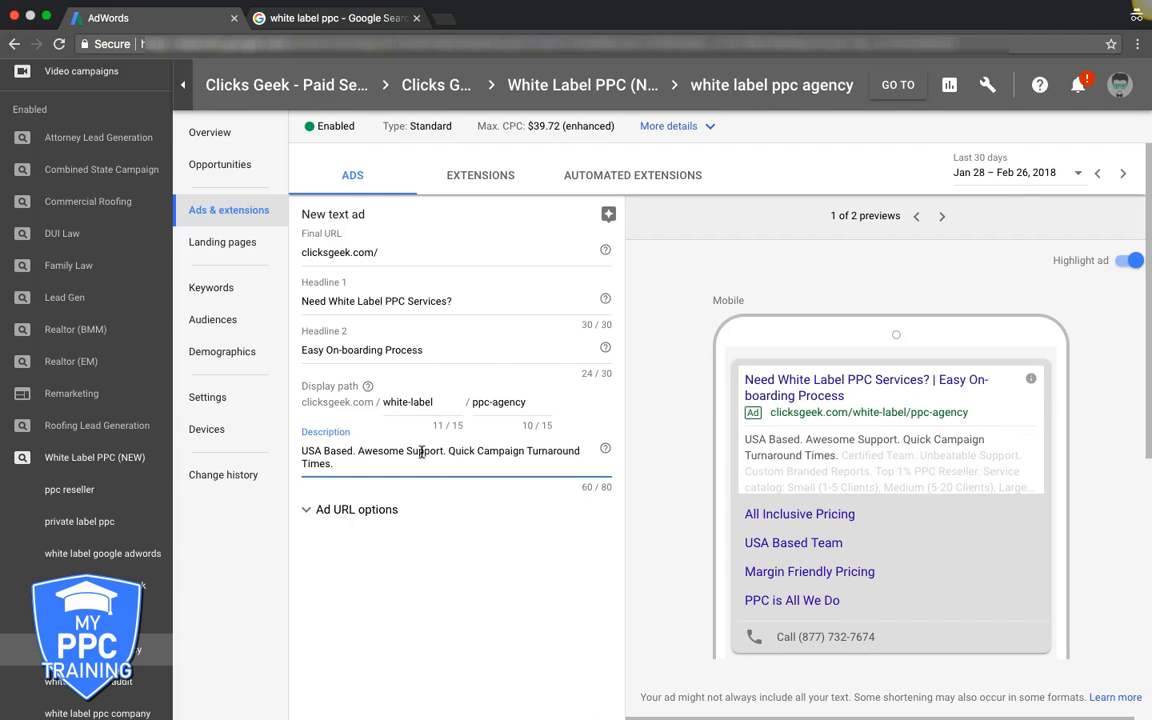
text(White Label)
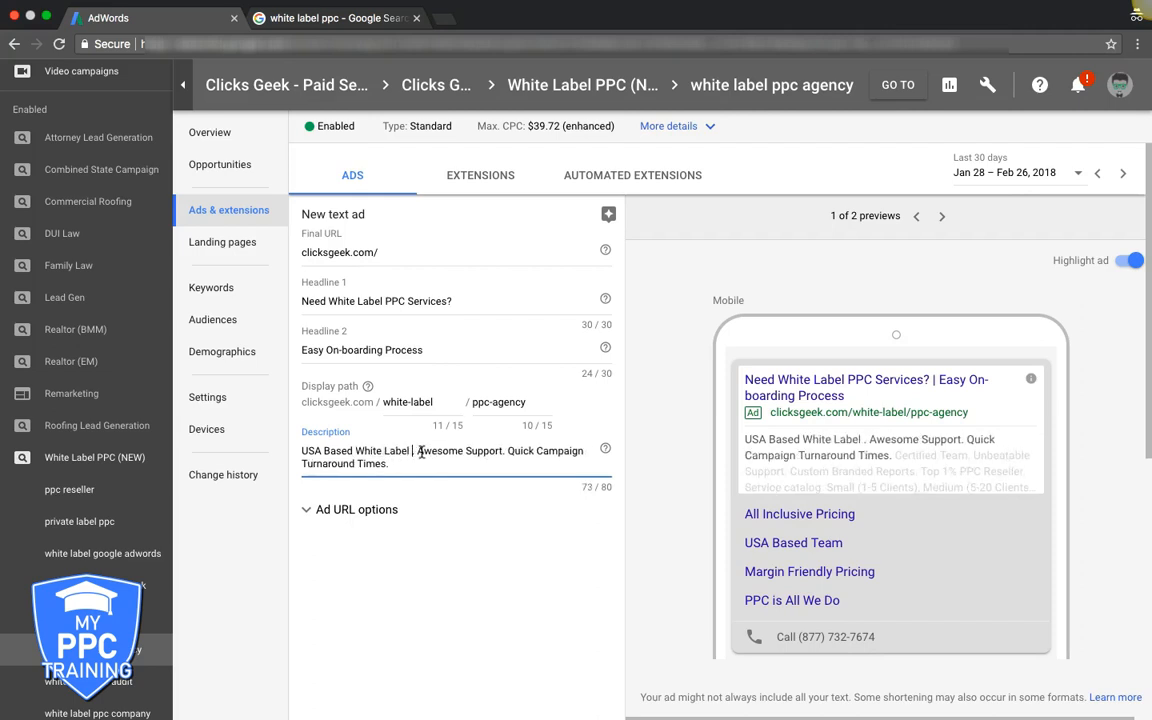
text(PPC)
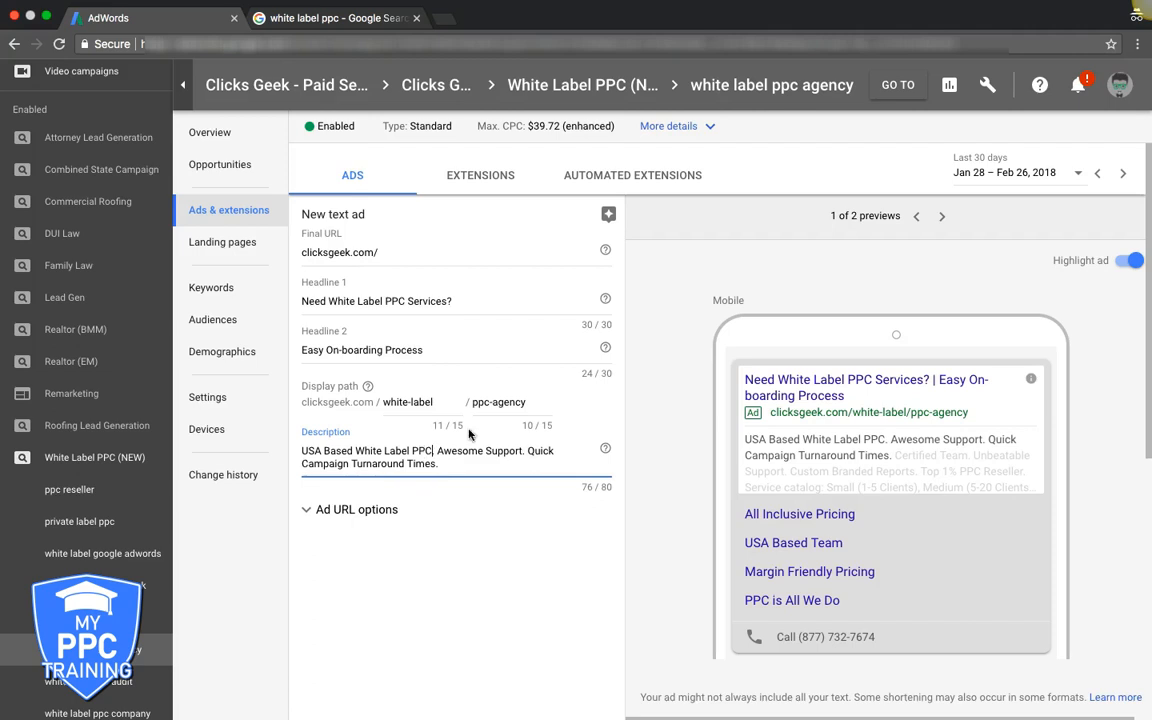
mouse_move(400, 370)
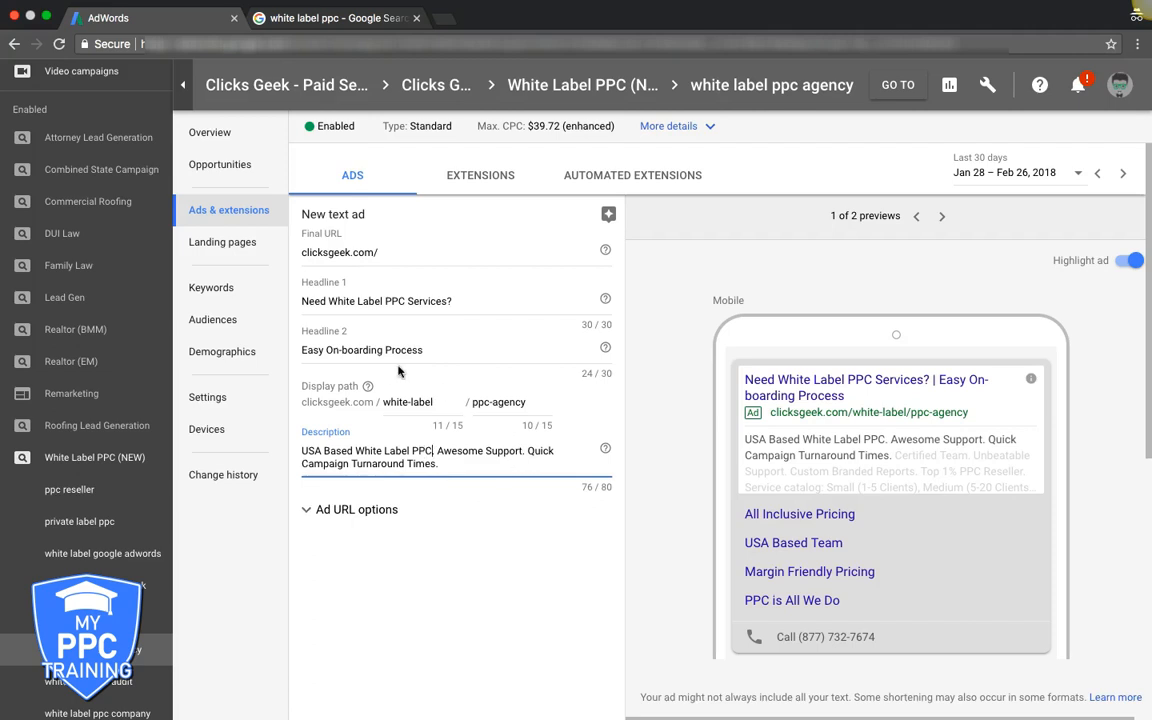
click(434, 350)
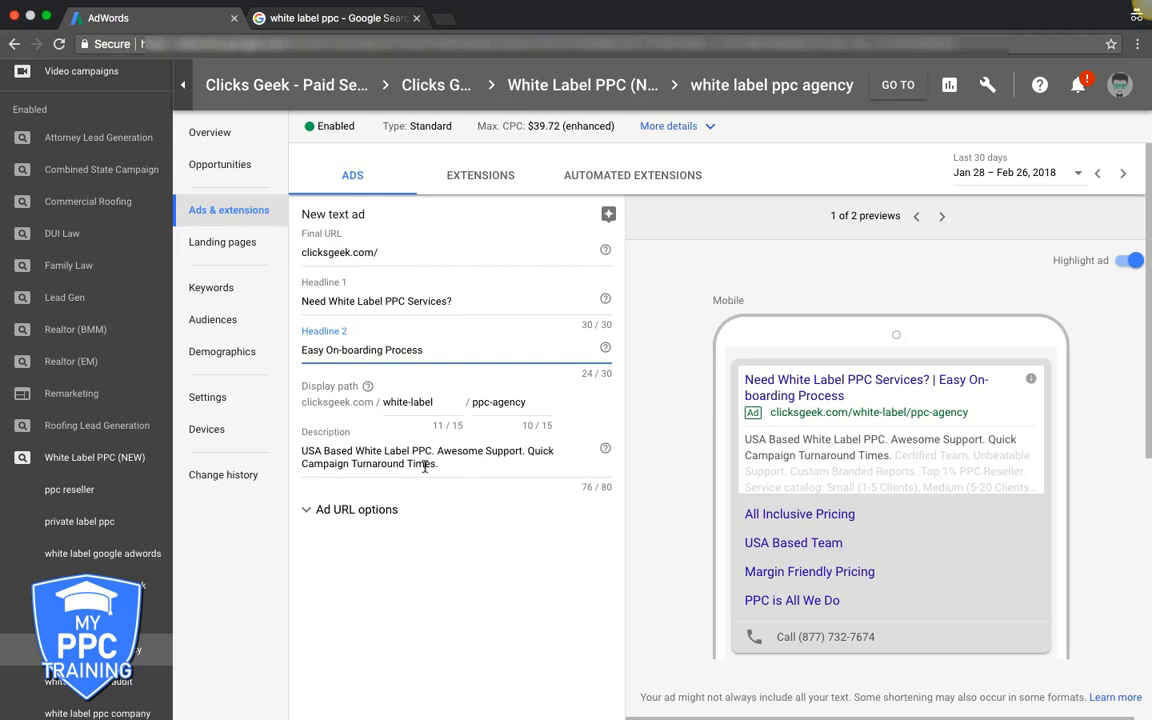
mouse_move(472, 470)
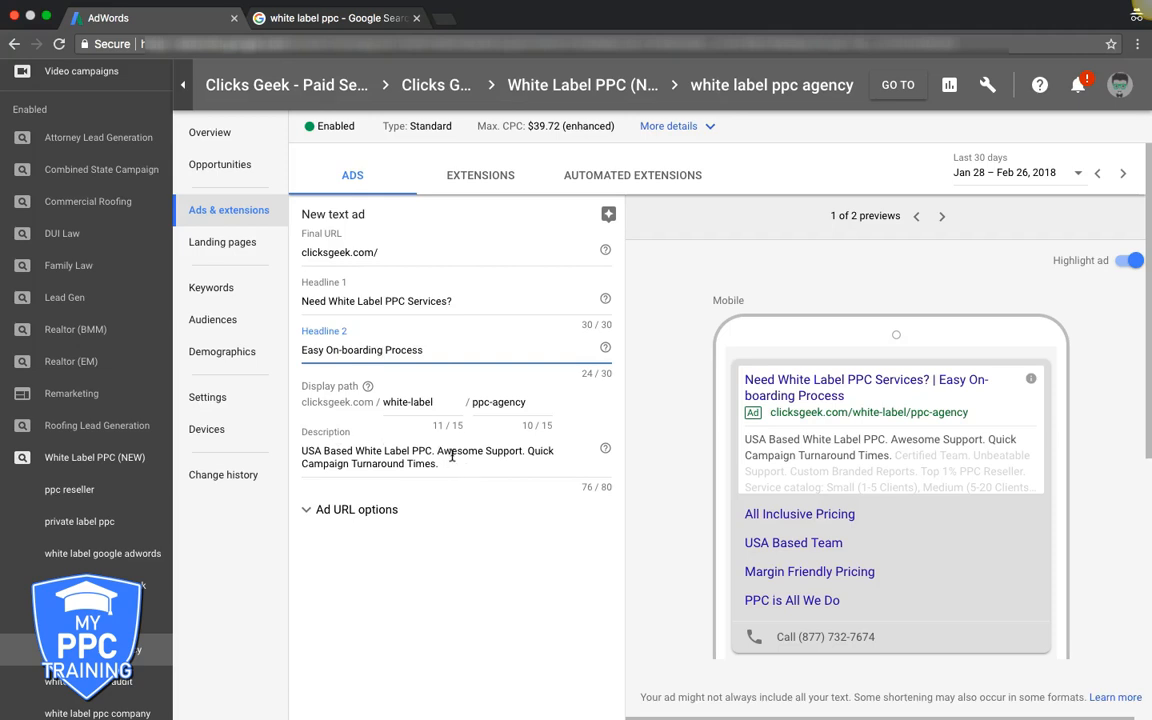
mouse_move(544, 602)
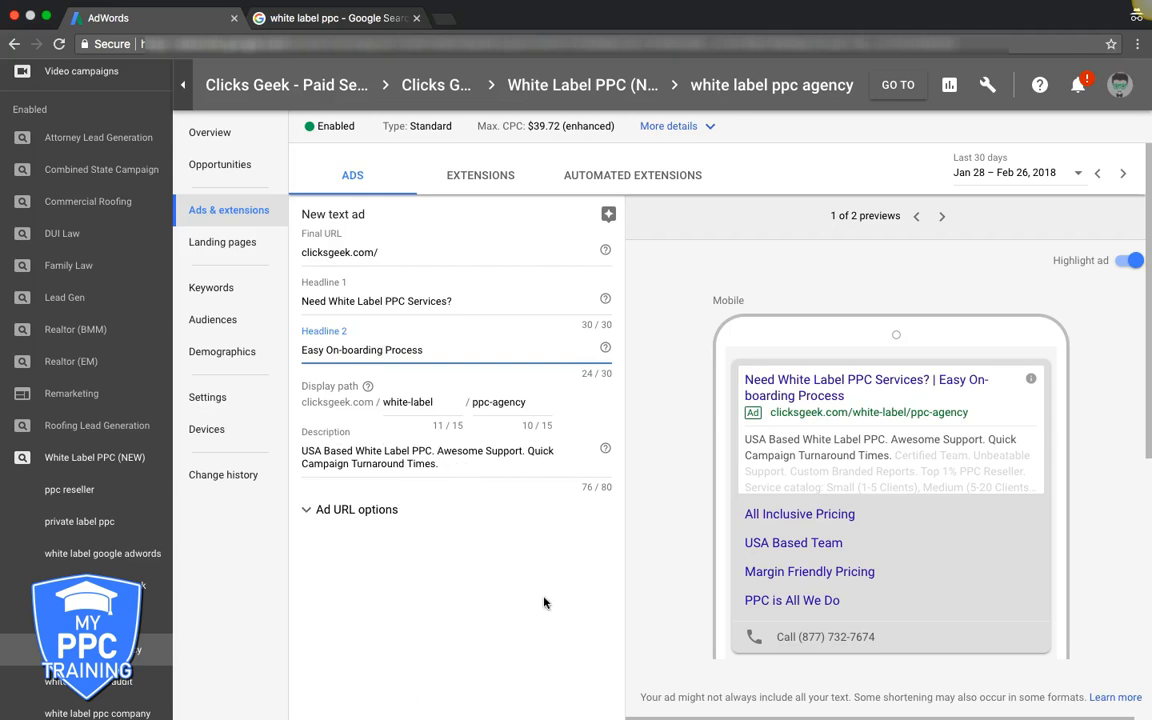
mouse_move(464, 512)
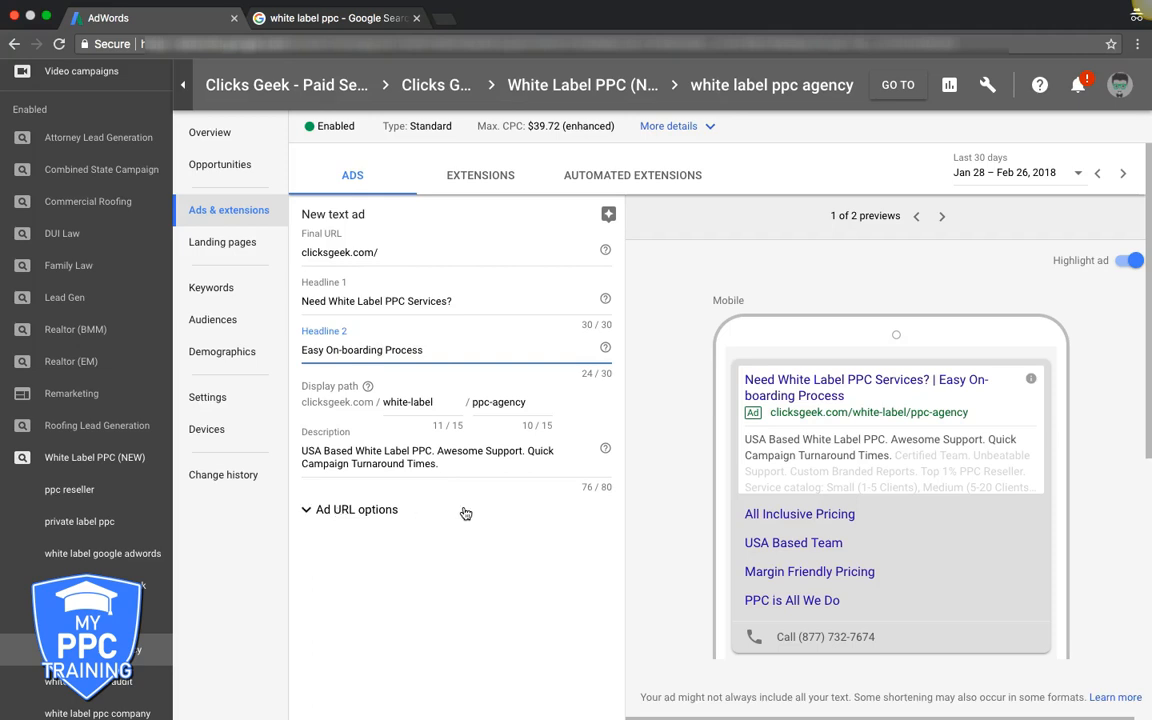
Step: Review the 'white label ppc' Google results again, with the clicksgeek USA Based ad among the top listings
click(336, 18)
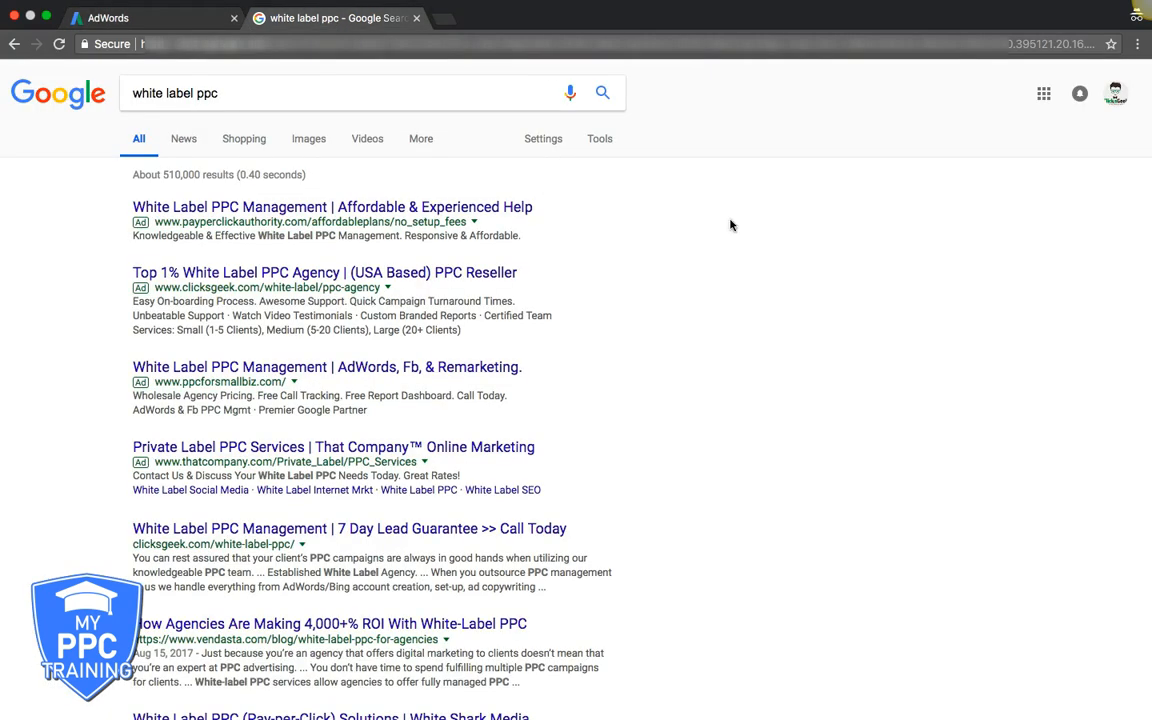
scroll(down, 3)
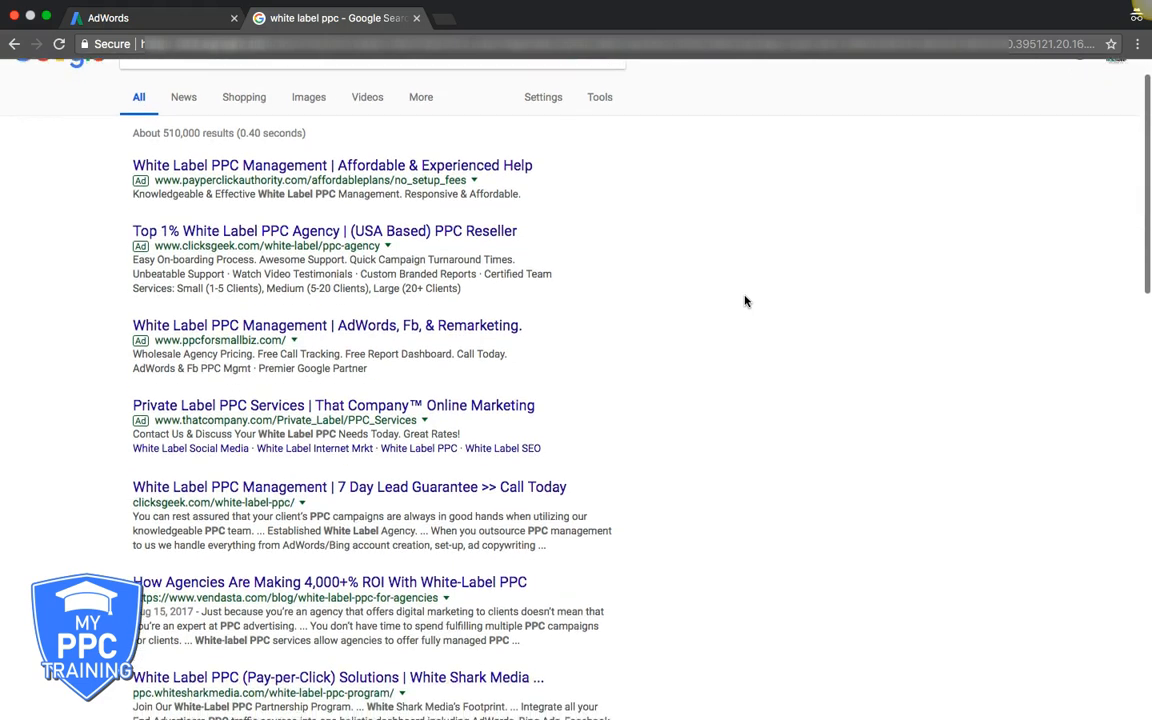
scroll(down, 3)
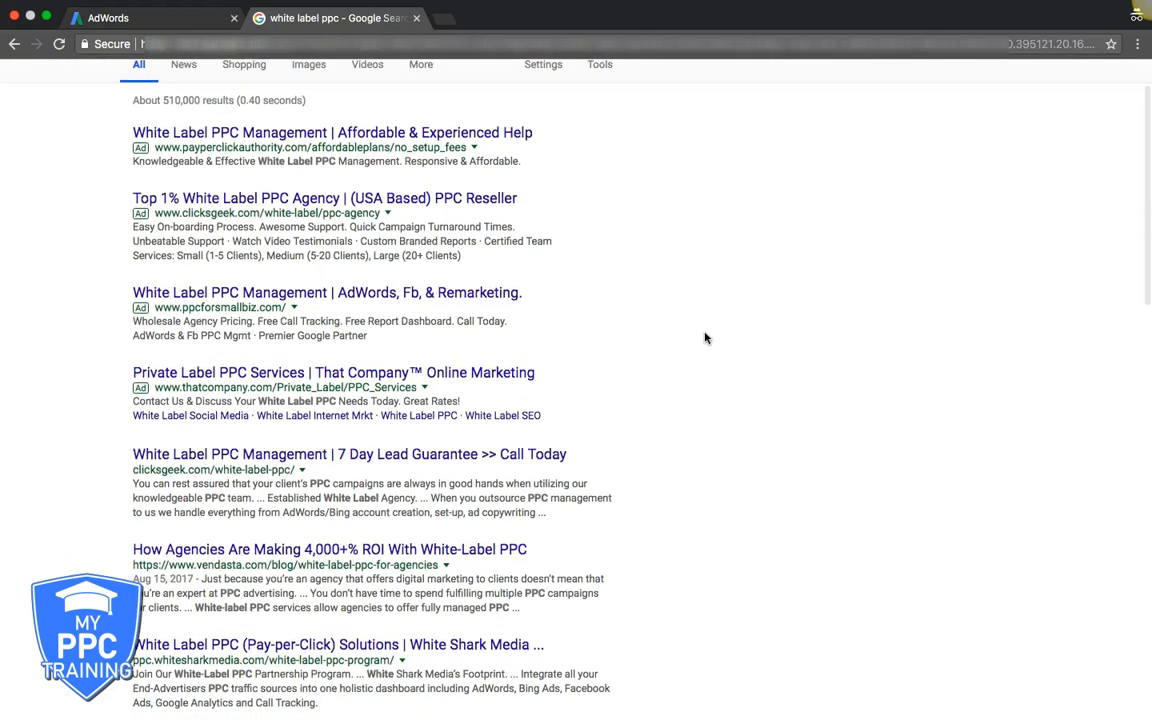
scroll(down, 3)
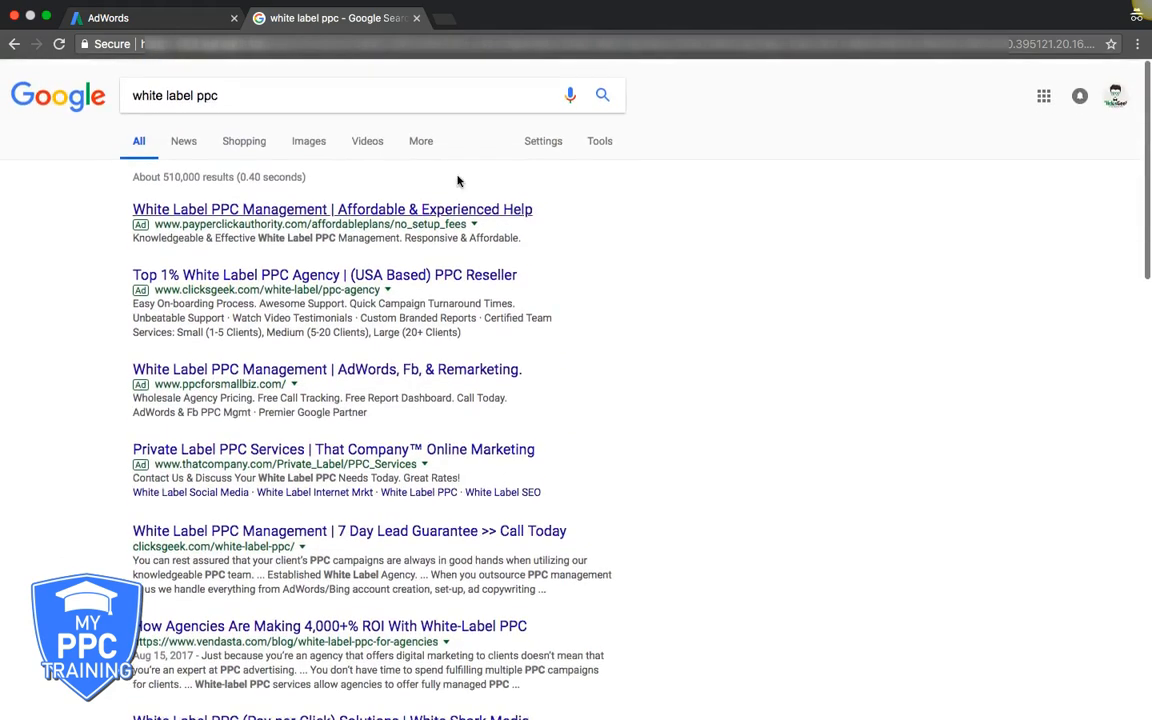
Step: Replace 'Awesome Support' in the description with 'Unbeatable Wholesale Rates.'
click(108, 18)
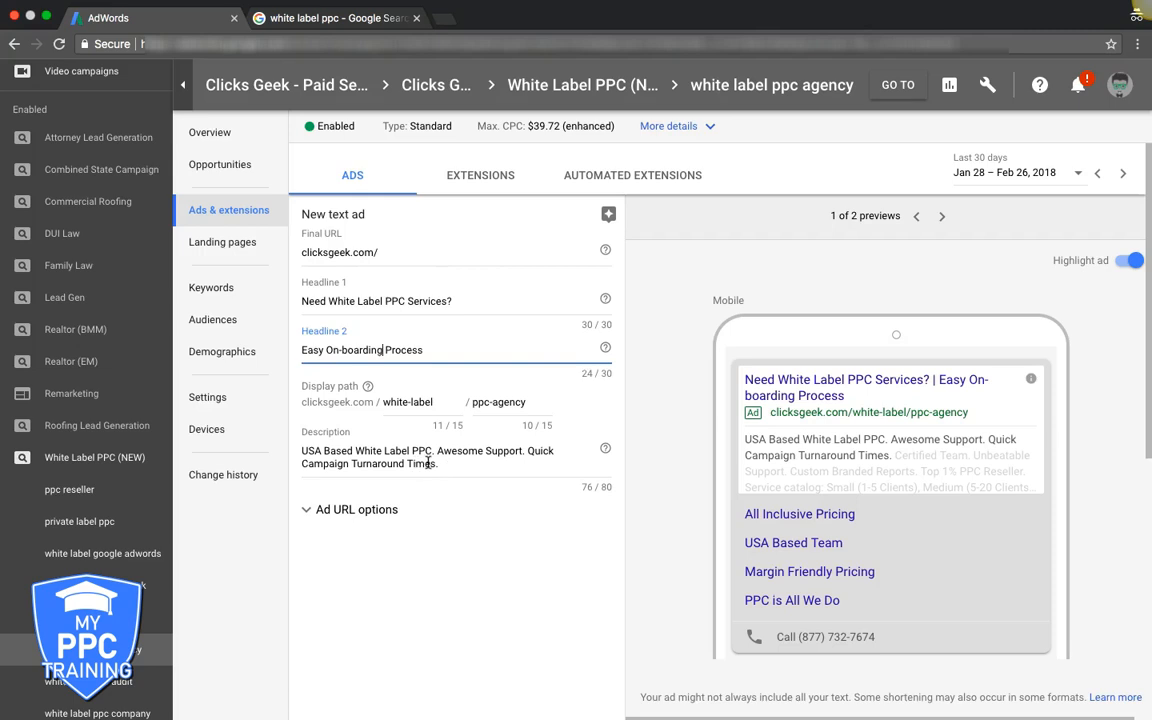
double_click(458, 450)
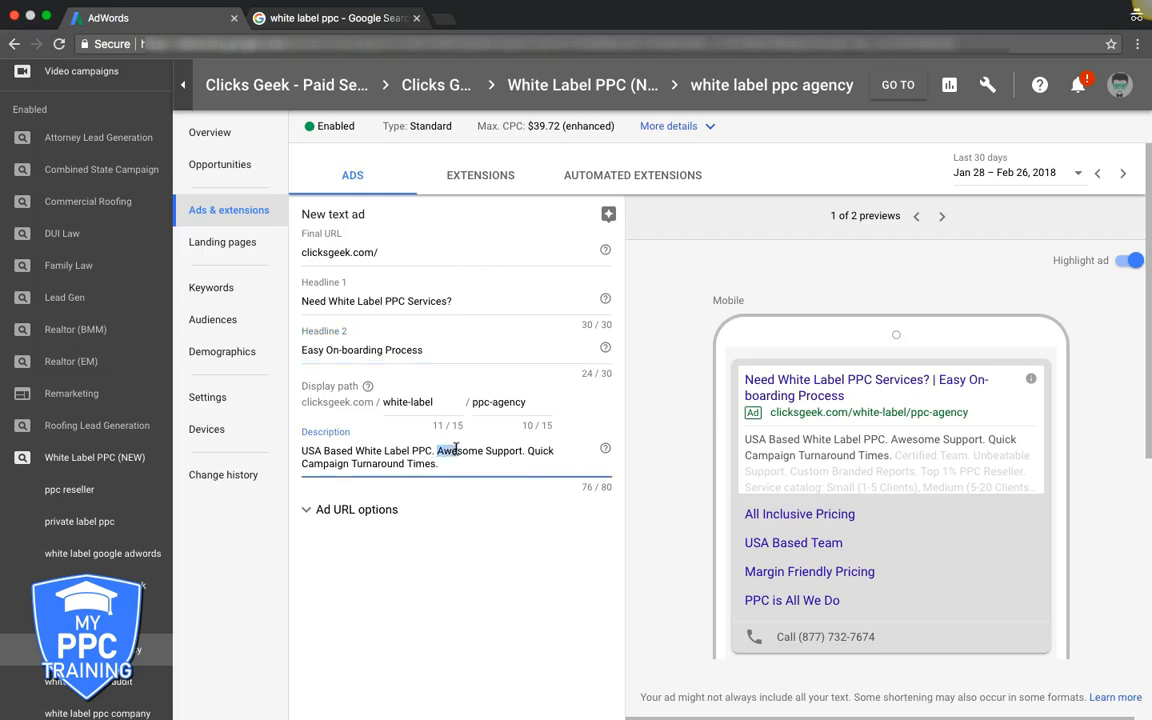
double_click(460, 450)
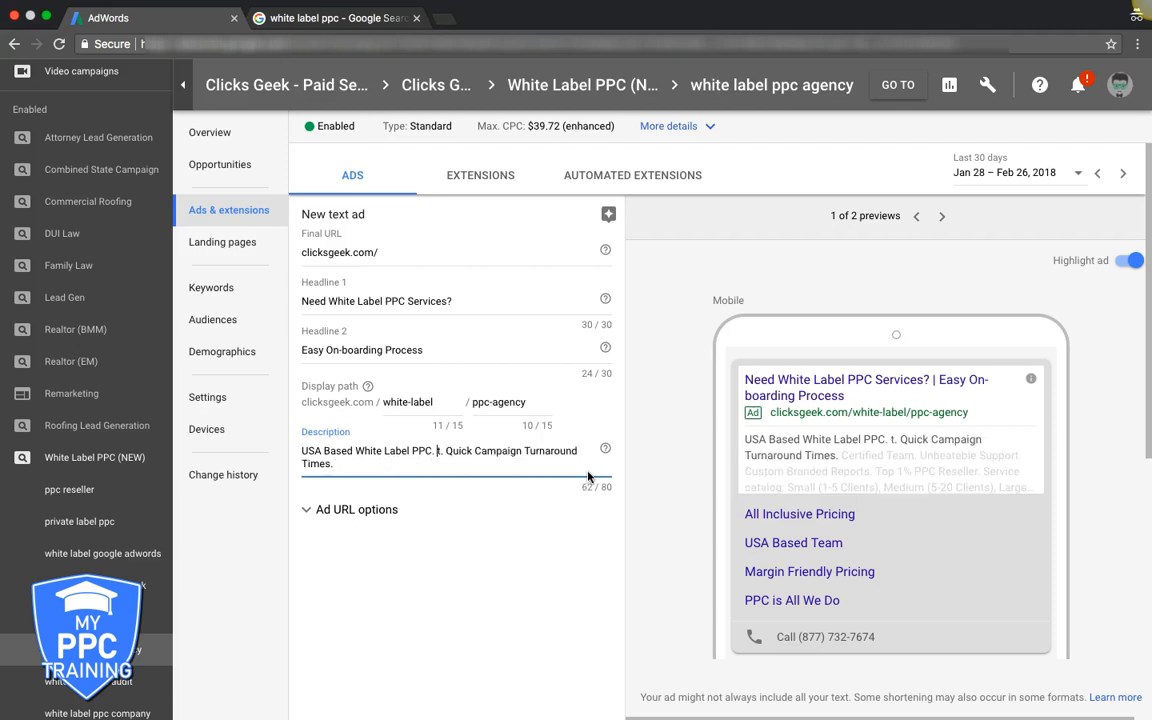
text(U)
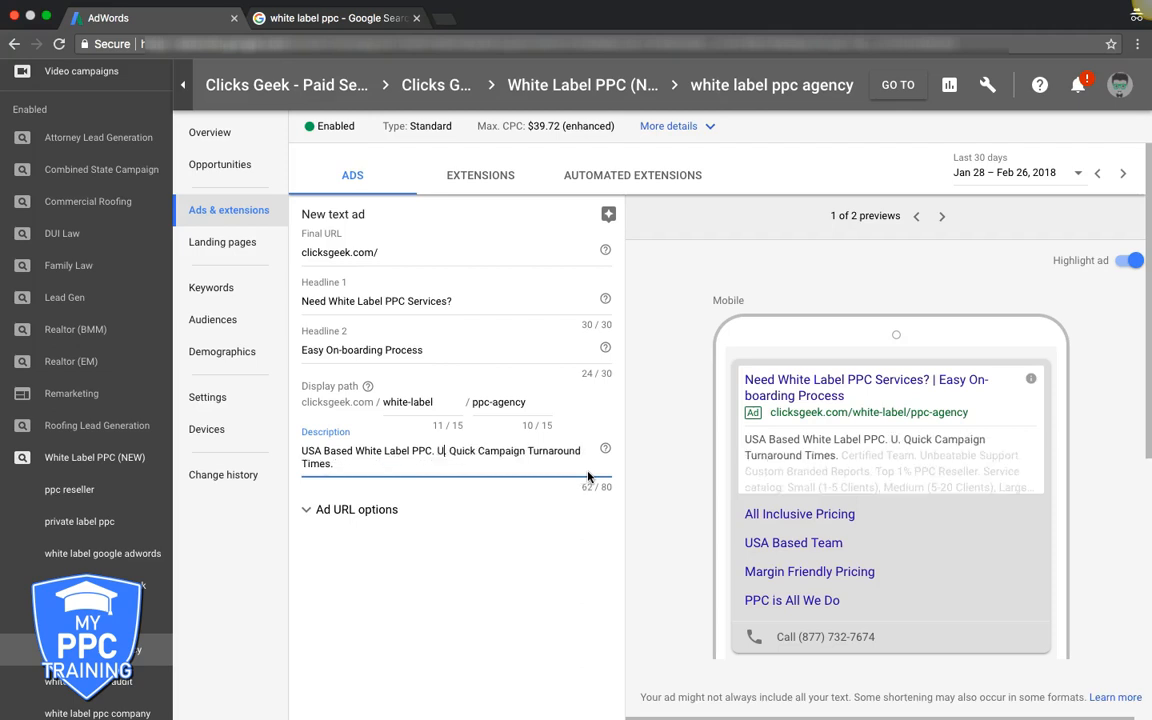
text(nbeatable)
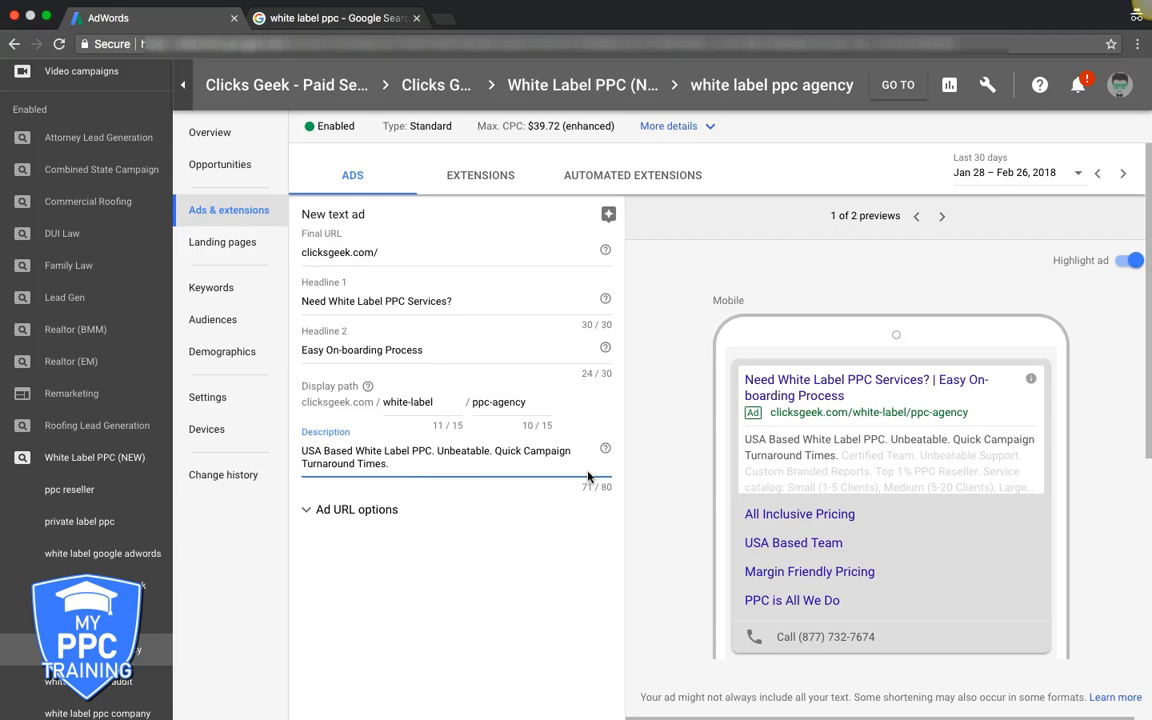
text(W.)
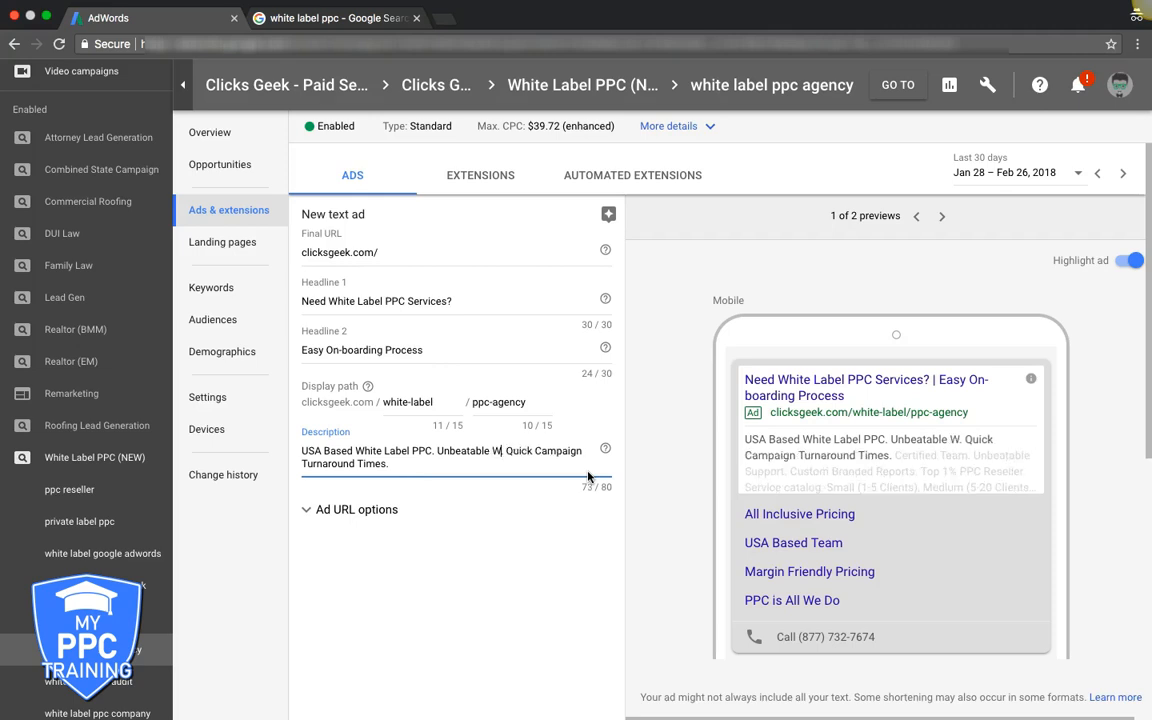
text(holesale Rates)
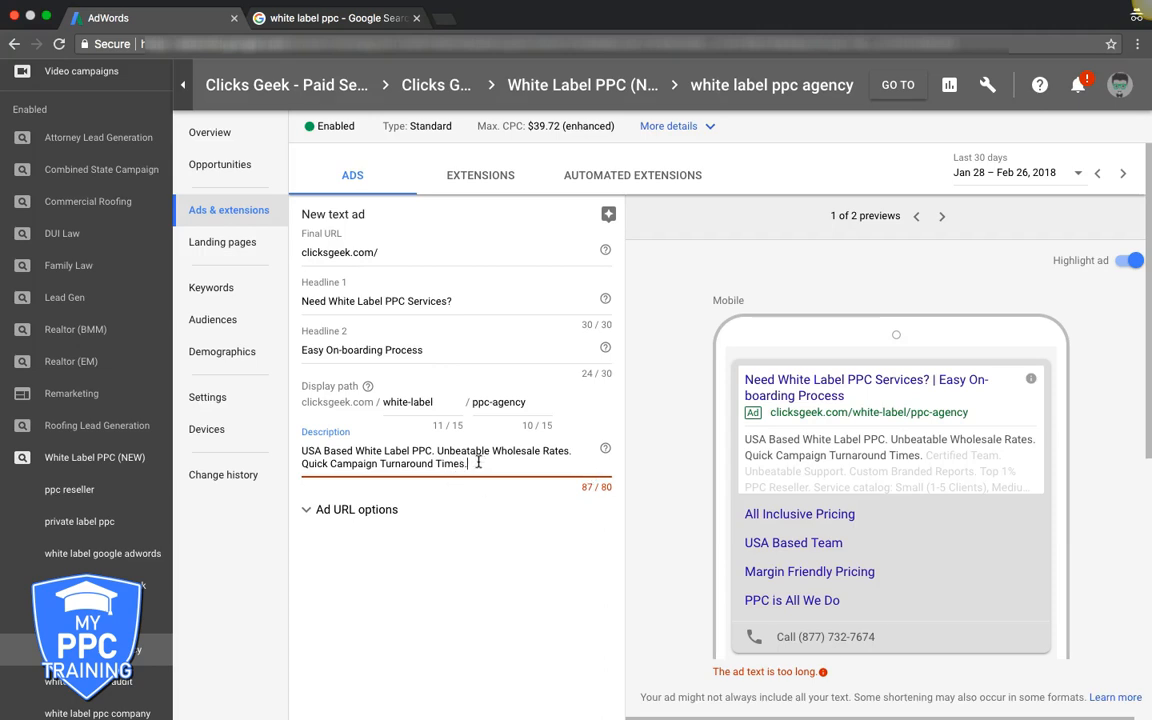
key(backspace)
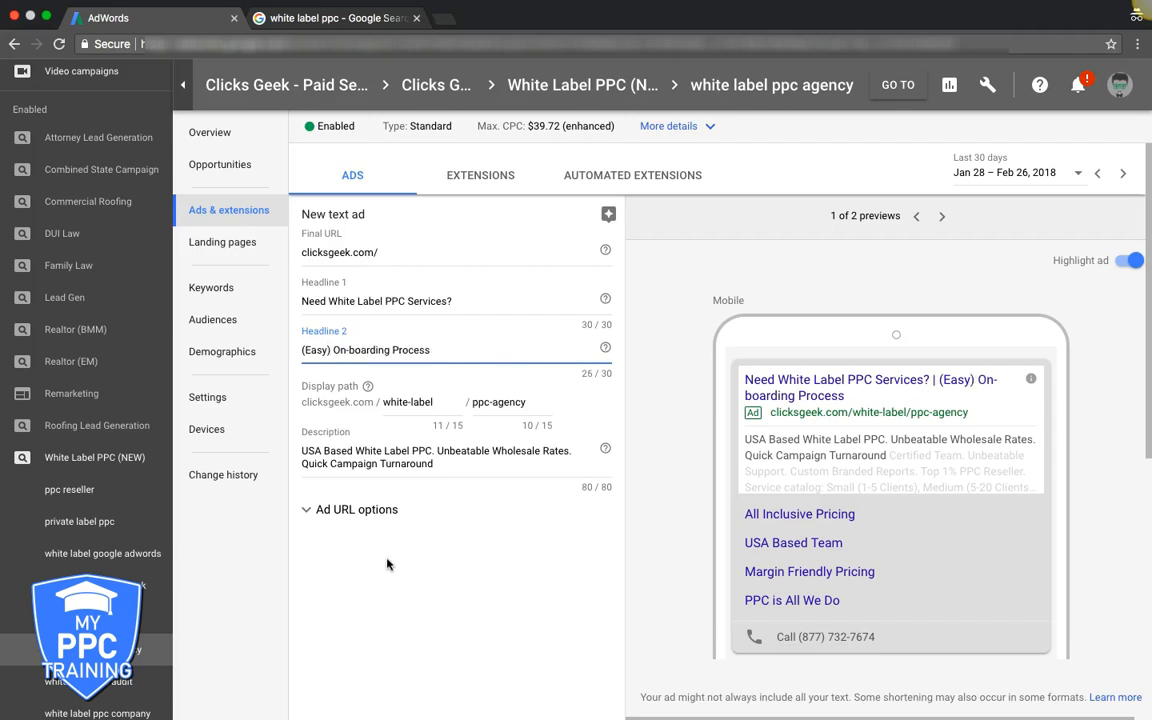
mouse_move(406, 592)
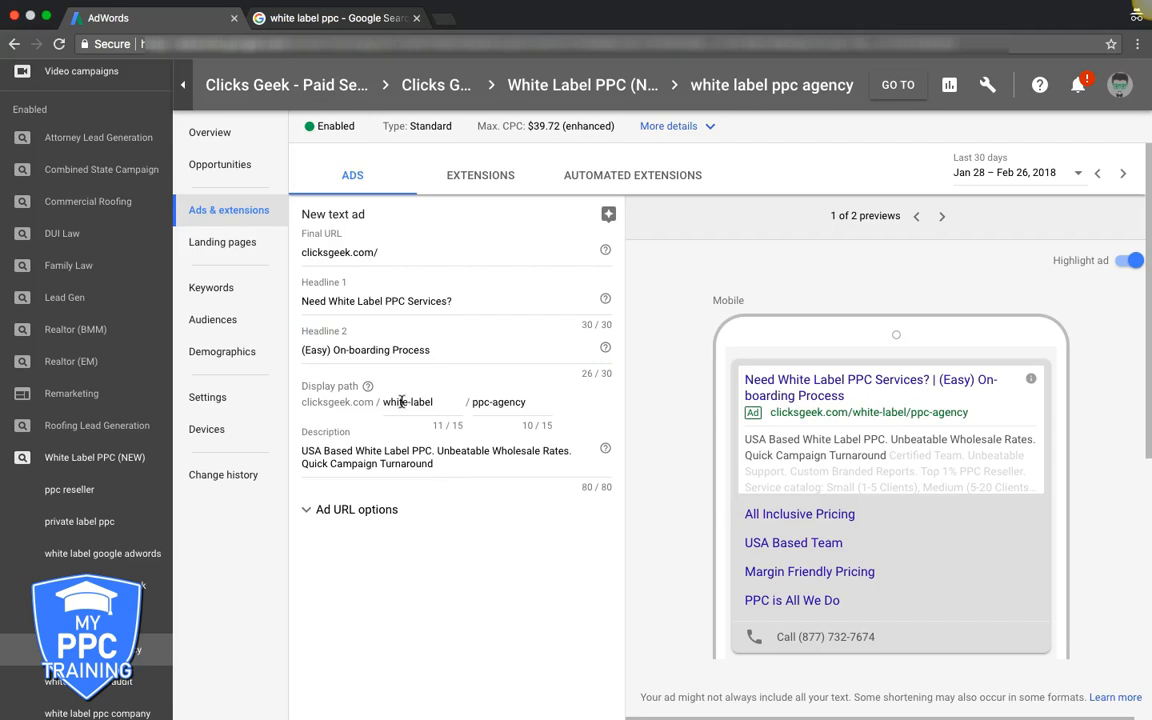
mouse_move(964, 390)
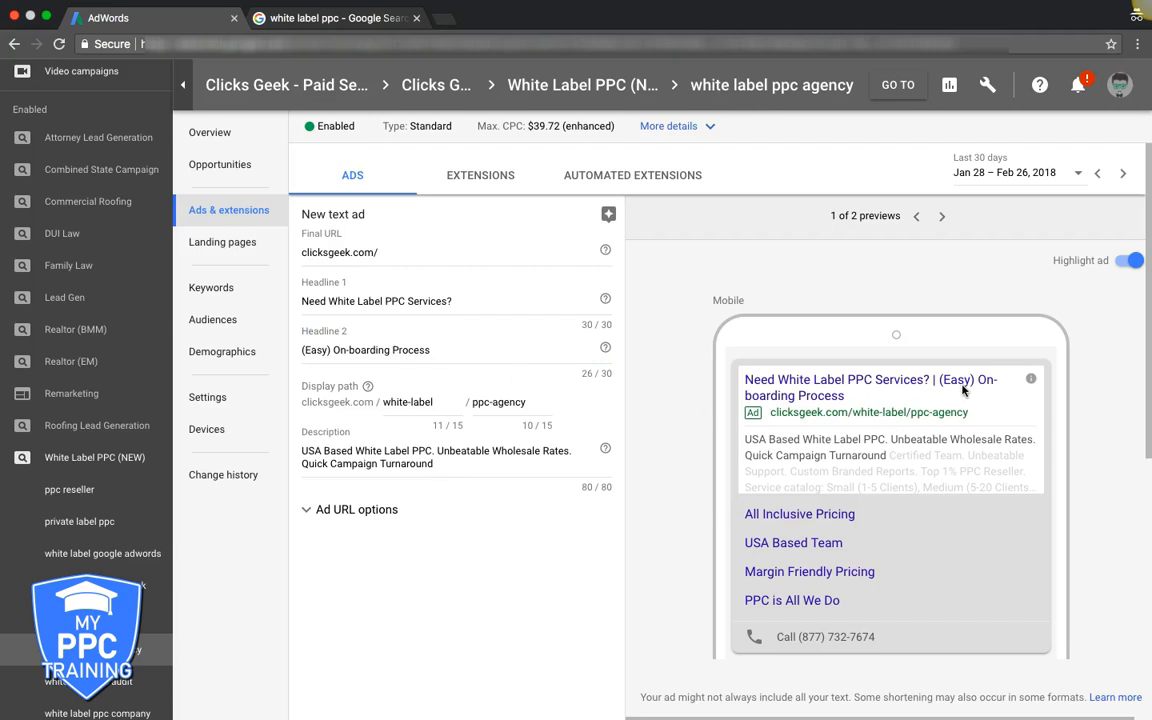
mouse_move(978, 392)
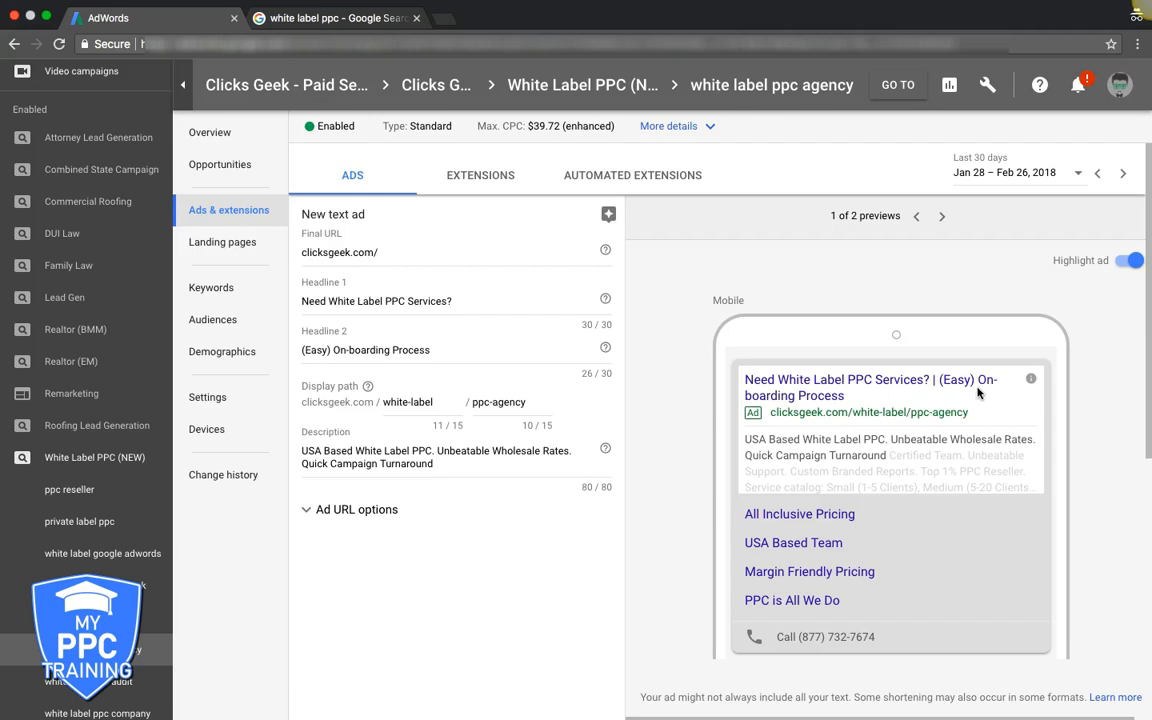
mouse_move(798, 440)
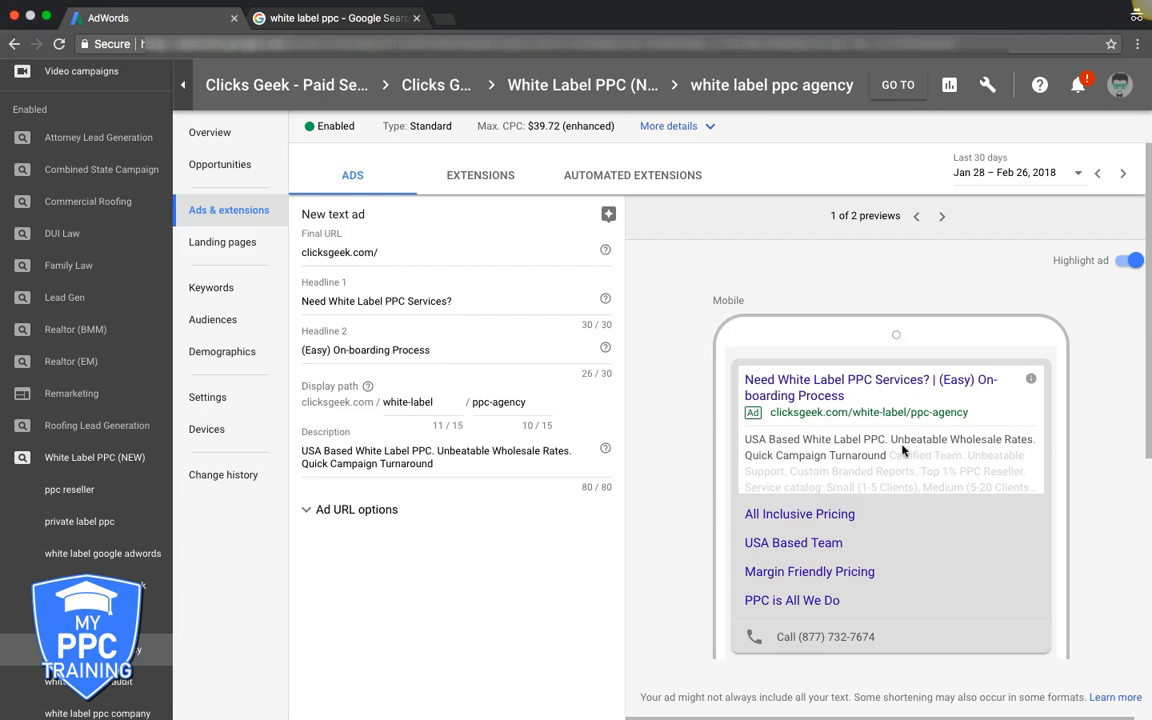
mouse_move(932, 482)
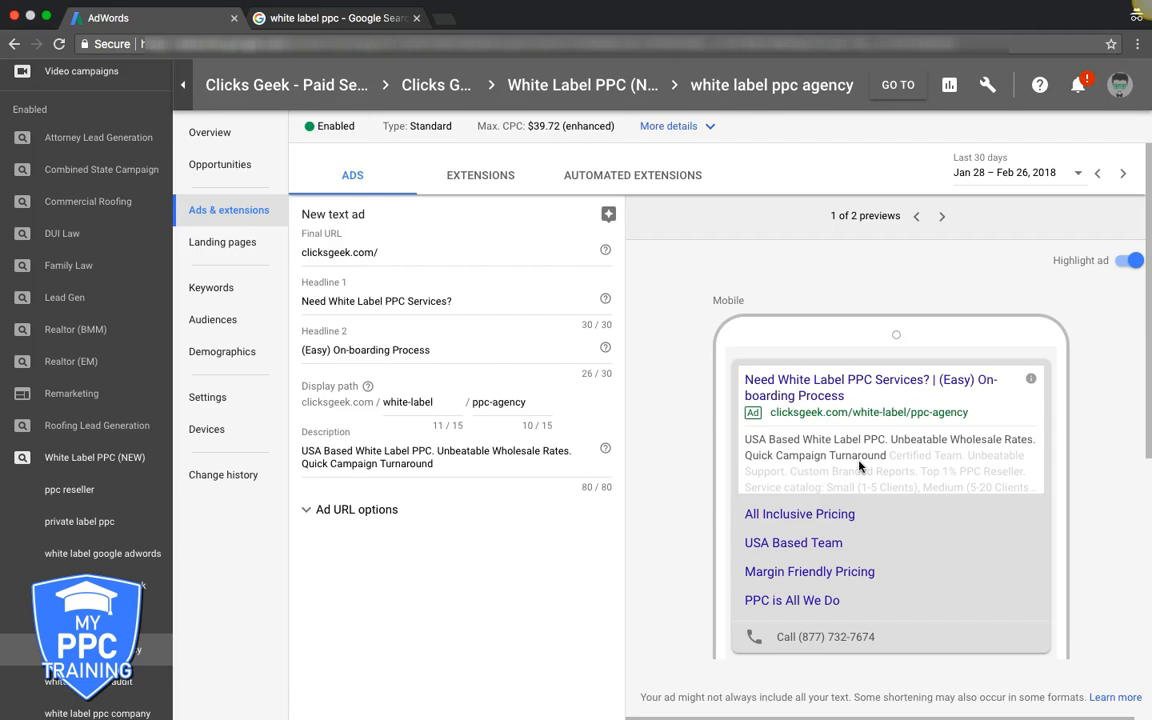
mouse_move(788, 468)
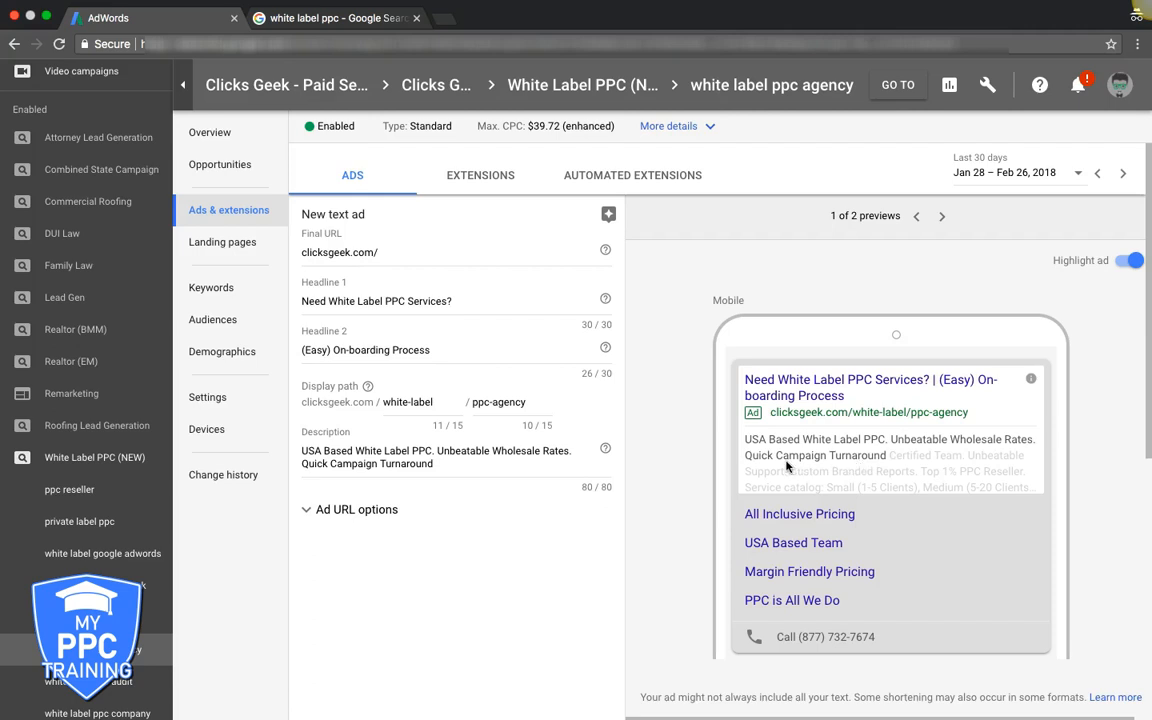
mouse_move(656, 482)
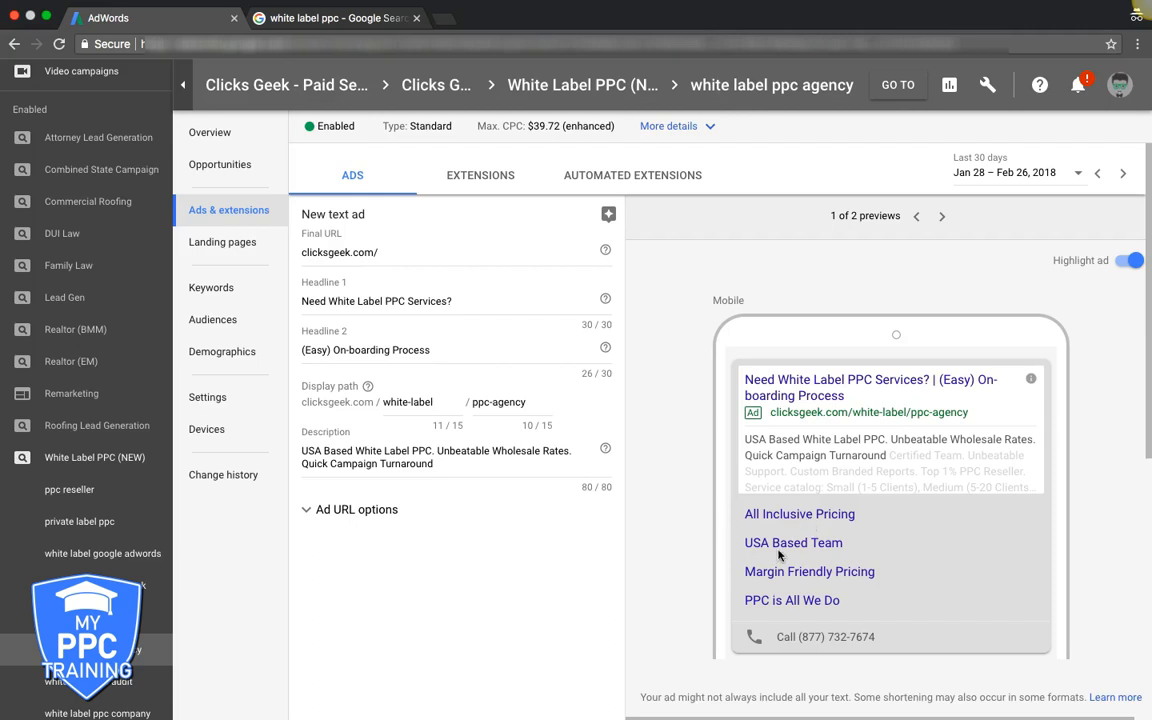
mouse_move(858, 578)
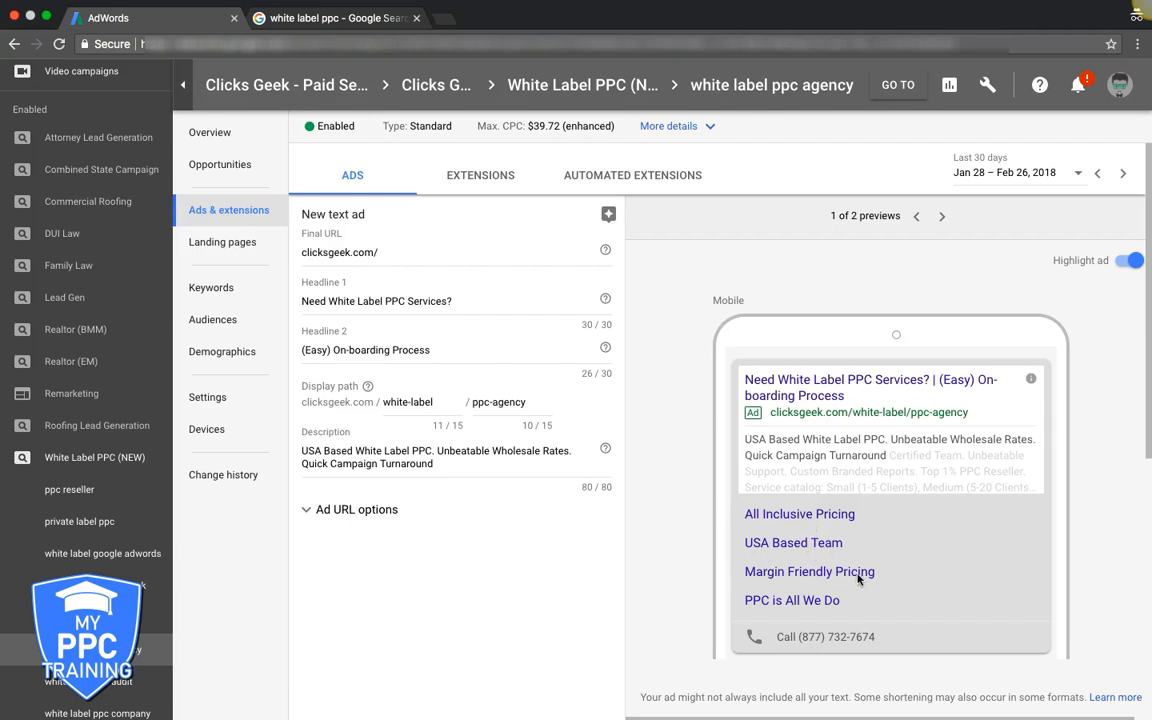
mouse_move(798, 588)
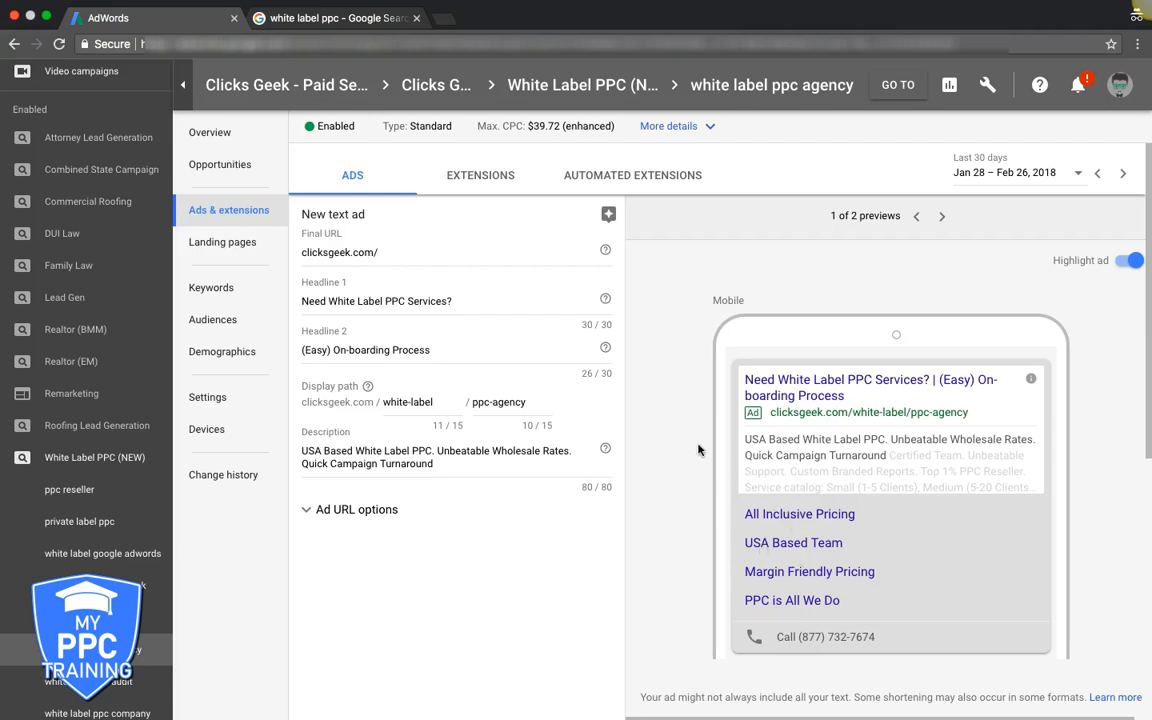
mouse_move(622, 456)
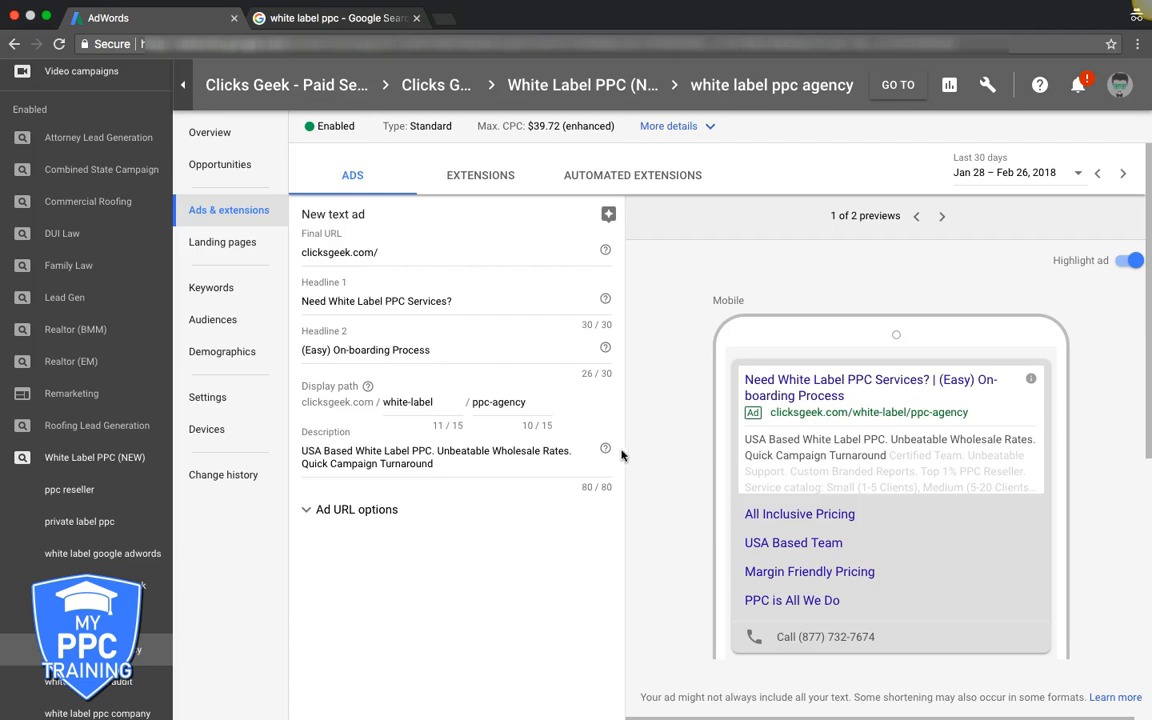
mouse_move(222, 242)
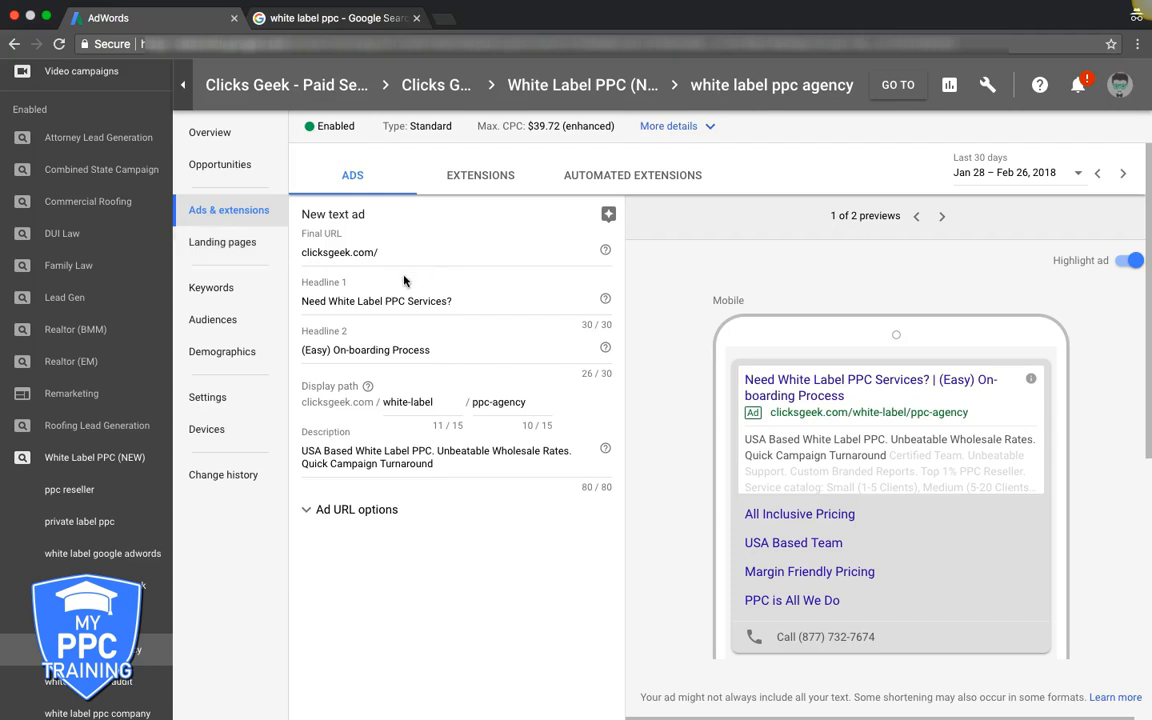
mouse_move(382, 308)
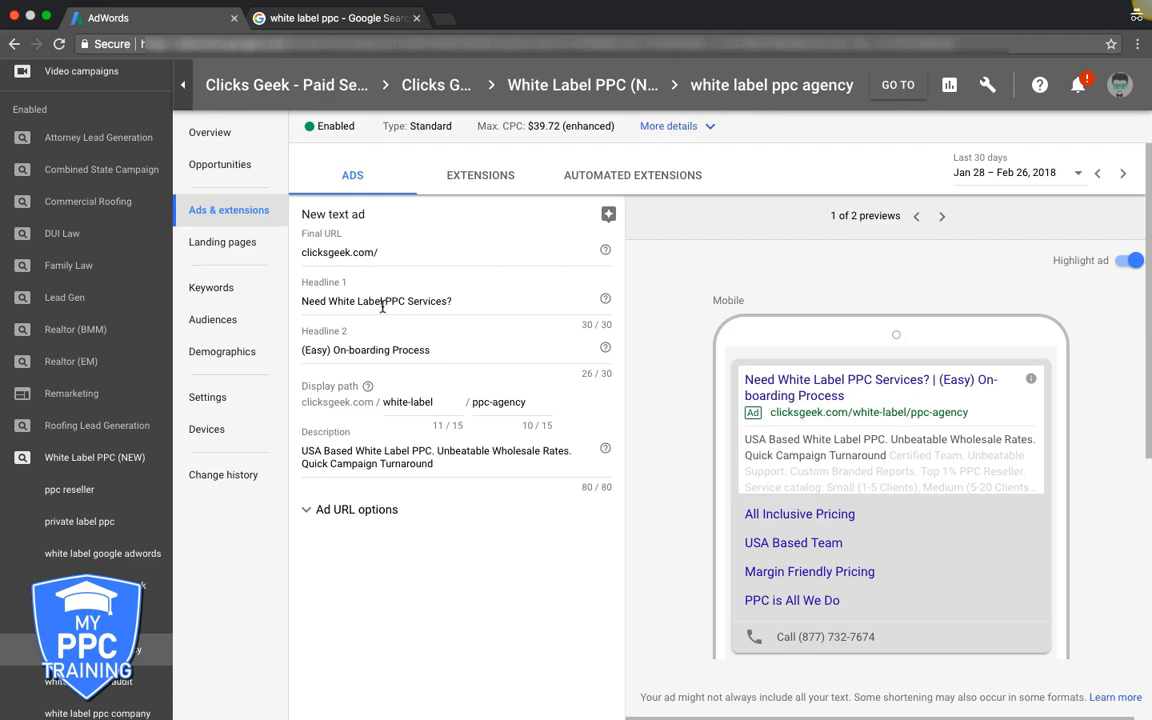
mouse_move(538, 284)
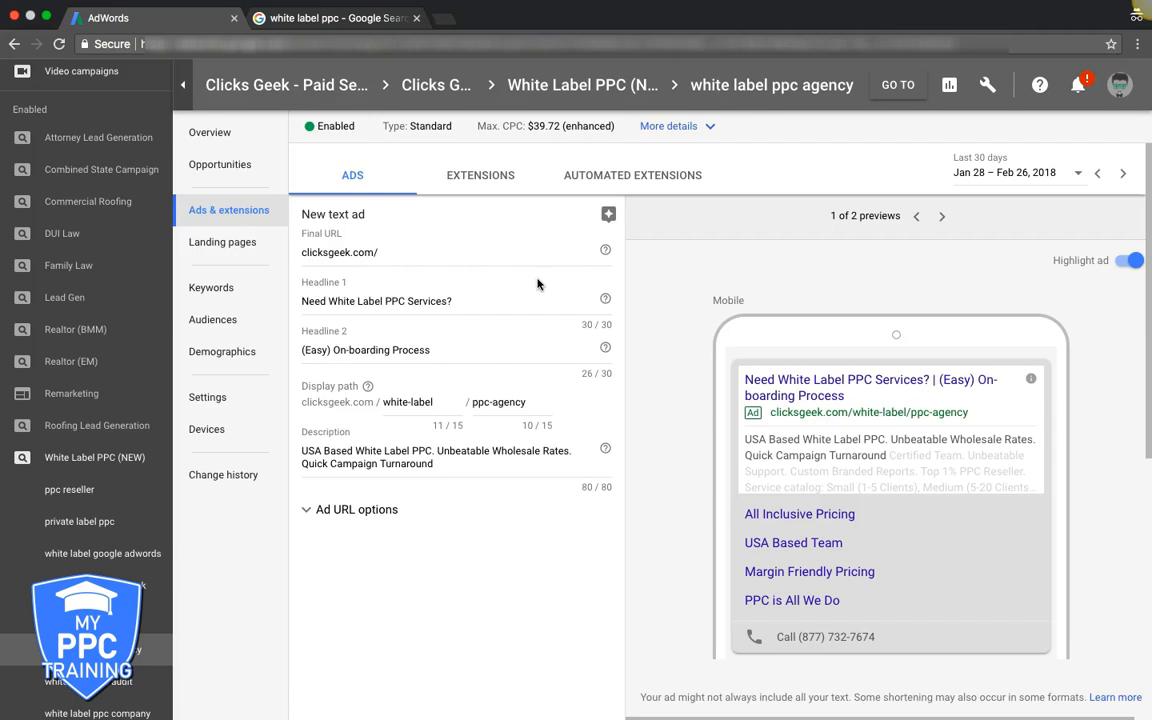
mouse_move(652, 322)
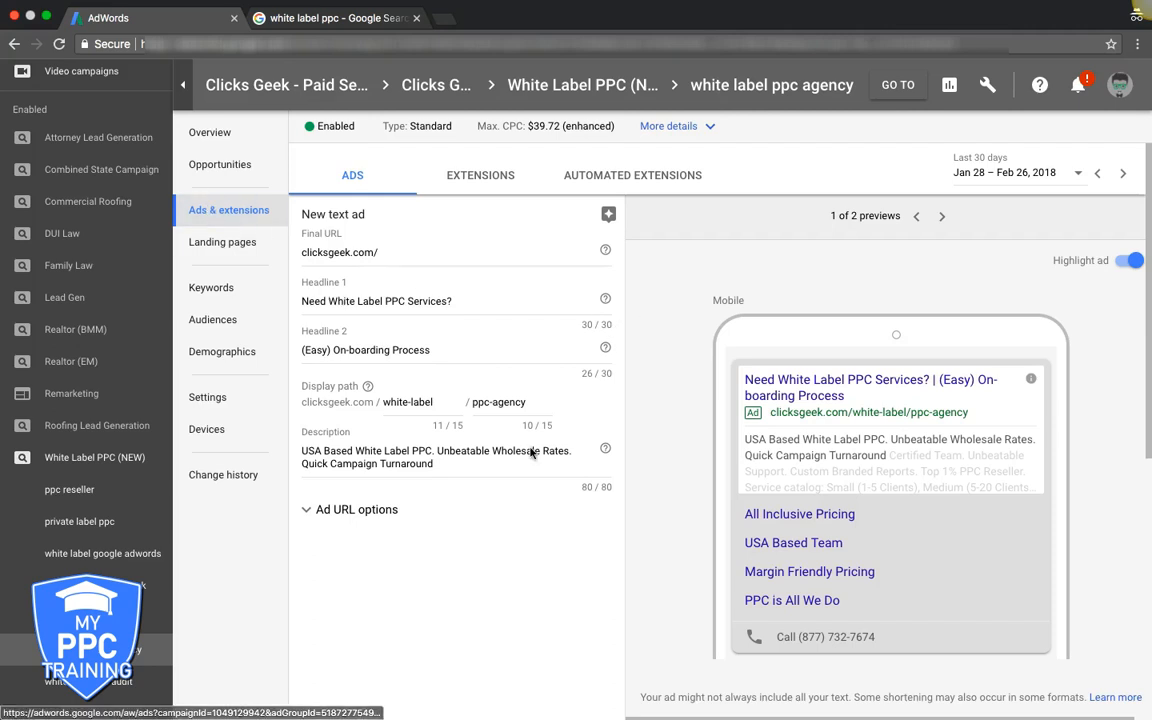
Step: Save the new text ad so it lists under review above the three approved ads
scroll(down, 3)
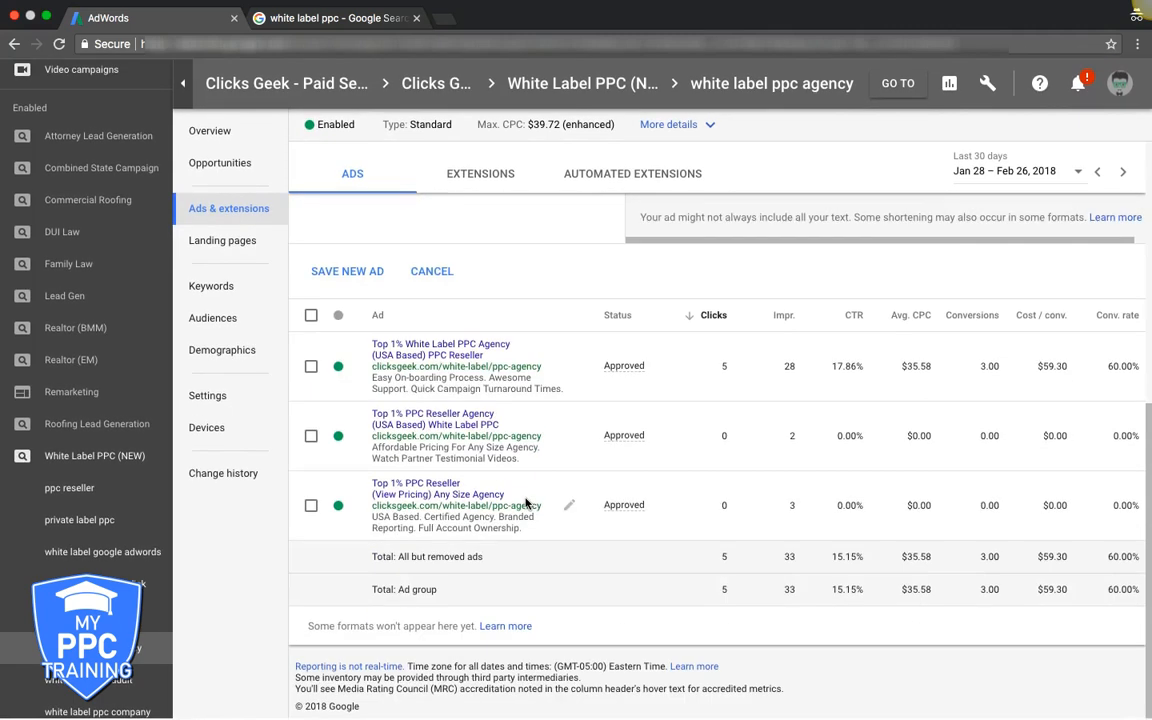
click(348, 272)
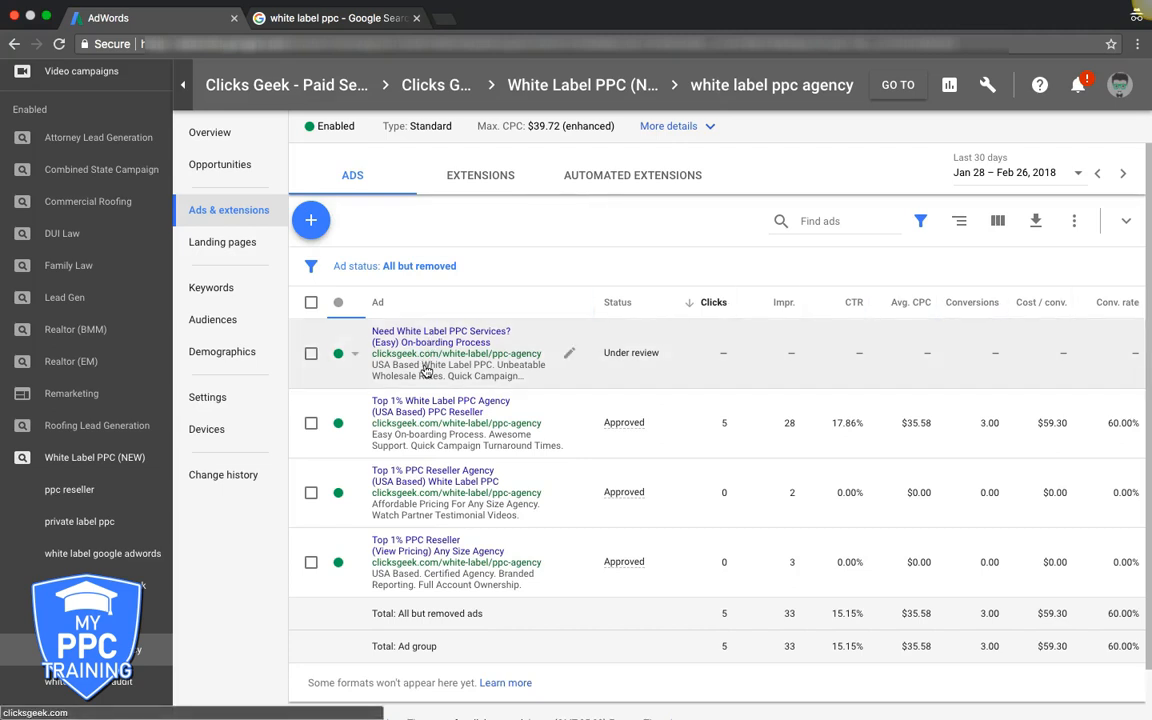
mouse_move(448, 568)
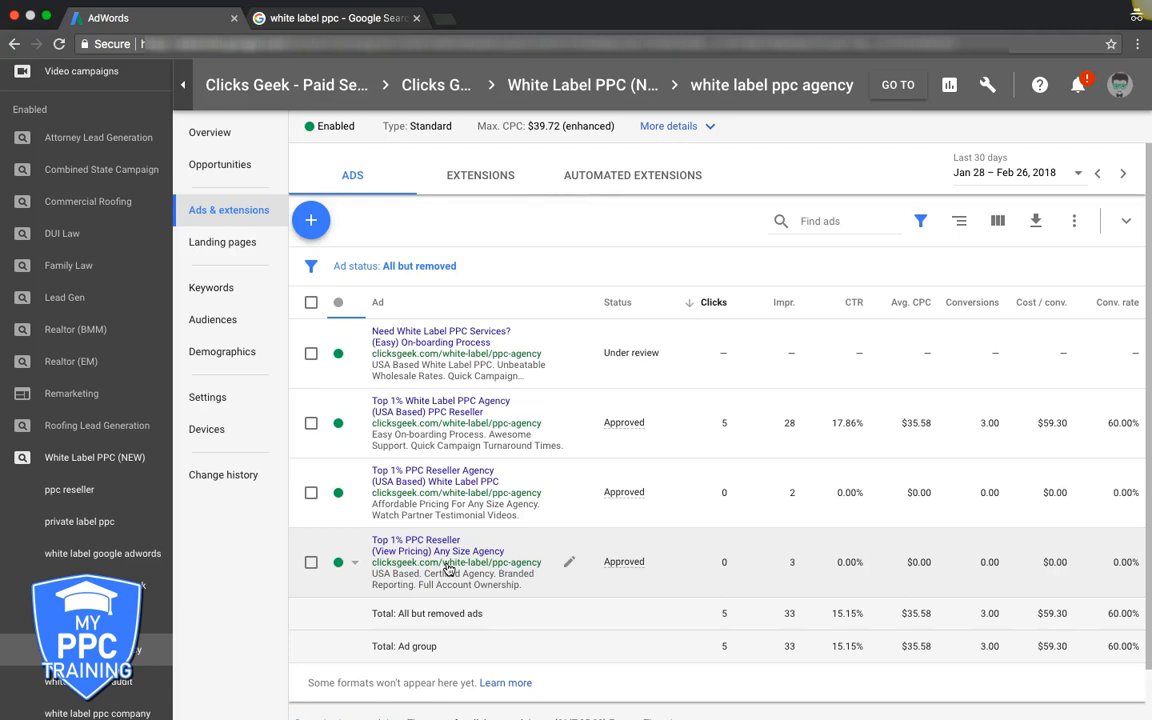
mouse_move(810, 440)
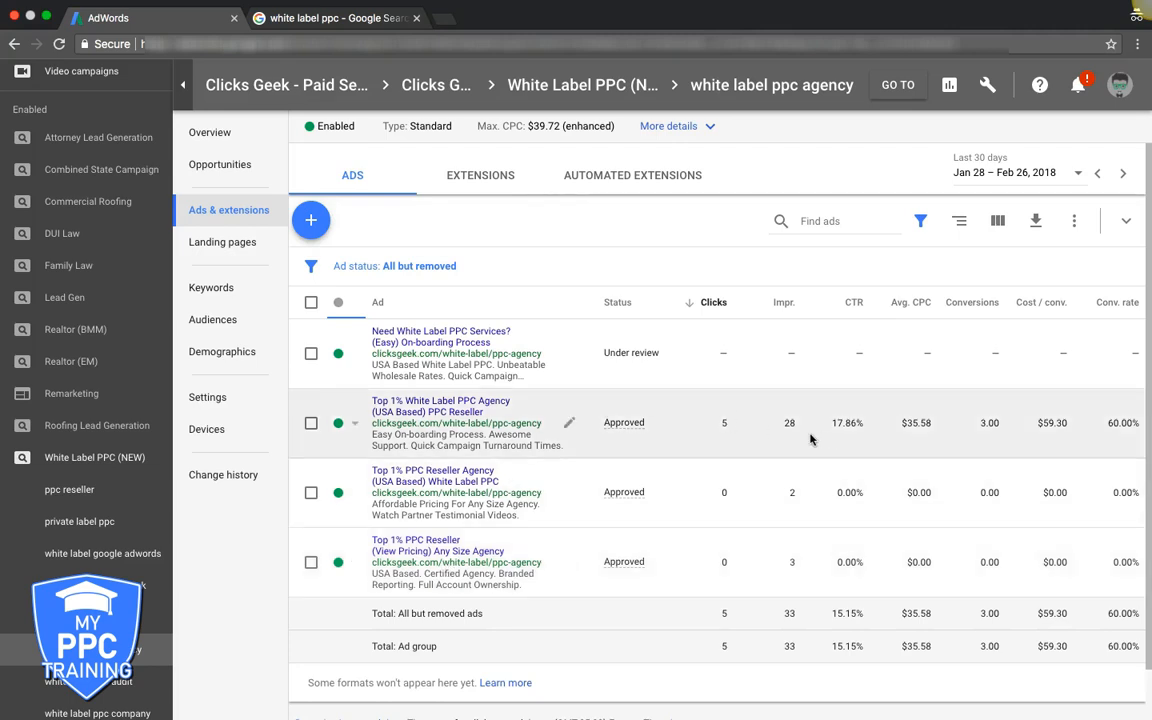
mouse_move(848, 428)
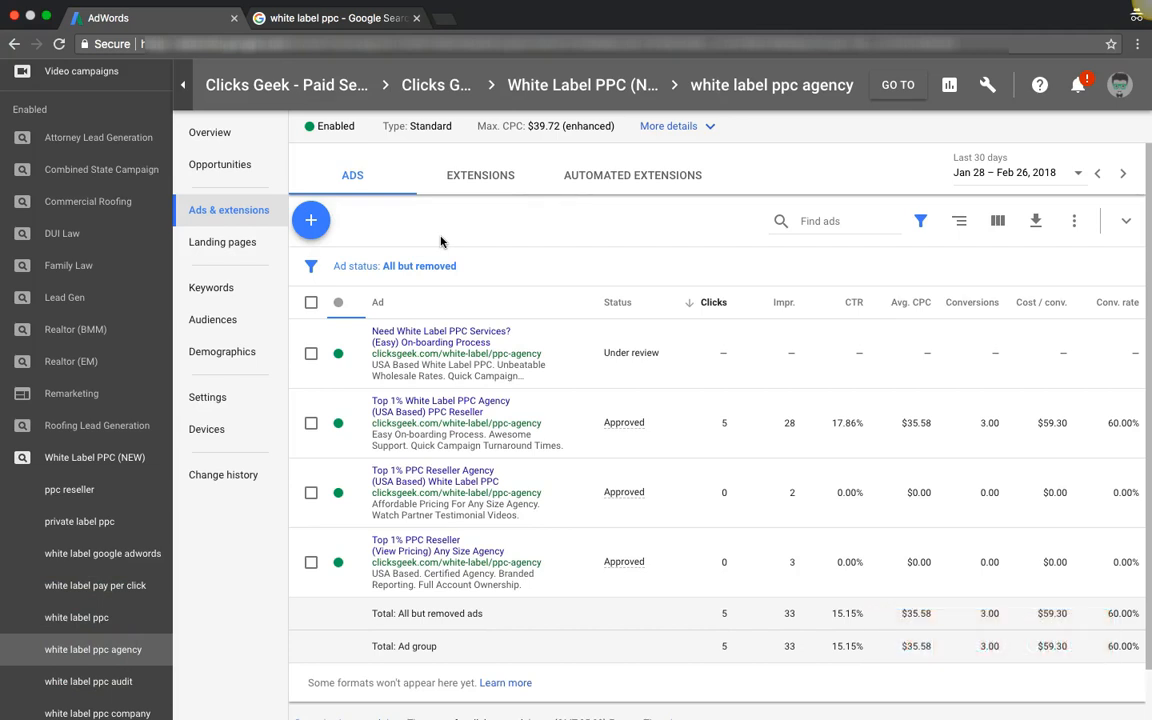
mouse_move(430, 226)
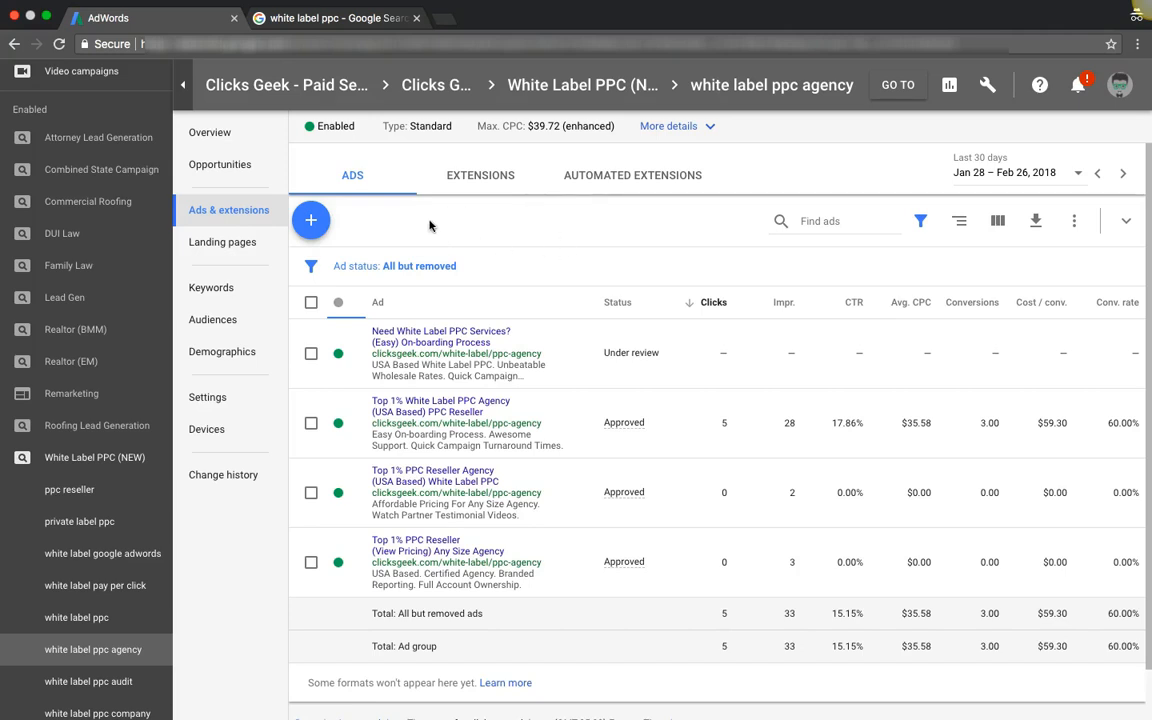
mouse_move(400, 244)
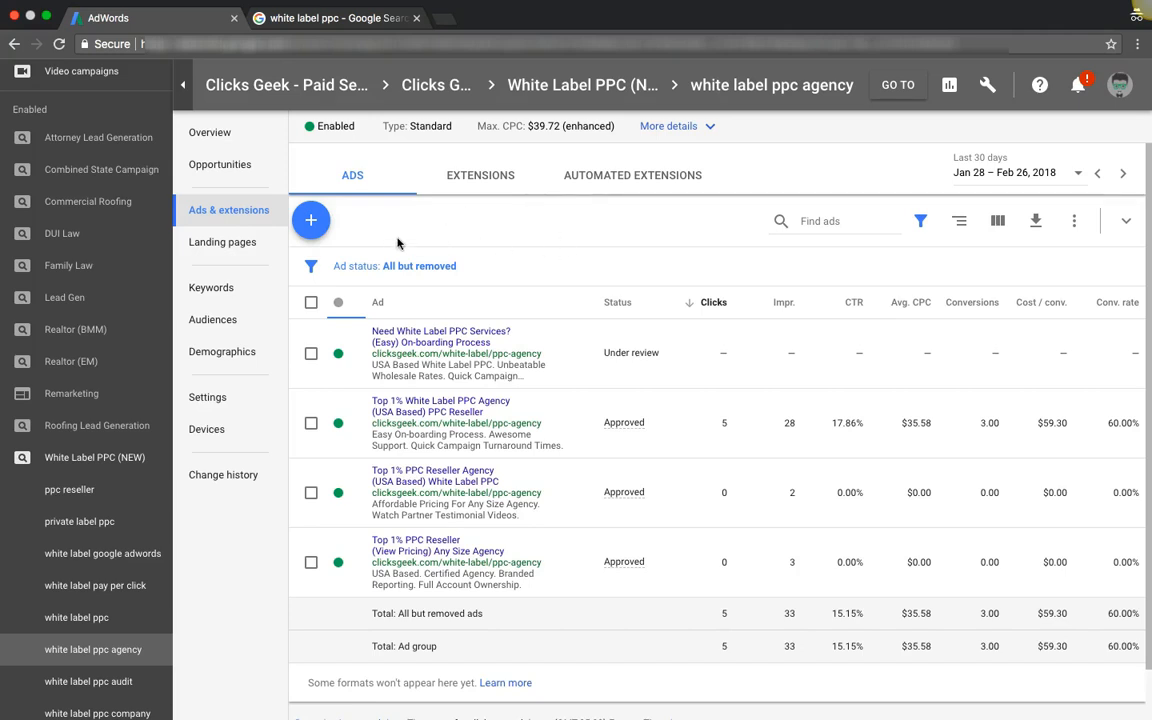